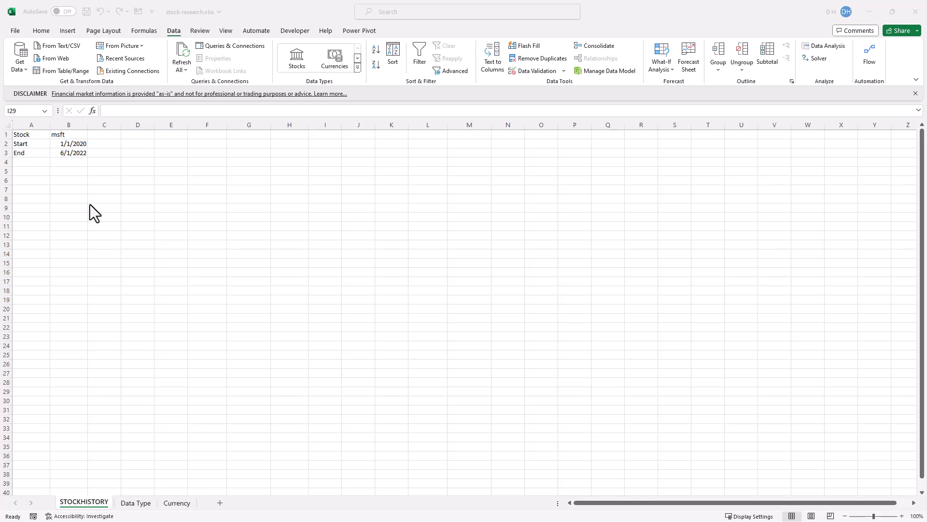
mouse_move(90, 211)
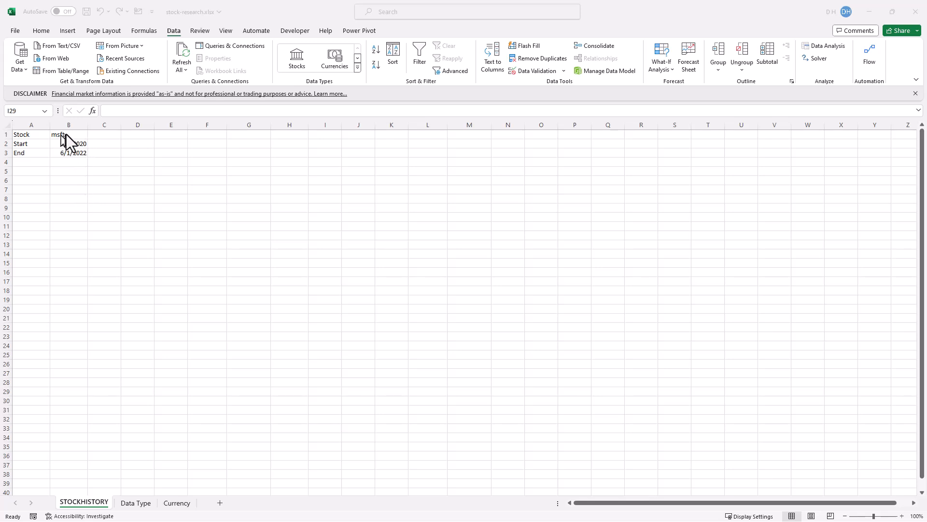
mouse_move(73, 203)
text(=)
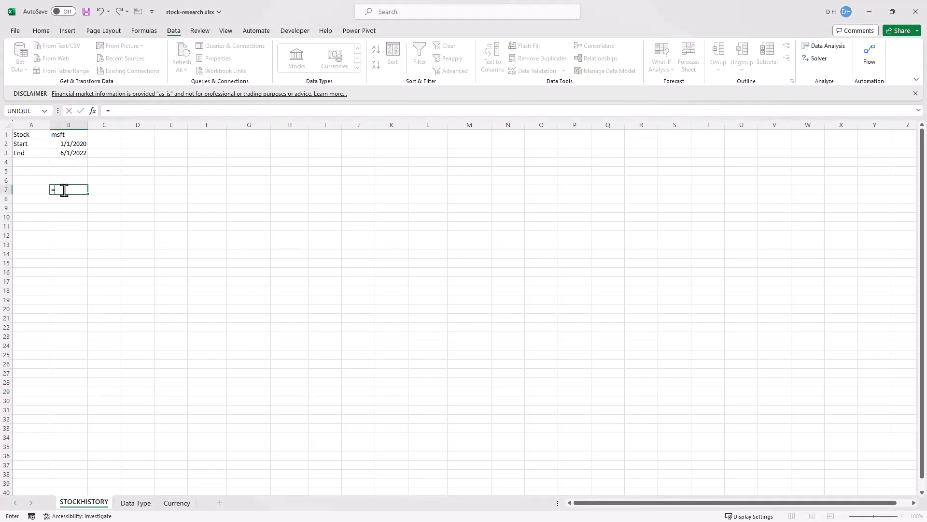
- Enter =STOCKHISTORY(B1,B2) in B7, then correct the B2 start date to 1/2/2020
text(sto)
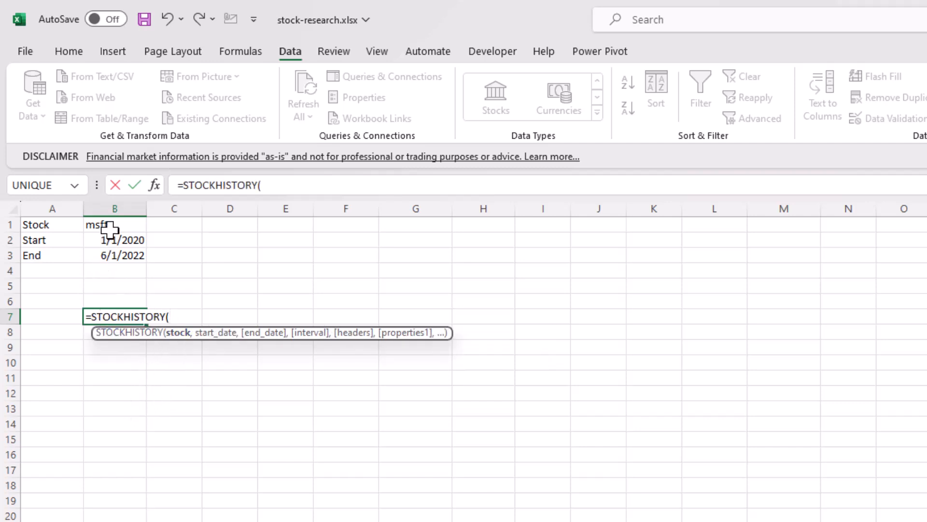
click(115, 225)
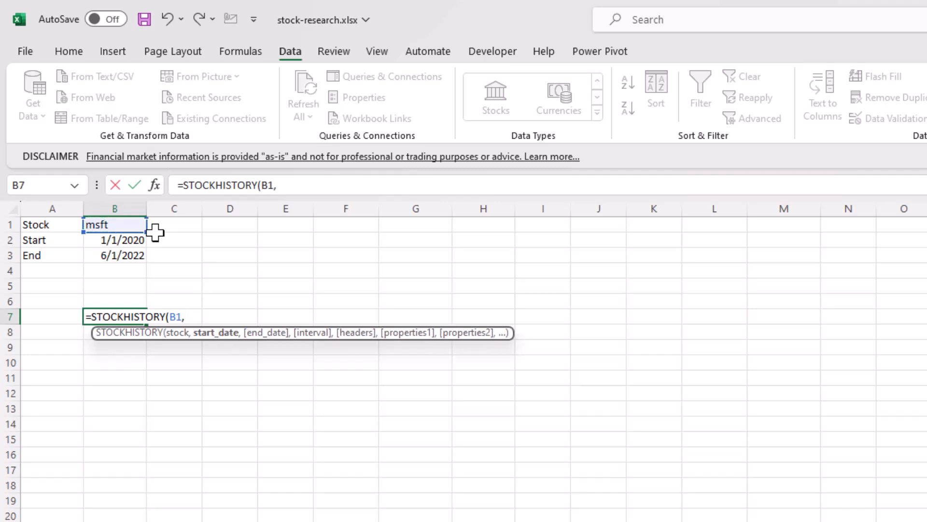
click(115, 240)
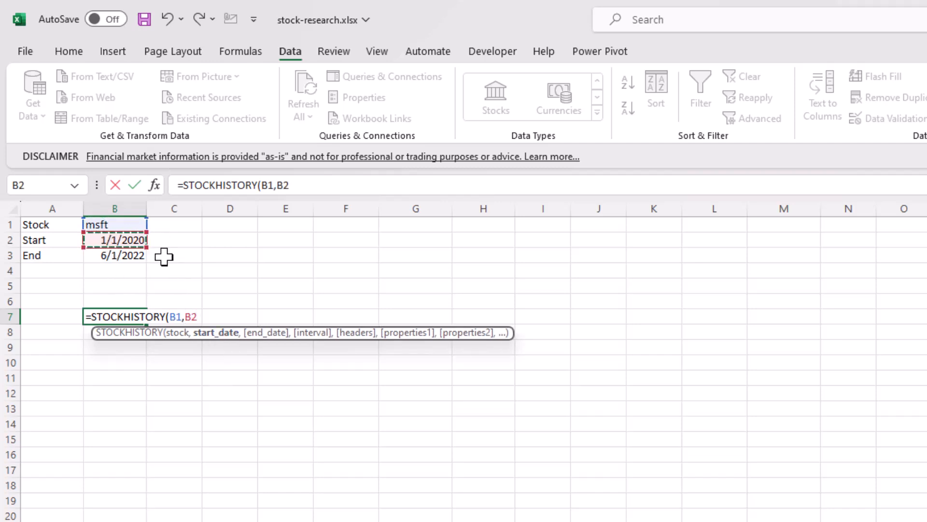
key(Enter)
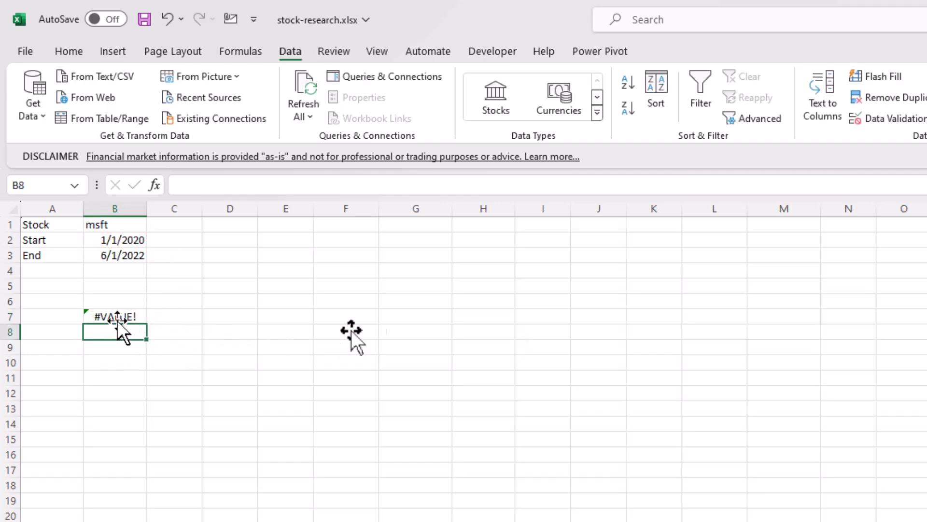
click(114, 317)
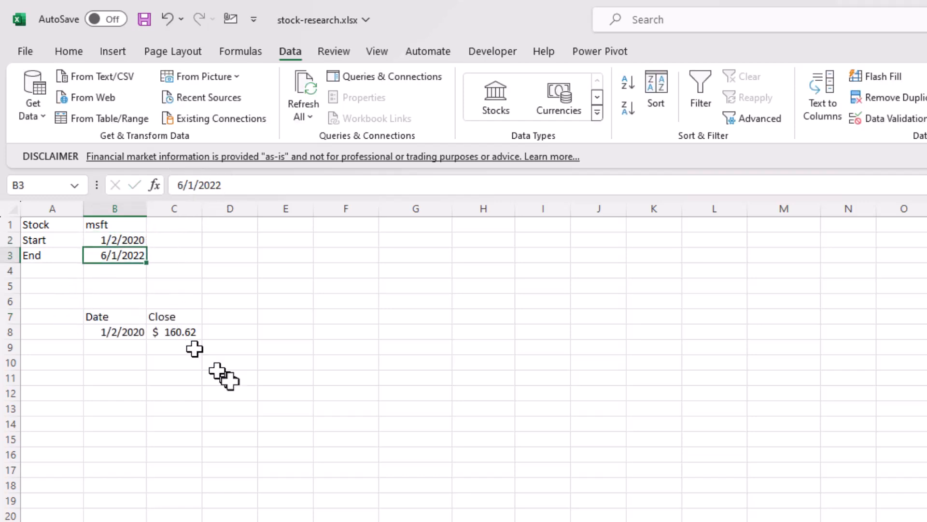
mouse_move(229, 382)
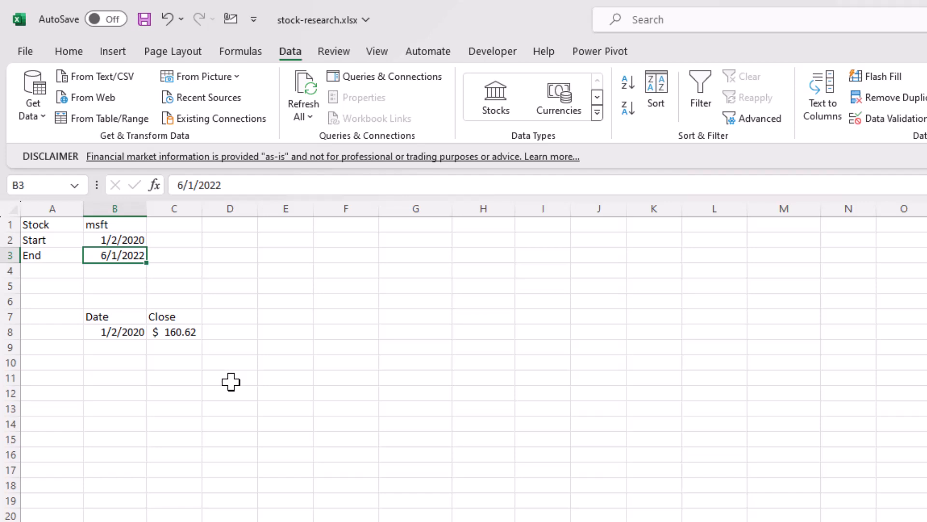
mouse_move(135, 327)
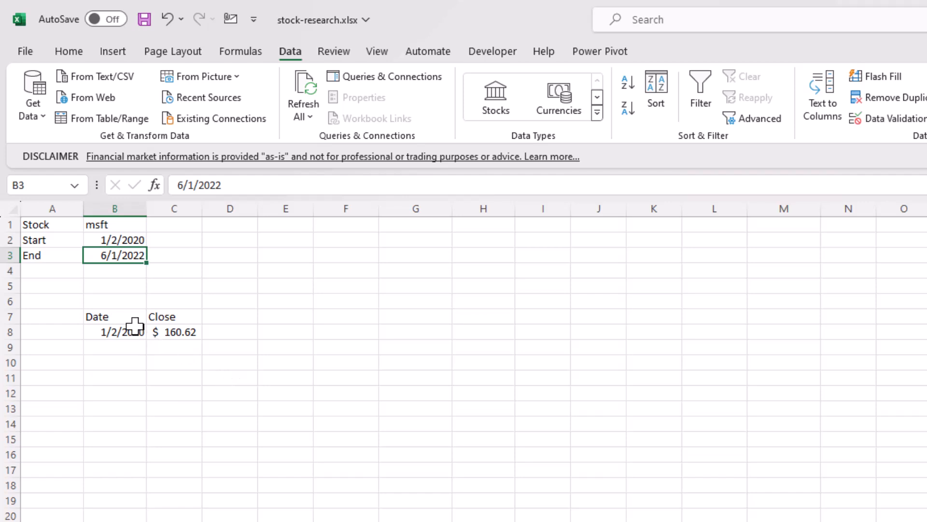
mouse_move(137, 316)
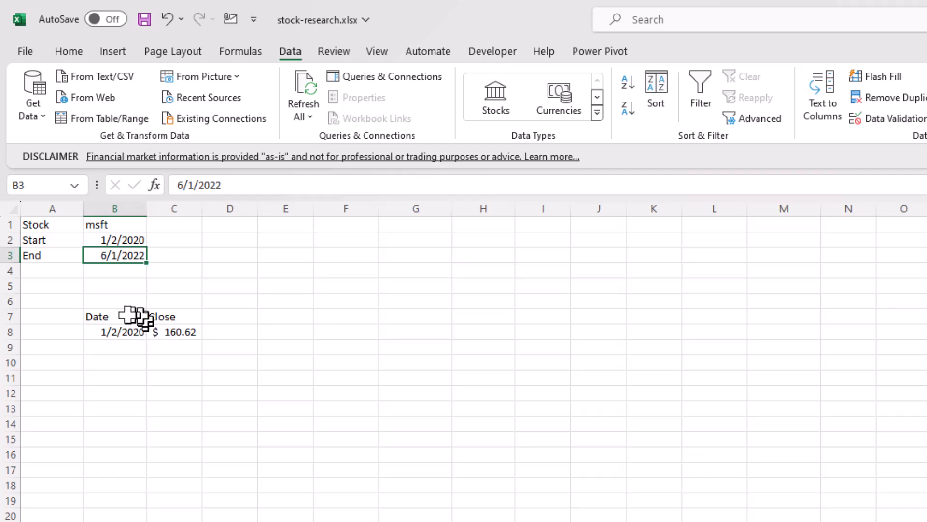
mouse_move(181, 403)
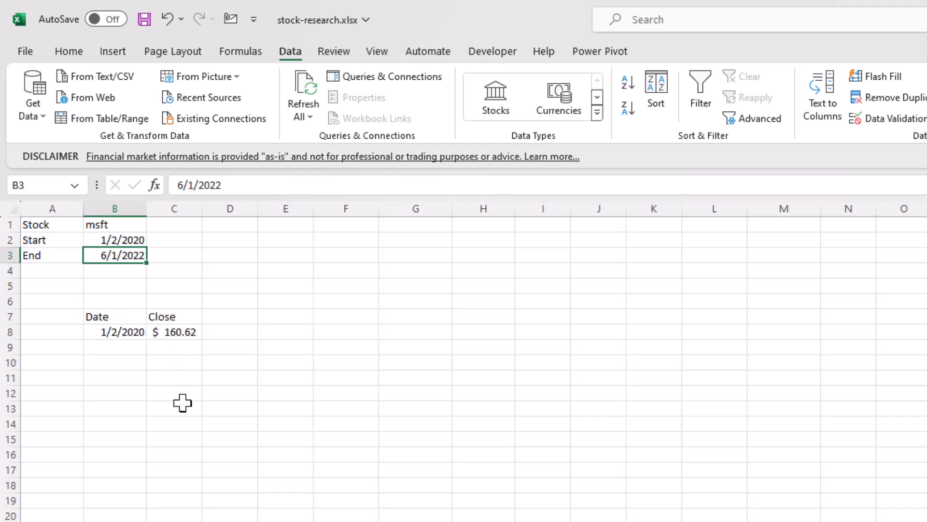
- Add B3 as the end date and headers value 2 to the B7 STOCKHISTORY formula
click(114, 317)
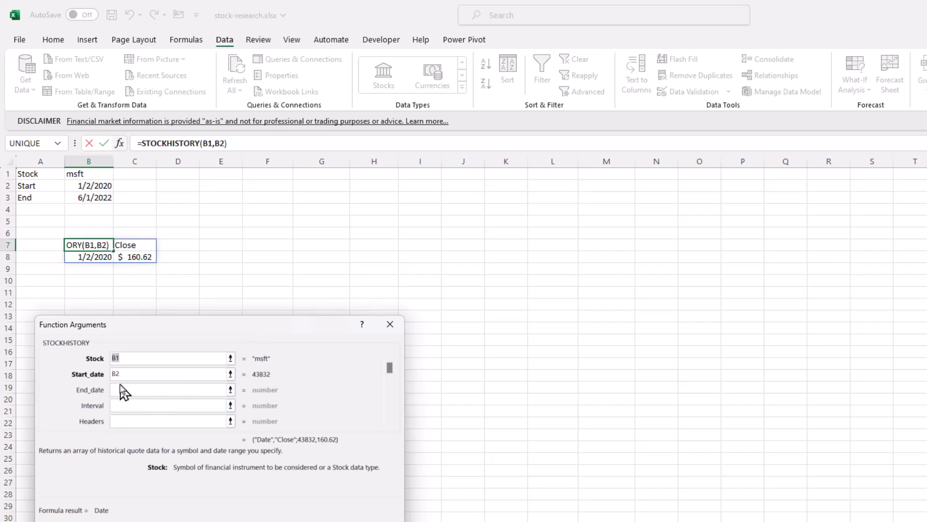
click(88, 198)
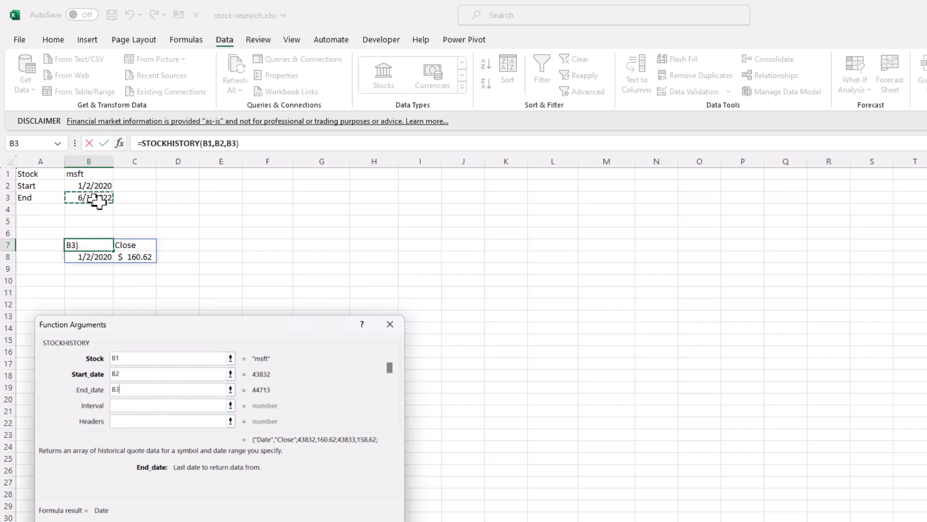
click(164, 405)
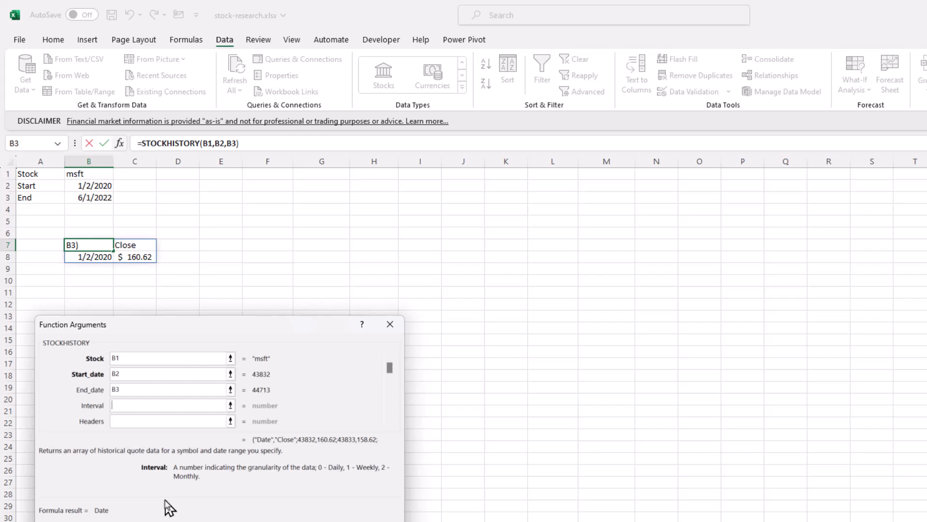
mouse_move(323, 489)
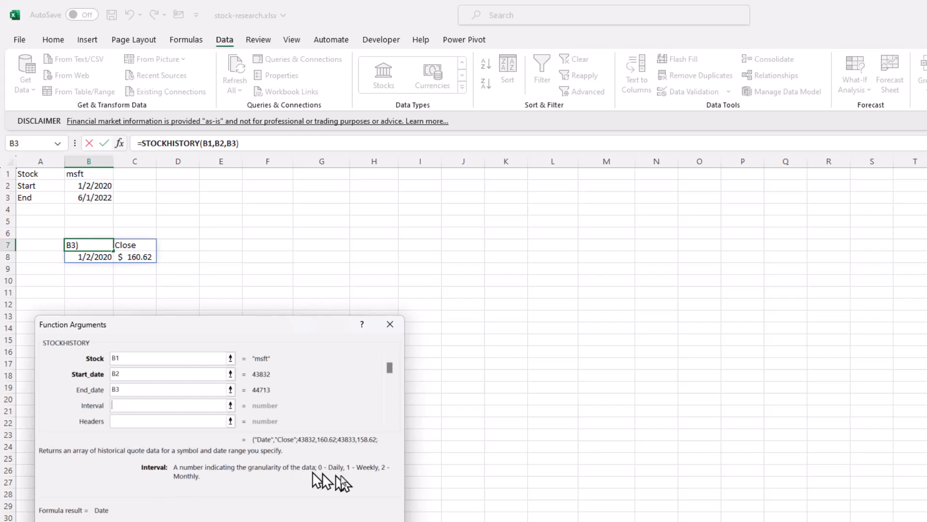
click(145, 421)
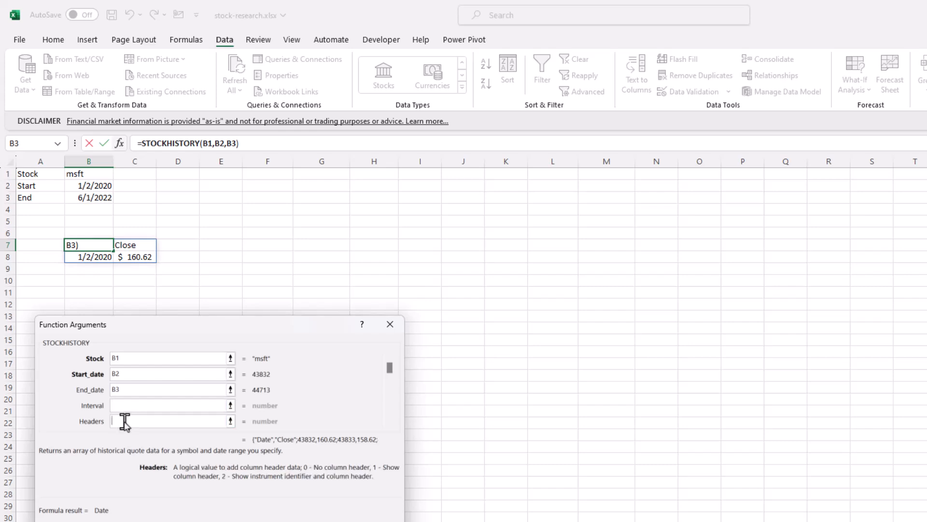
mouse_move(67, 219)
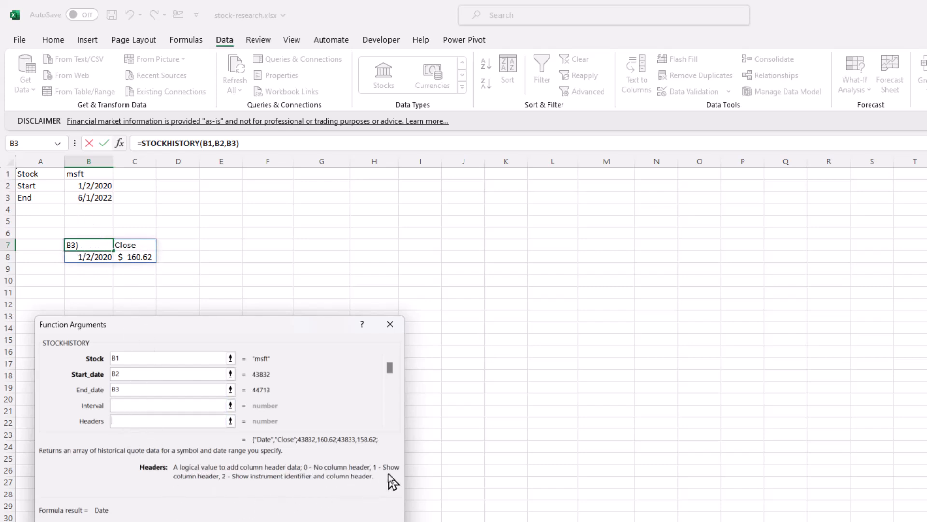
mouse_move(236, 493)
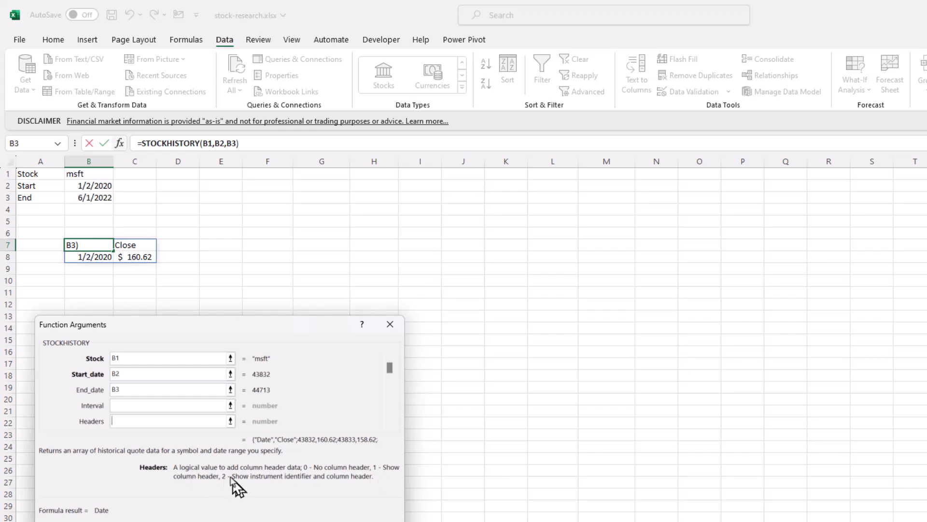
text(2)
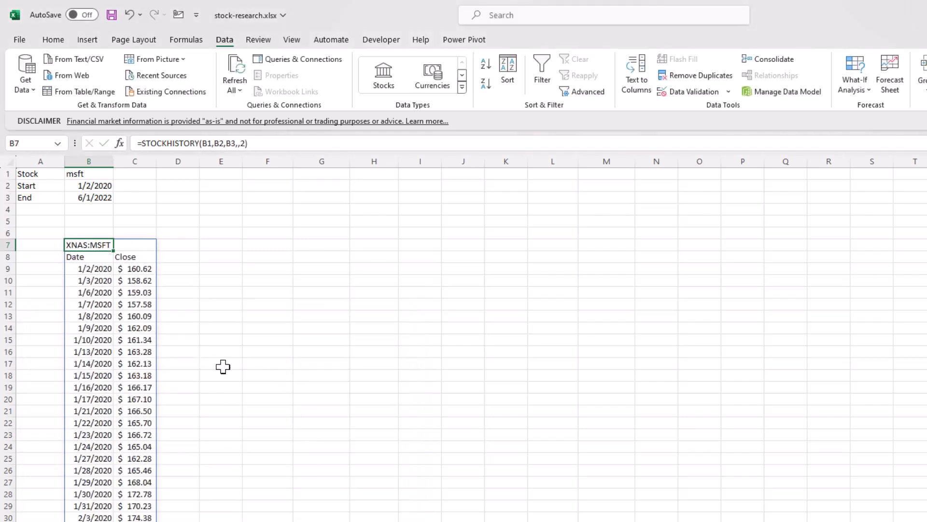
mouse_move(48, 245)
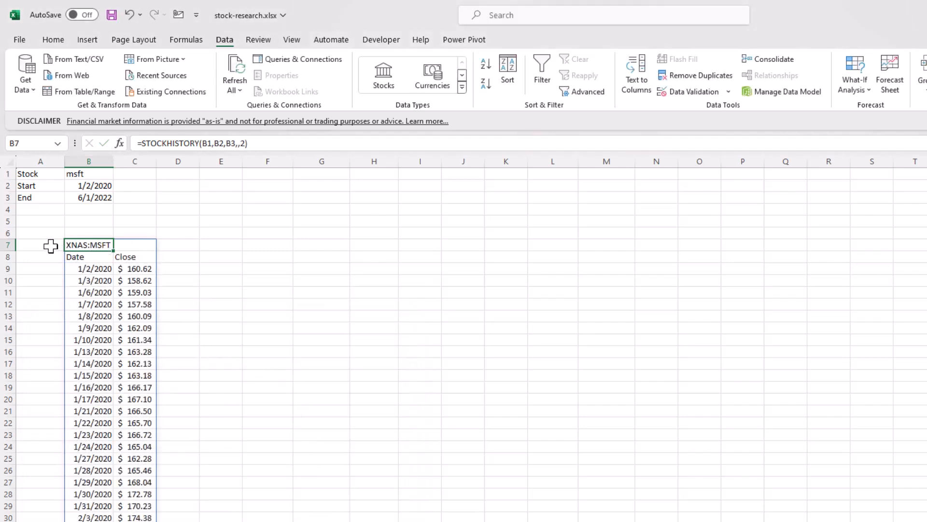
mouse_move(69, 245)
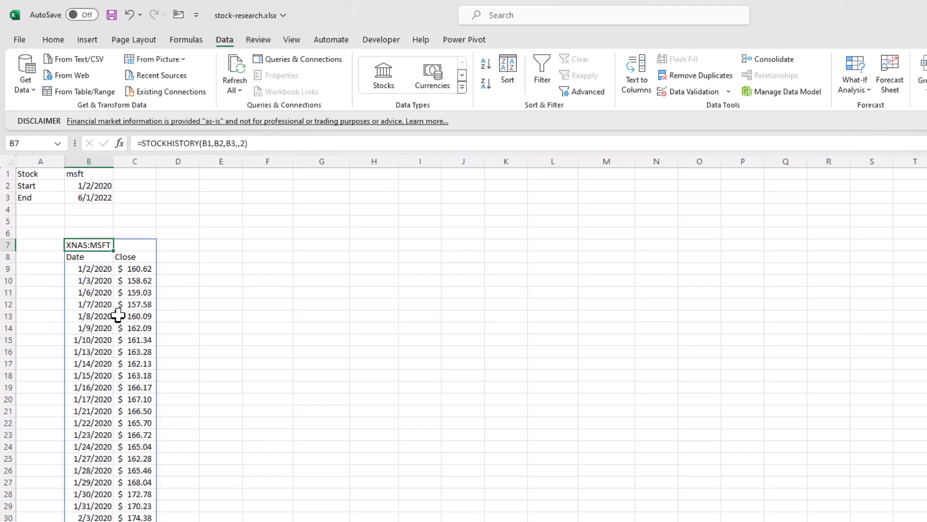
mouse_move(118, 144)
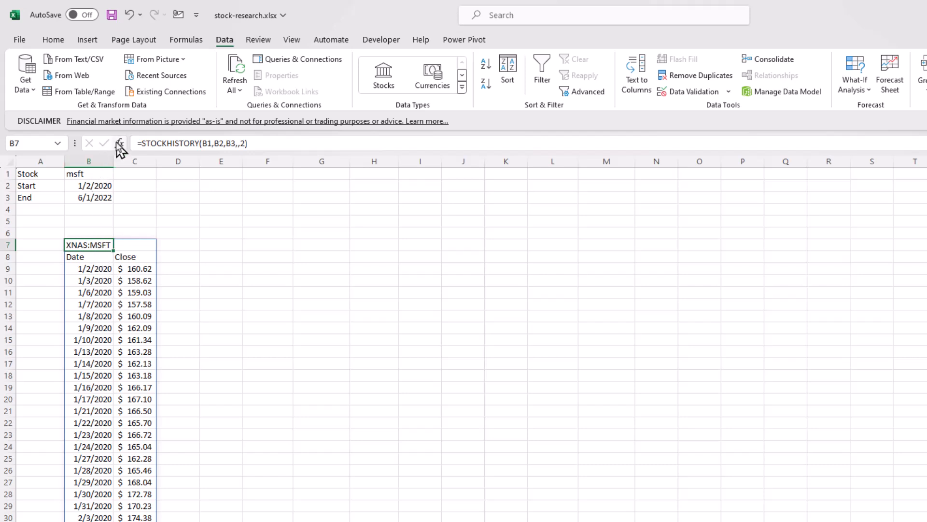
- Append properties 0,1,2,3,4,5 after the headers argument in the B7 formula
click(120, 143)
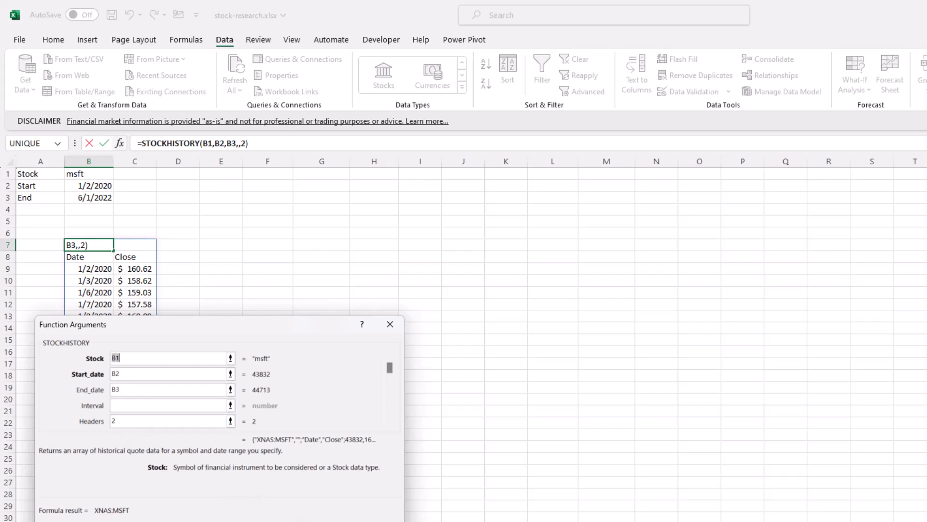
click(389, 324)
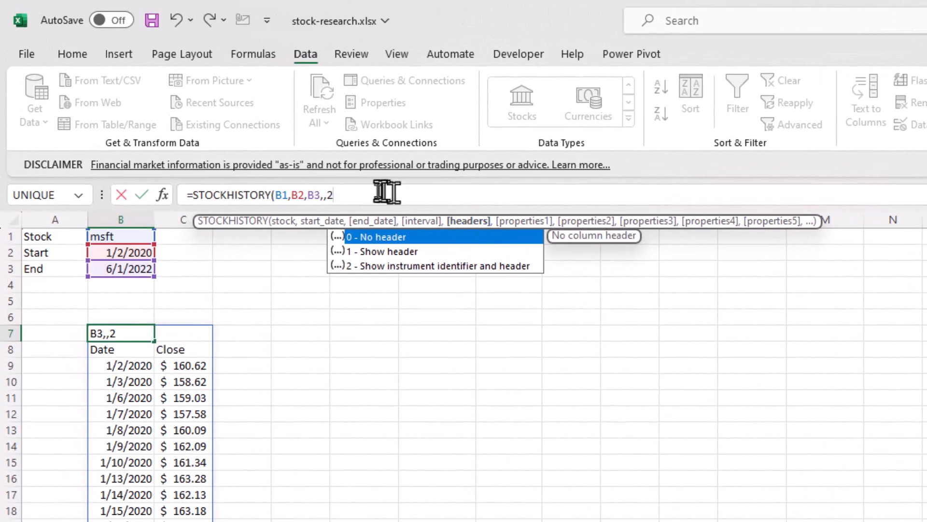
mouse_move(358, 192)
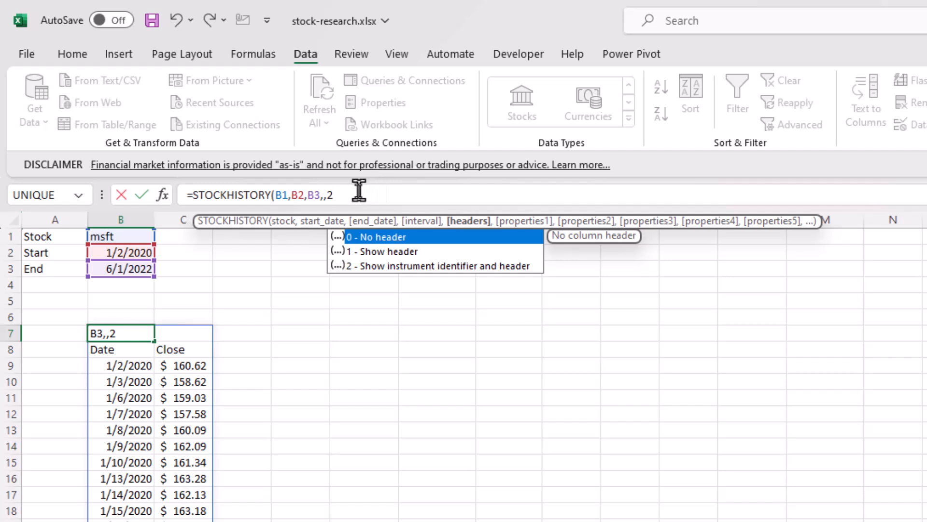
text(,)
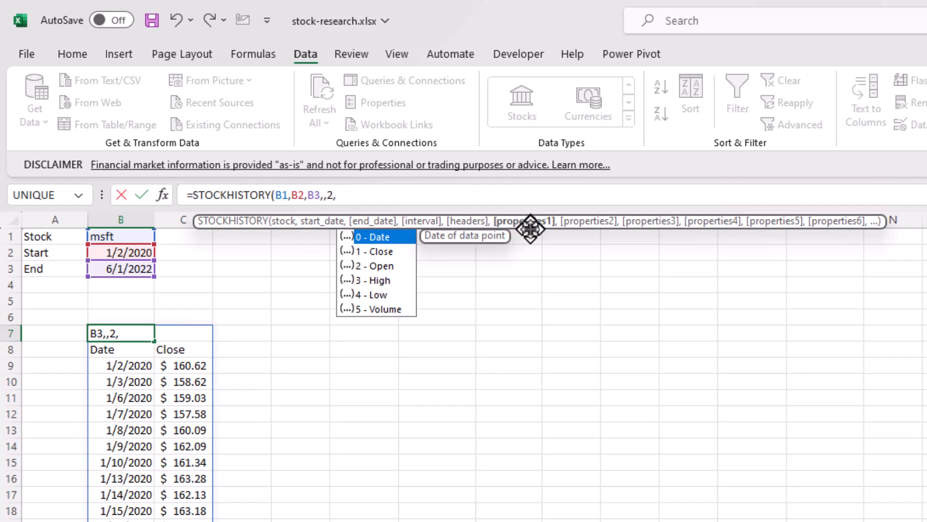
mouse_move(405, 251)
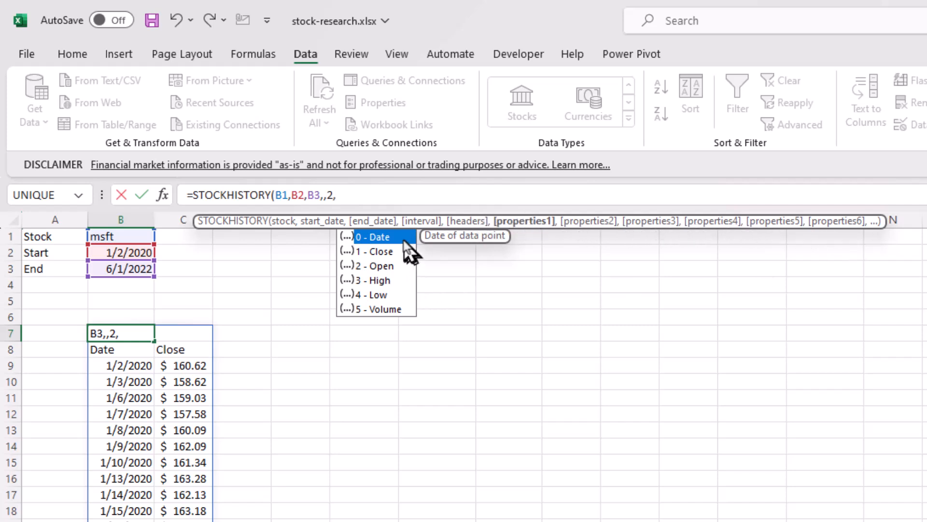
mouse_move(407, 288)
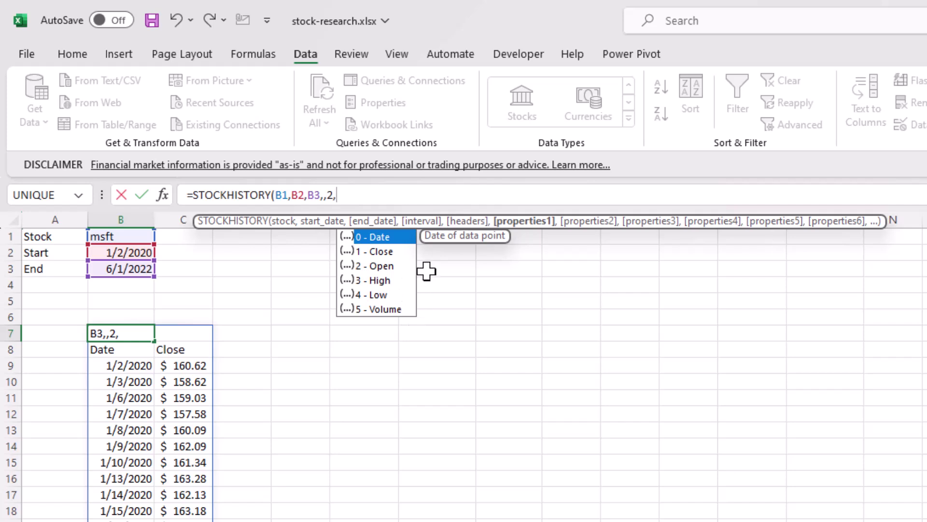
text(0,1,2)
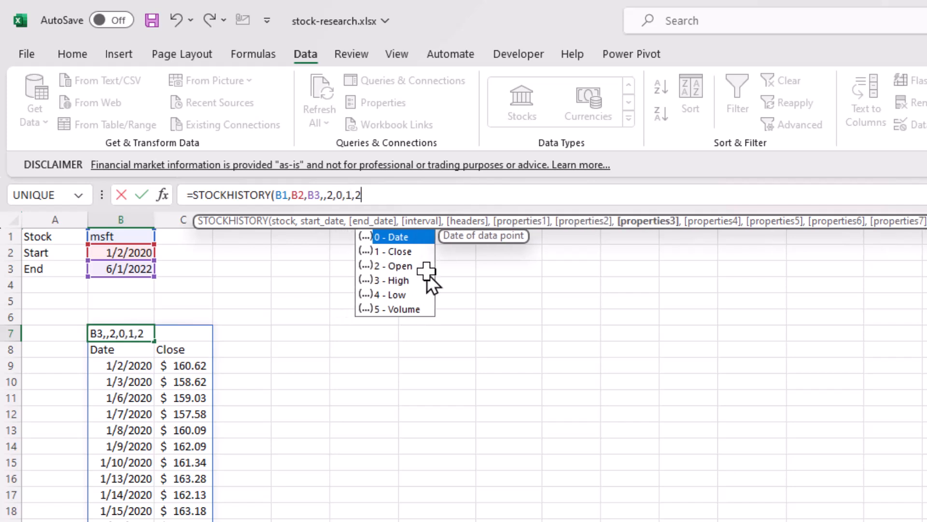
text(,3,4,5))
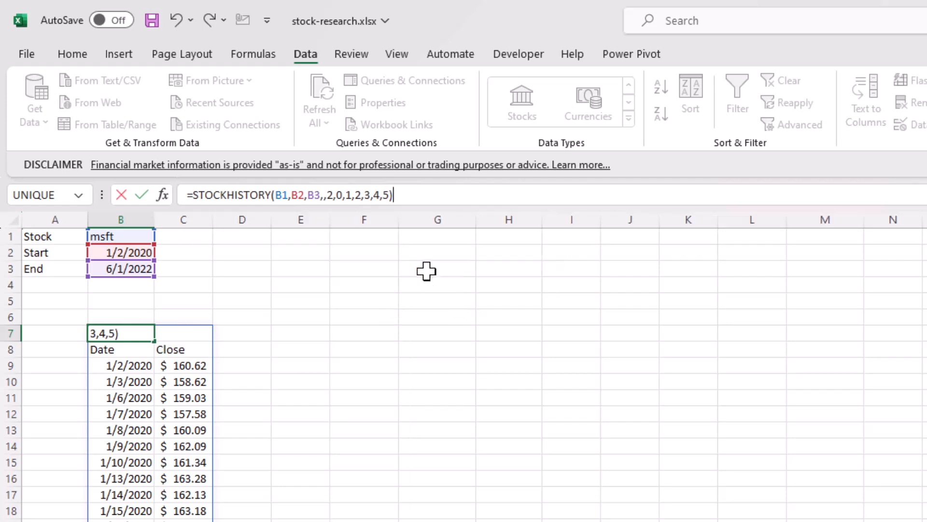
- Commit the formula and select the Date and Close columns down to the 6/1/2022 row
key(Enter)
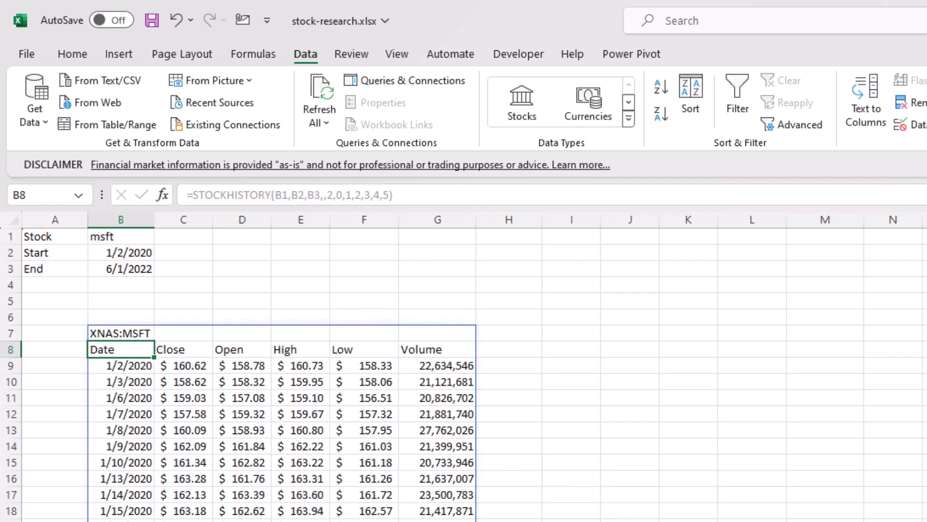
mouse_move(264, 513)
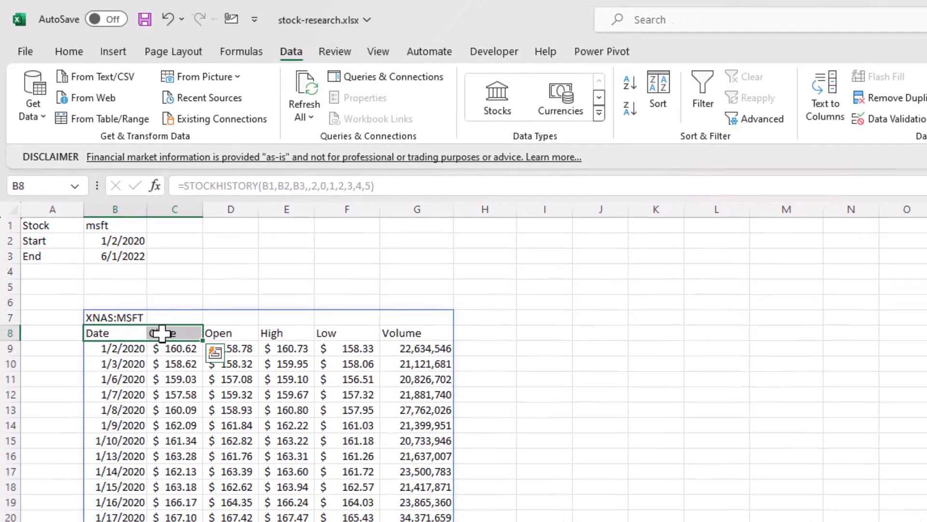
key(ctrl+shift+down)
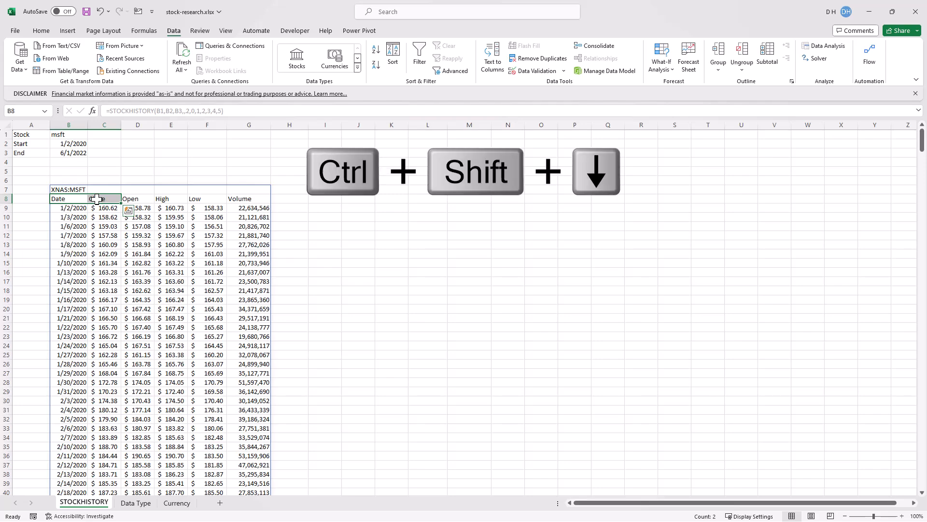
key(Ctrl+Shift+Down)
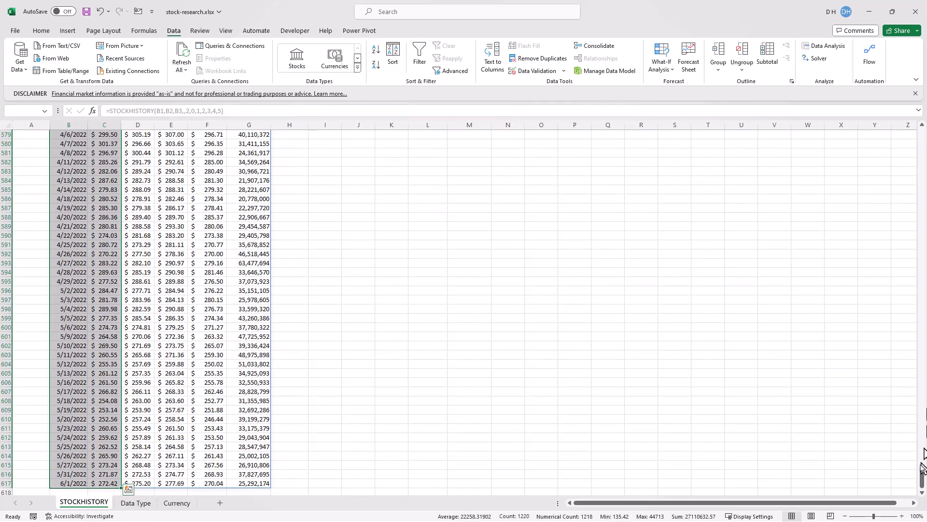
drag(920, 467, 920, 237)
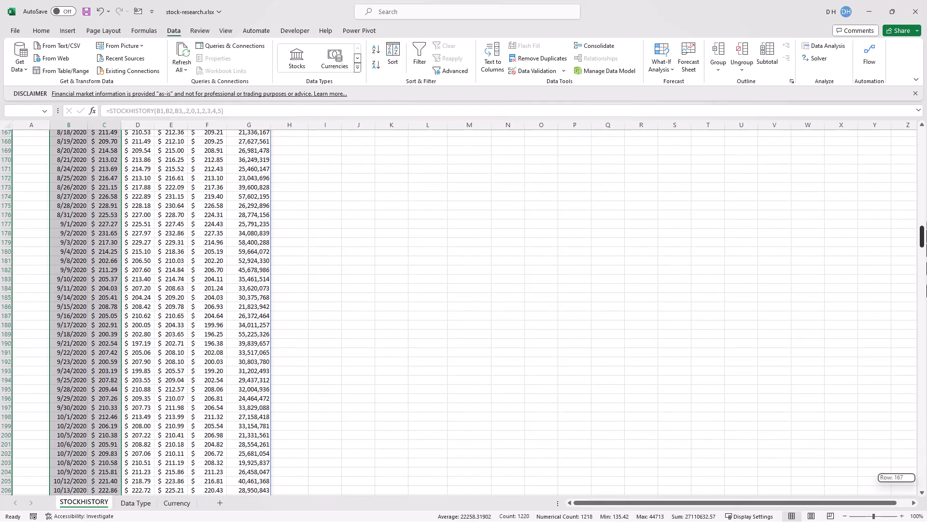
- Insert a 2-D line chart of MSFT closing prices beside the table
click(67, 31)
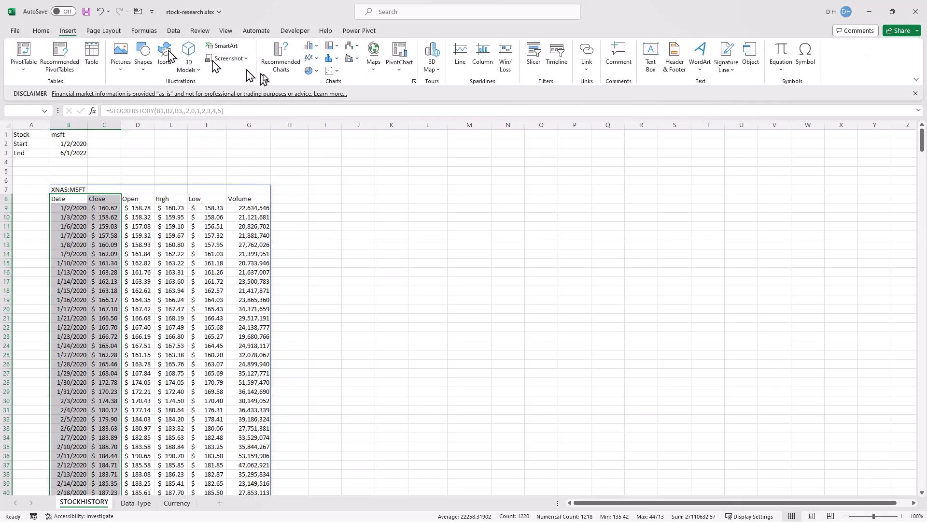
mouse_move(326, 97)
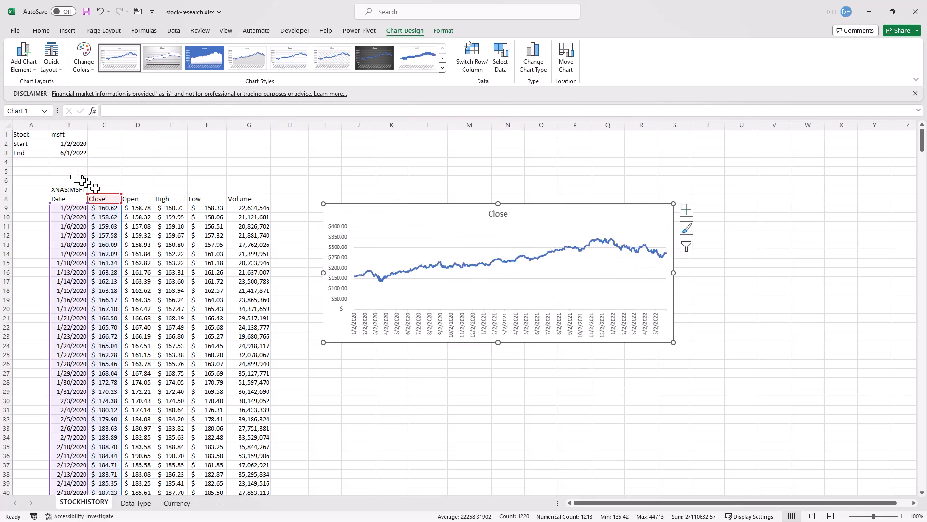
click(68, 198)
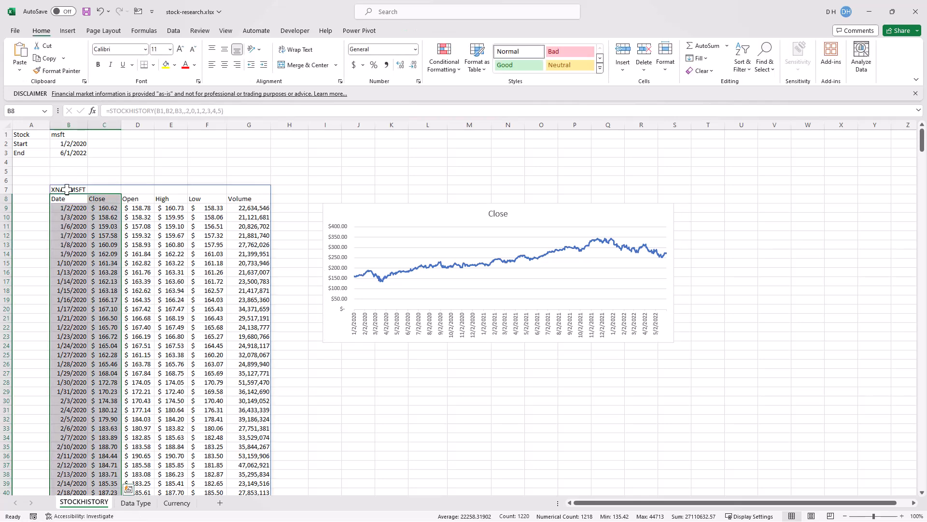
- Set the B7 STOCKHISTORY interval argument to 2 for monthly prices
click(68, 189)
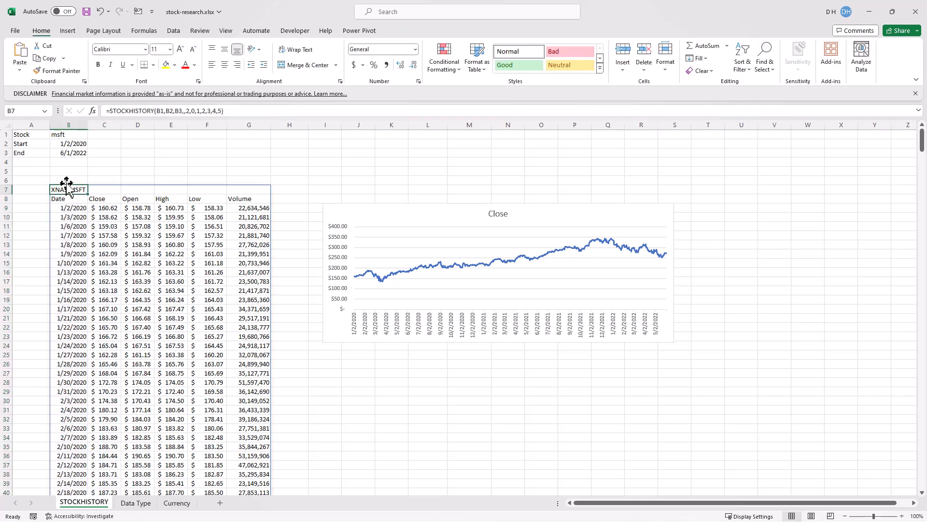
click(91, 111)
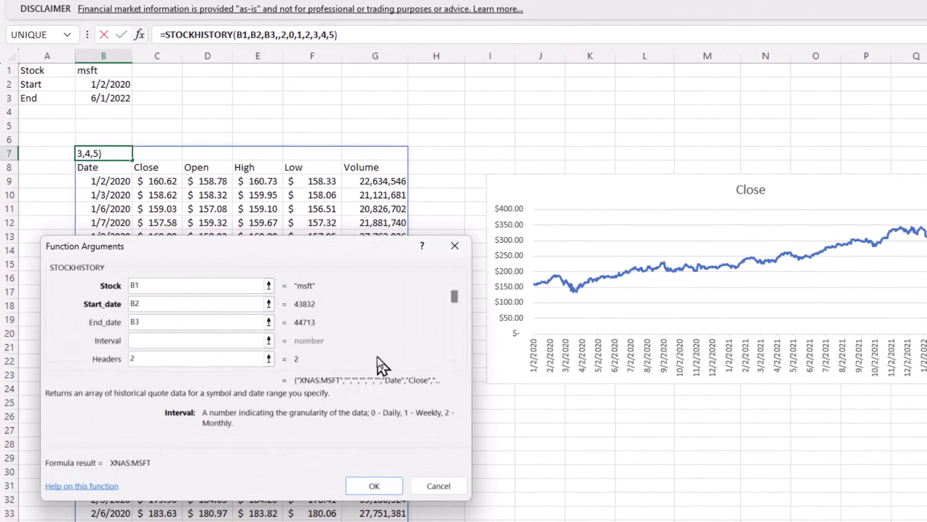
click(193, 341)
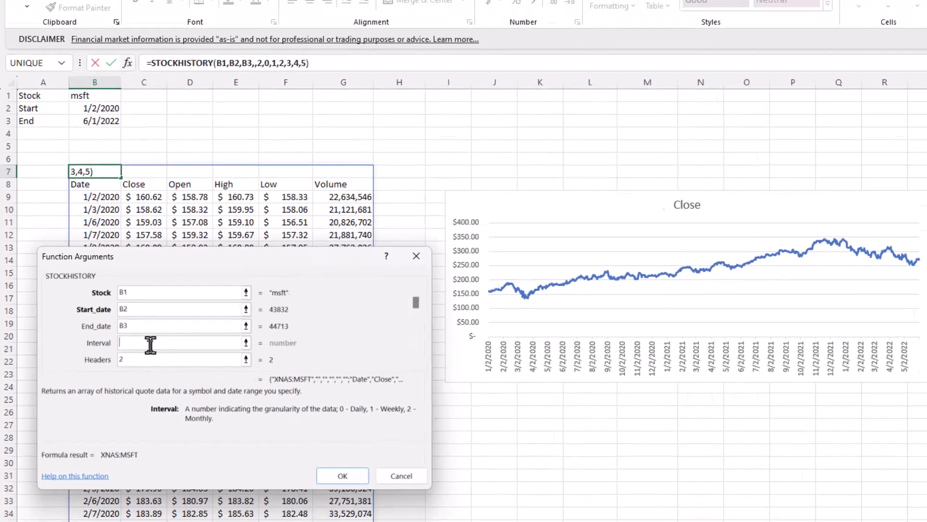
click(342, 475)
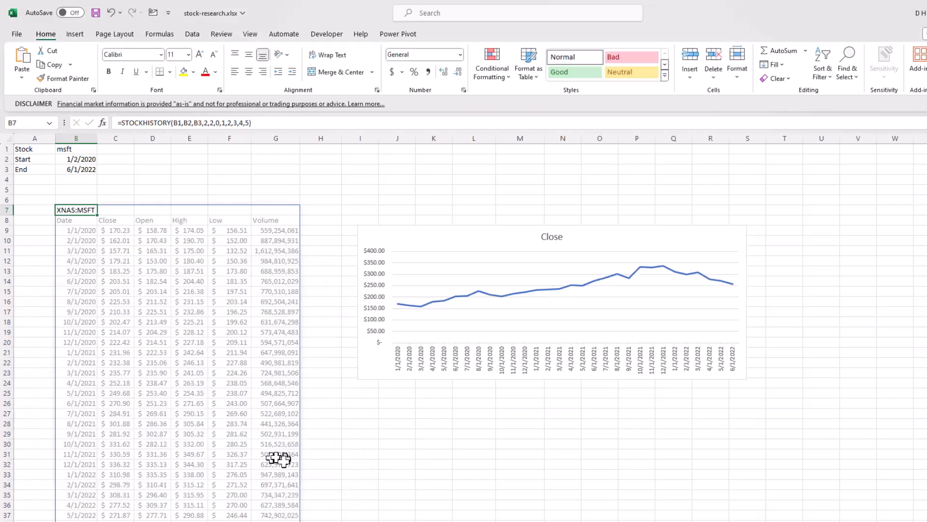
mouse_move(569, 415)
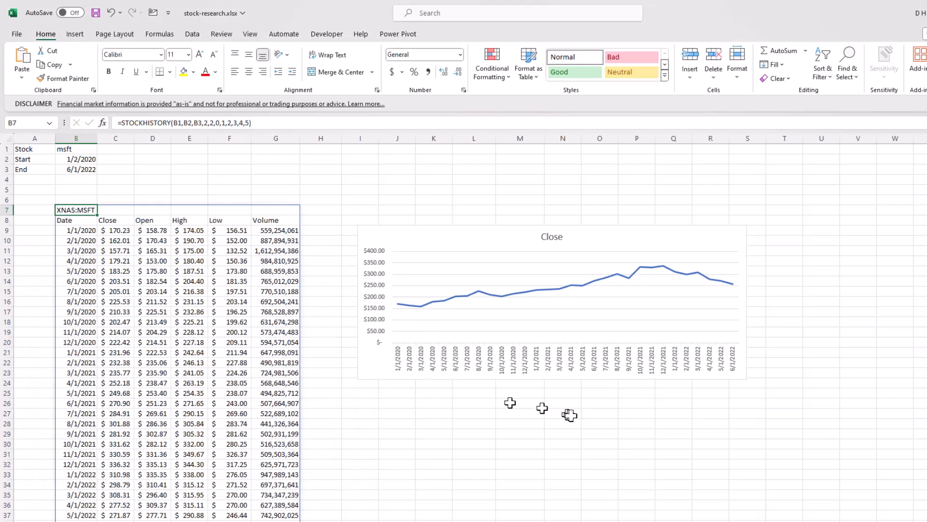
mouse_move(393, 303)
text(=)
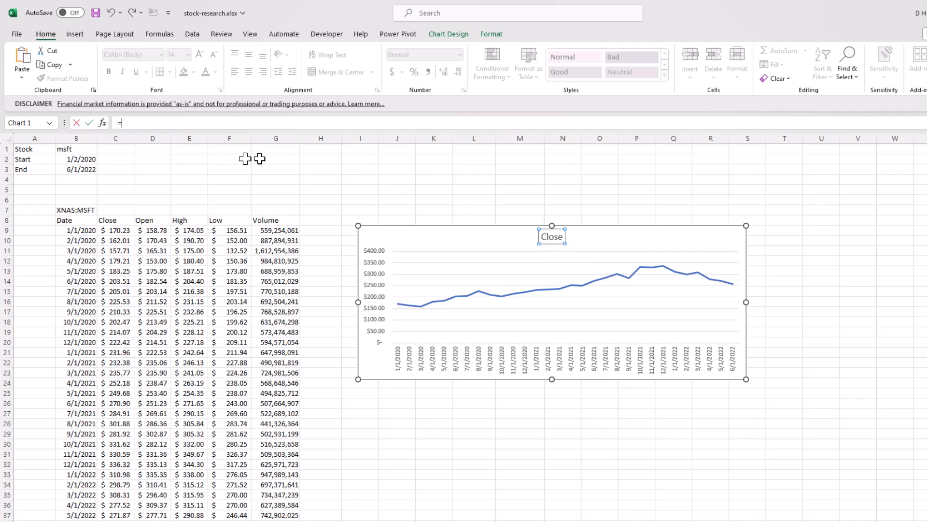
- Link the chart title to the B7 ticker heading and change the stock to goog
click(76, 210)
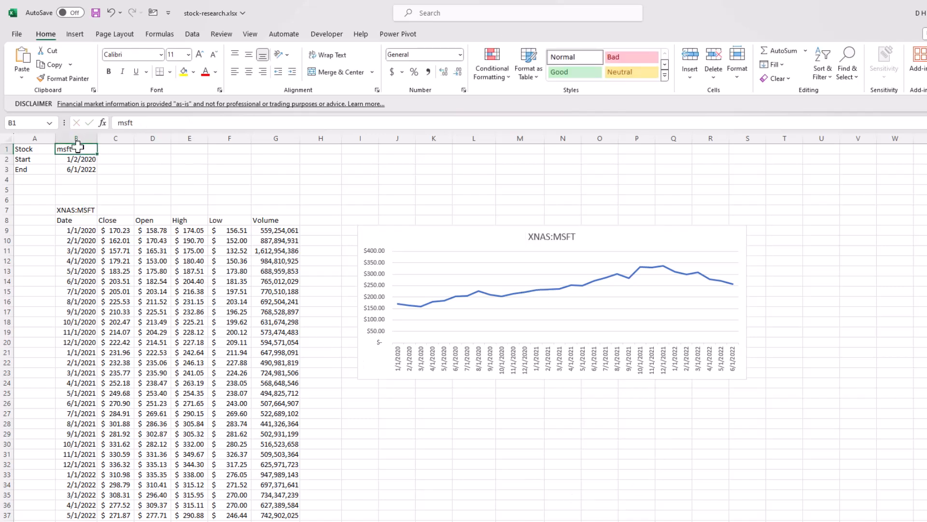
text(goo)
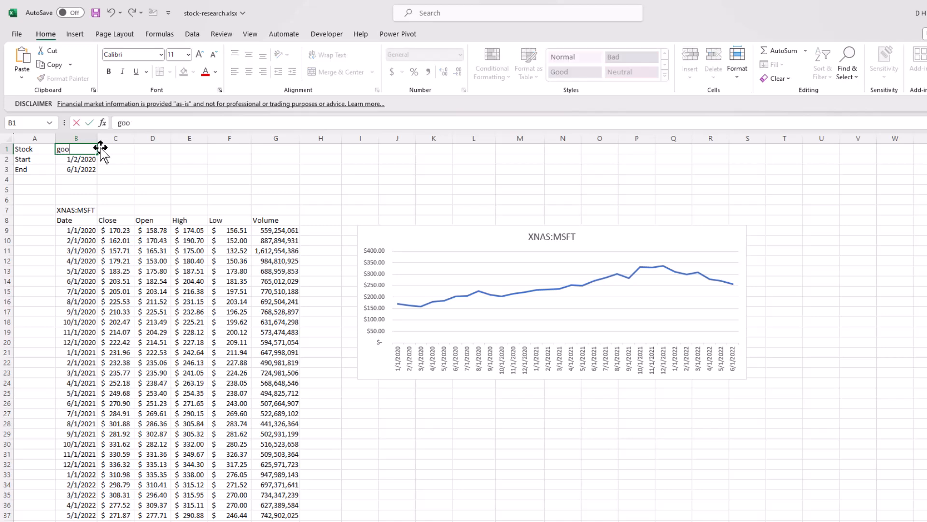
text(g)
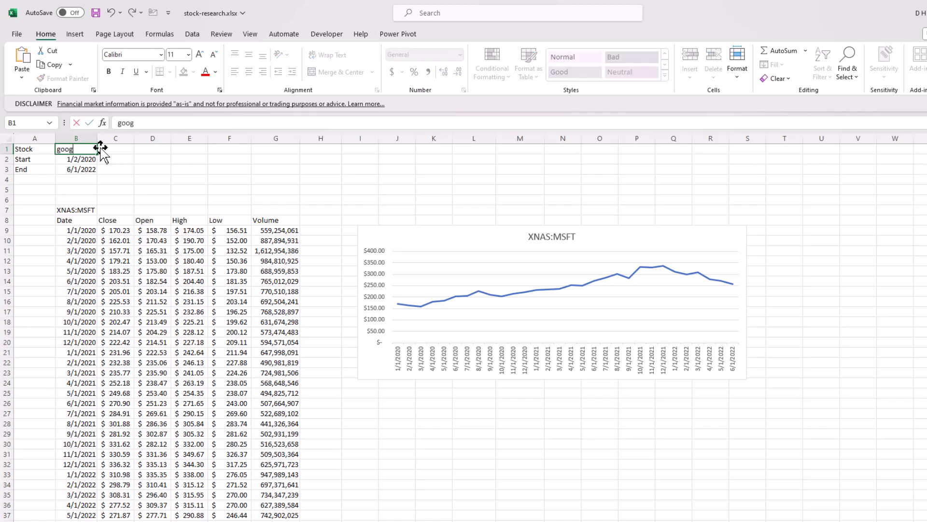
key(Enter)
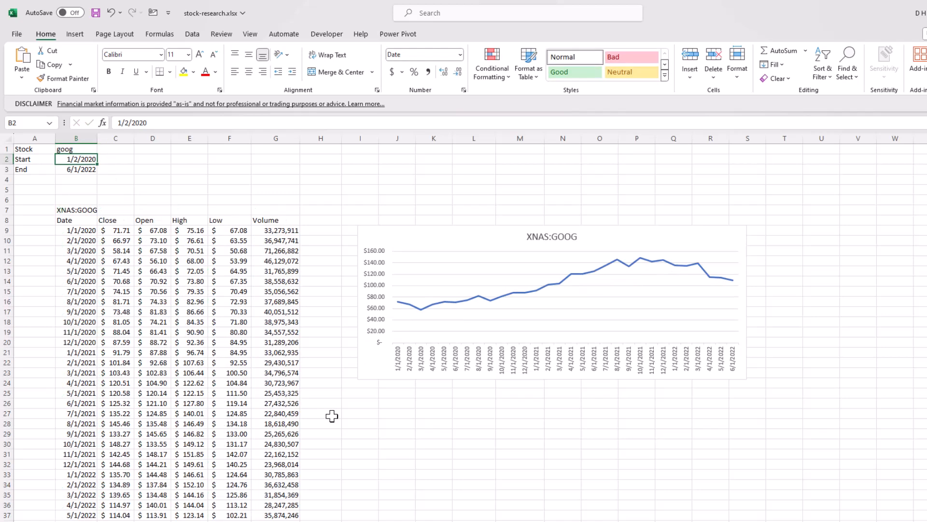
mouse_move(241, 389)
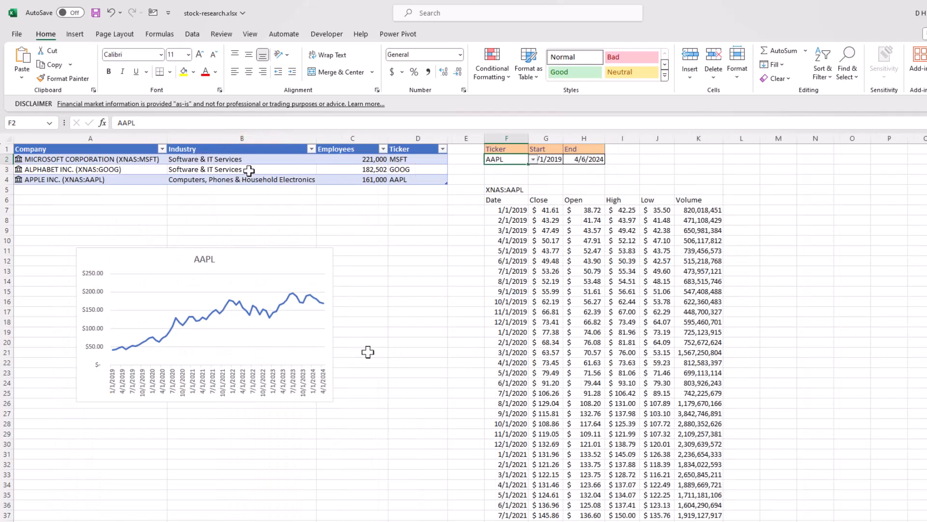
mouse_move(374, 217)
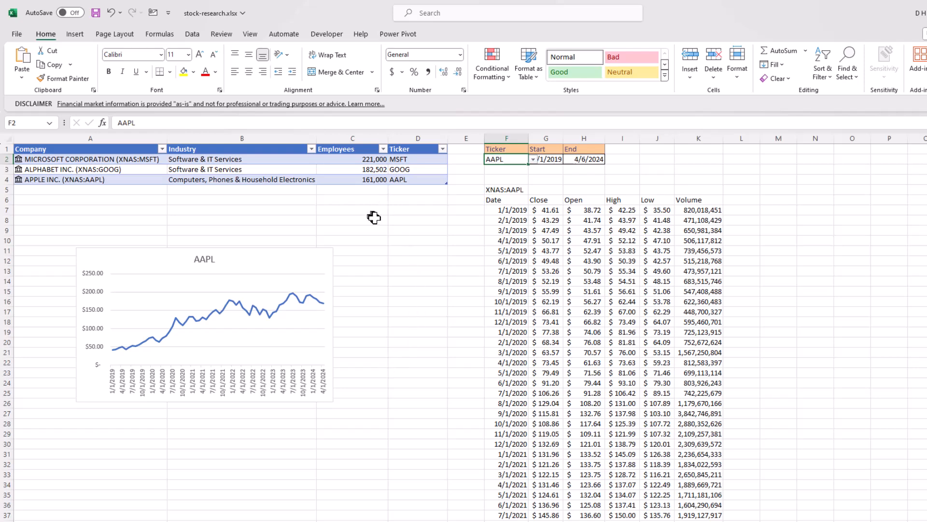
mouse_move(340, 225)
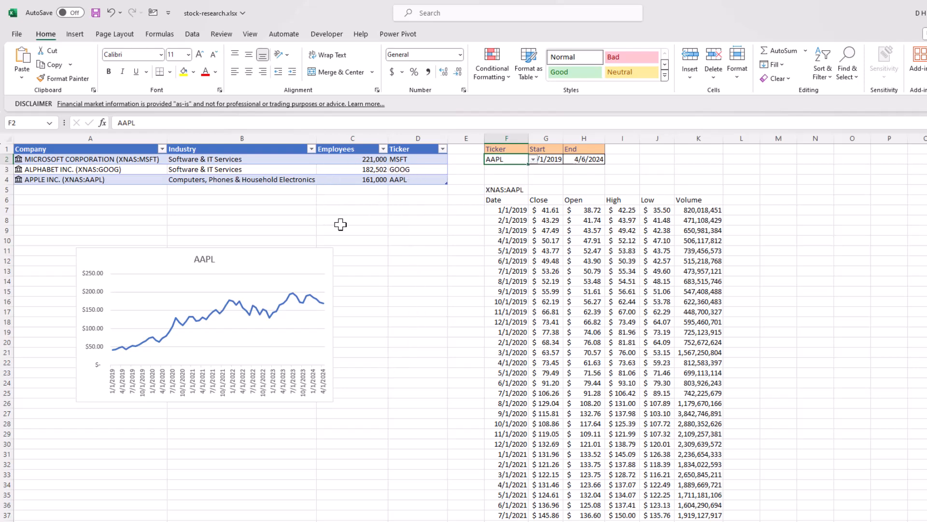
mouse_move(524, 168)
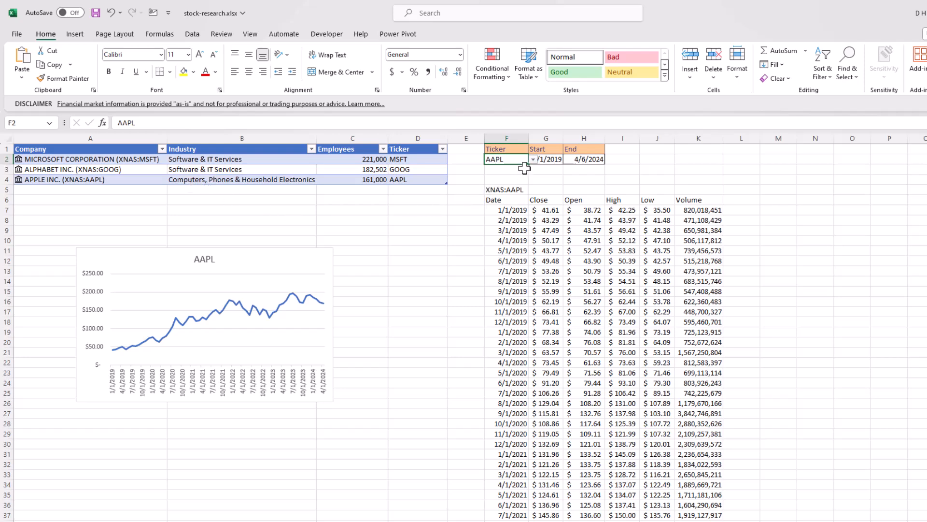
- Pick MSFT from the F2 ticker dropdown list
click(532, 159)
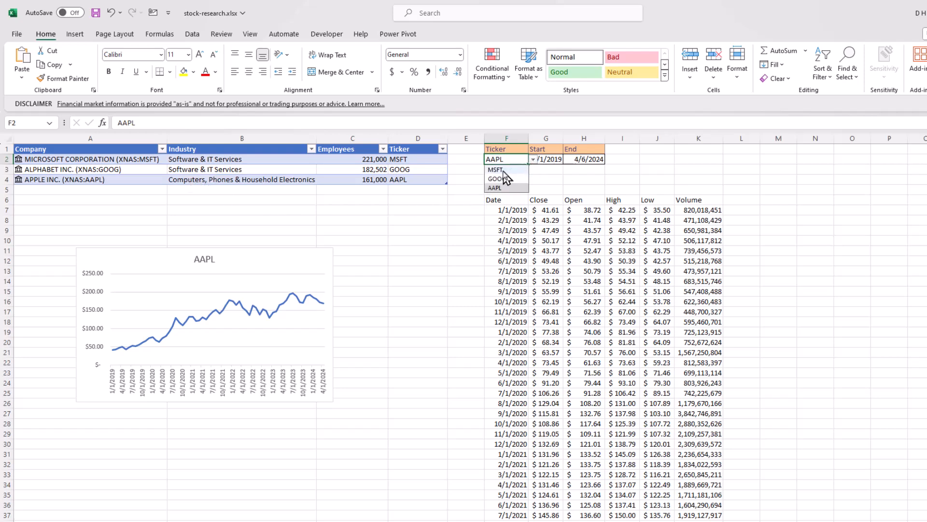
click(494, 169)
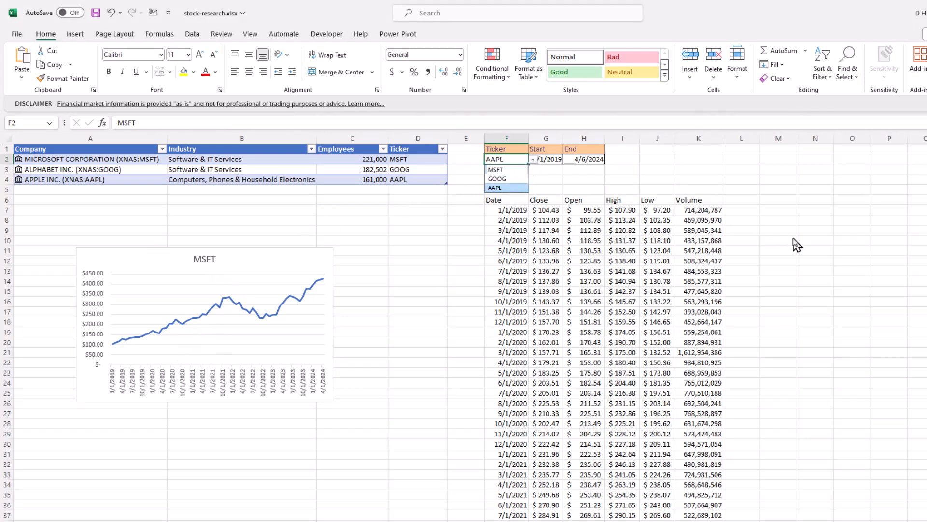
click(495, 188)
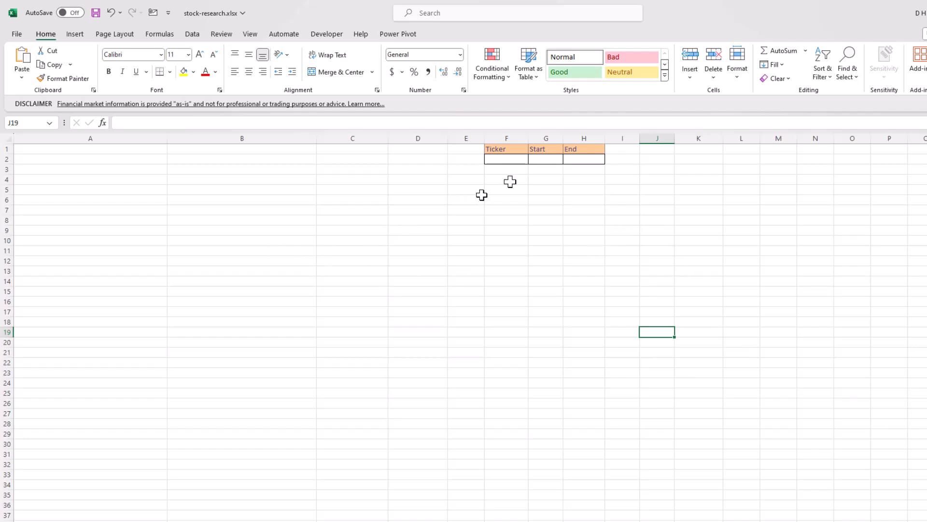
- Enter start date 1/2/2020 and end date 6/30/2020 in the Start and End cells
click(545, 159)
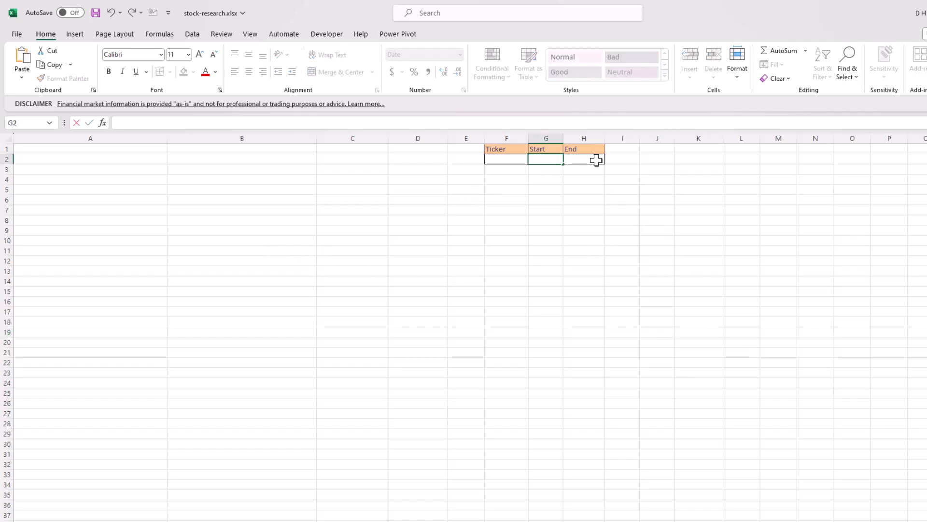
text(1/2/202)
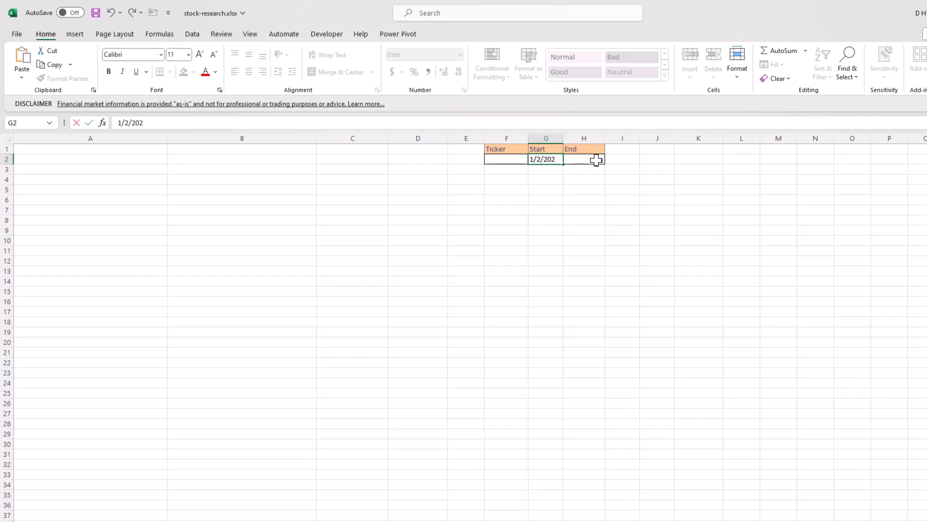
text(0)
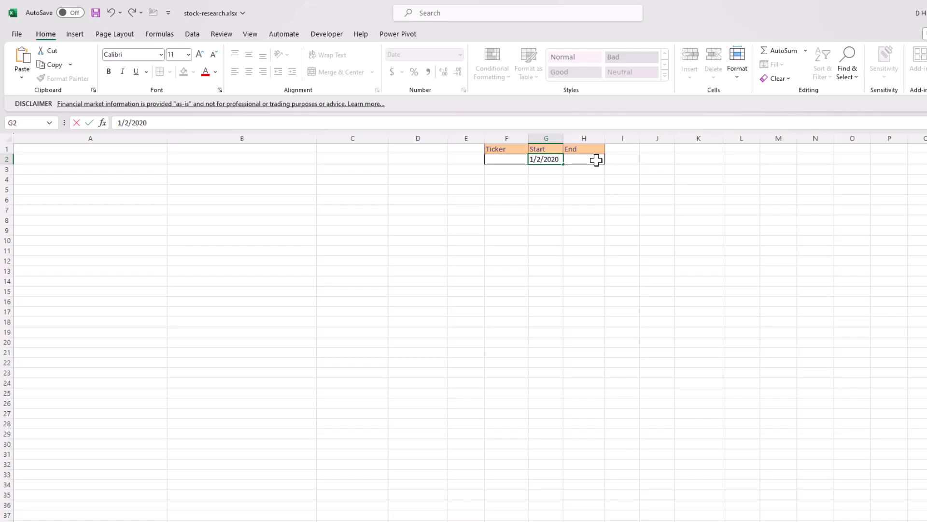
text(6/)
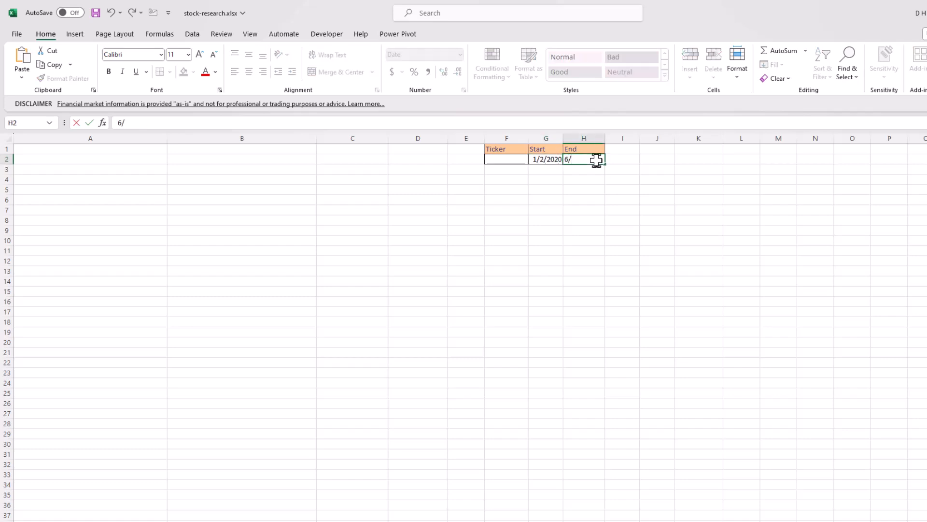
text(30/)
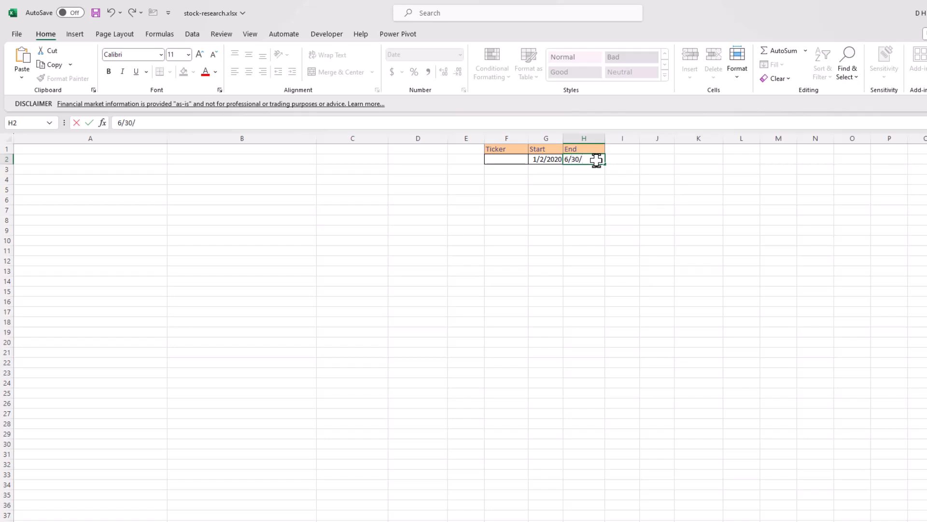
key(Enter)
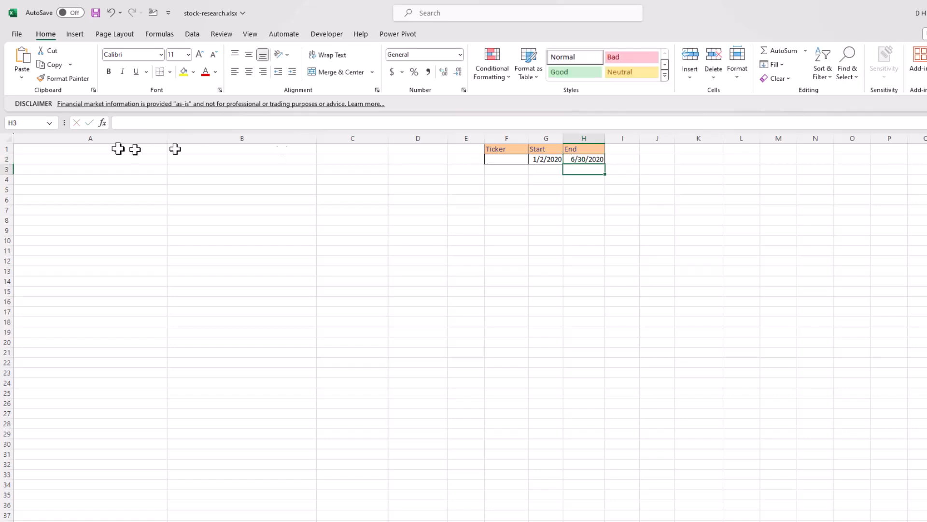
- Type apple into cell A2
click(90, 159)
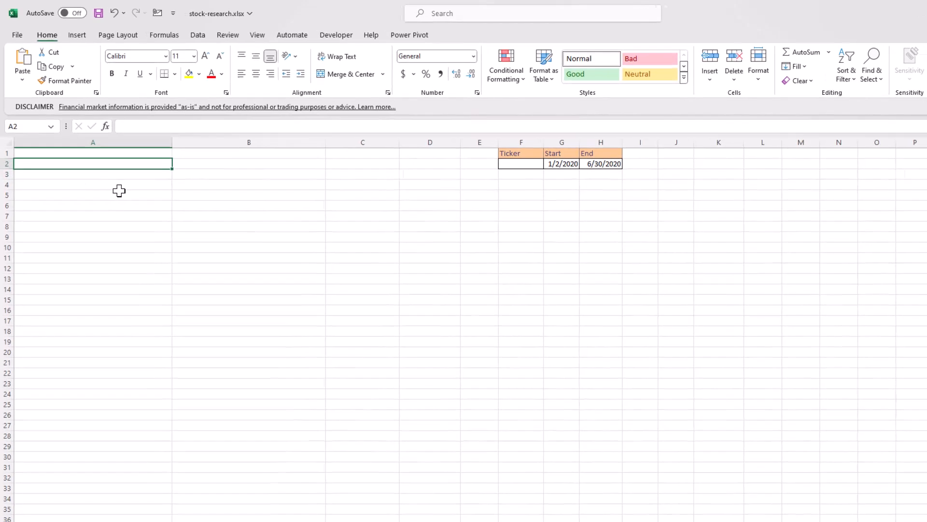
text(app)
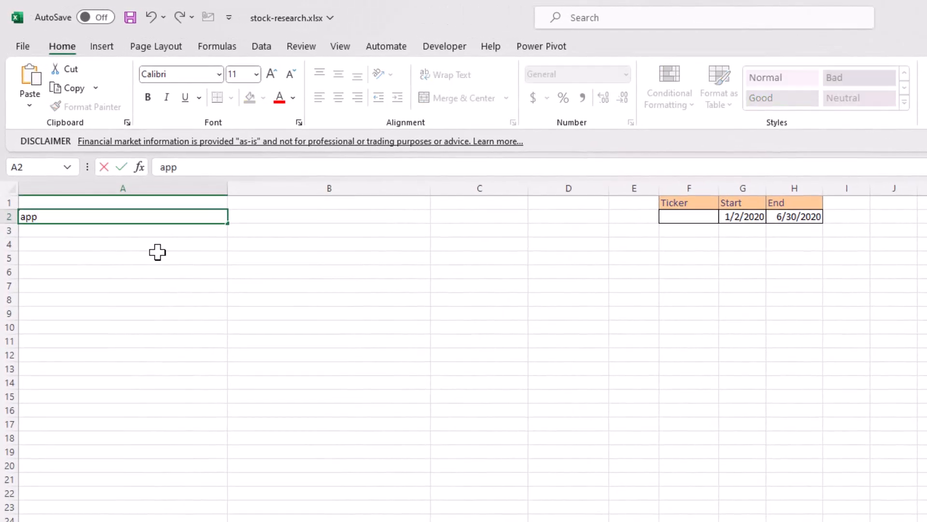
text(le)
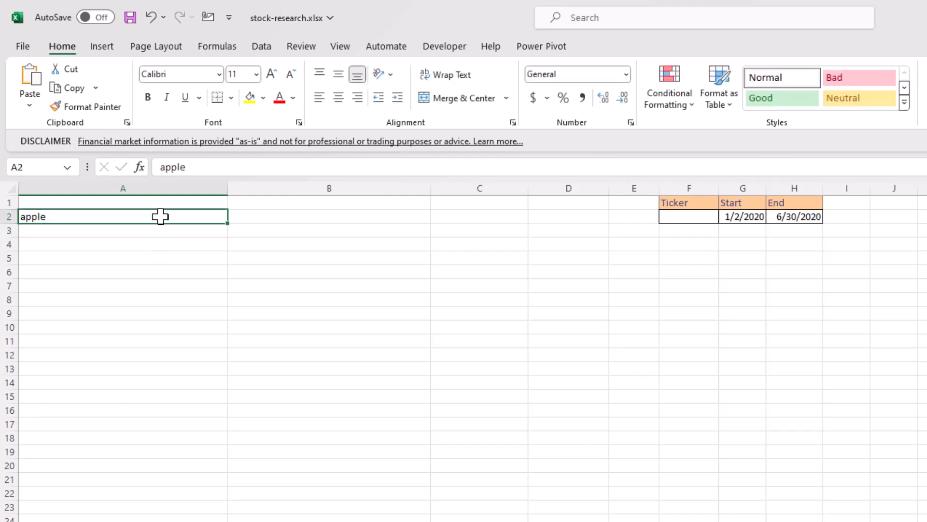
- Convert A2 to a Stocks data type linked to the Nasdaq Apple Inc. listing
click(262, 46)
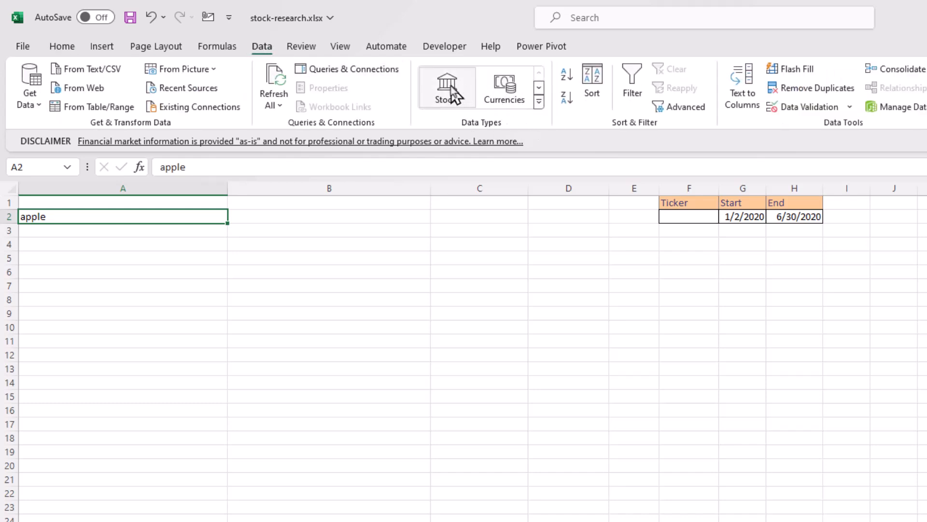
click(445, 84)
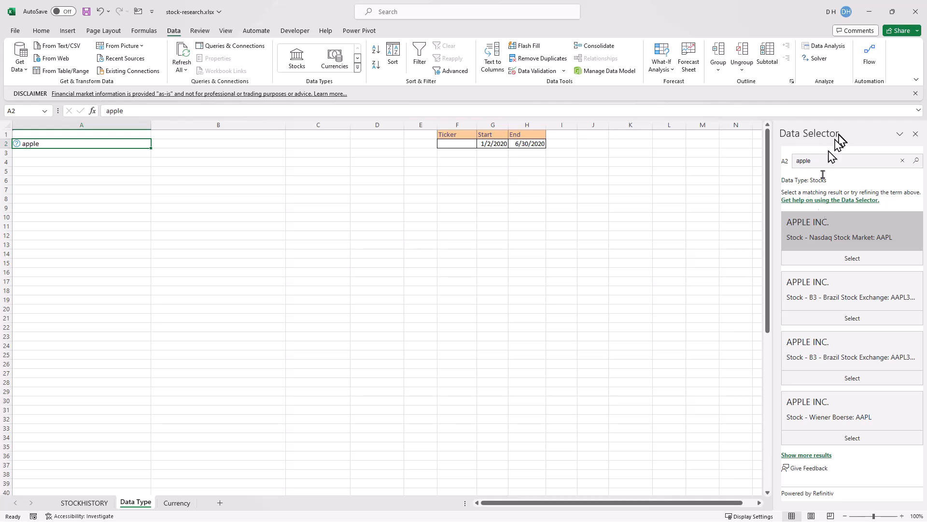
mouse_move(854, 261)
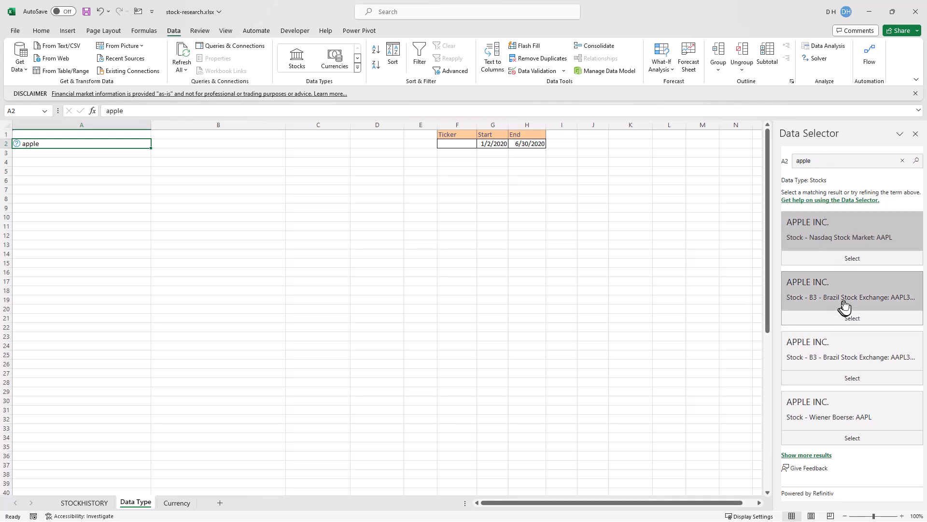
mouse_move(816, 242)
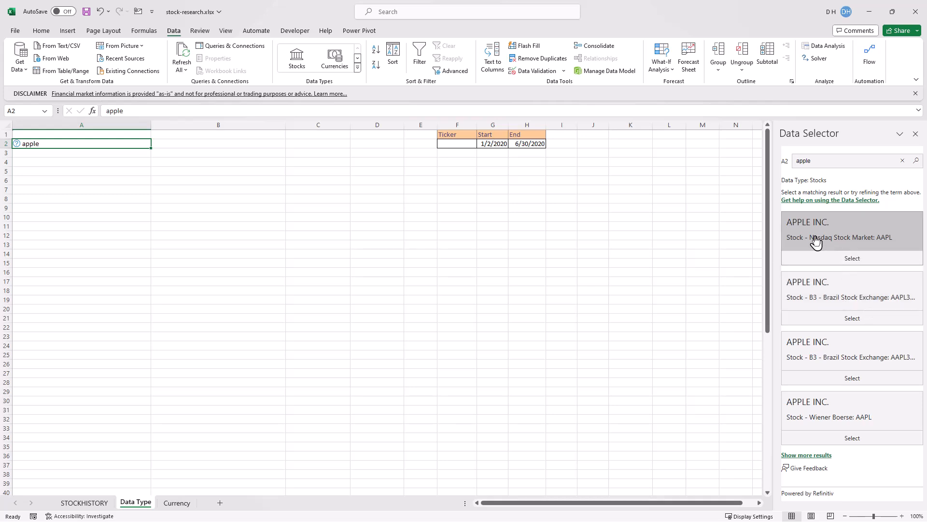
mouse_move(835, 239)
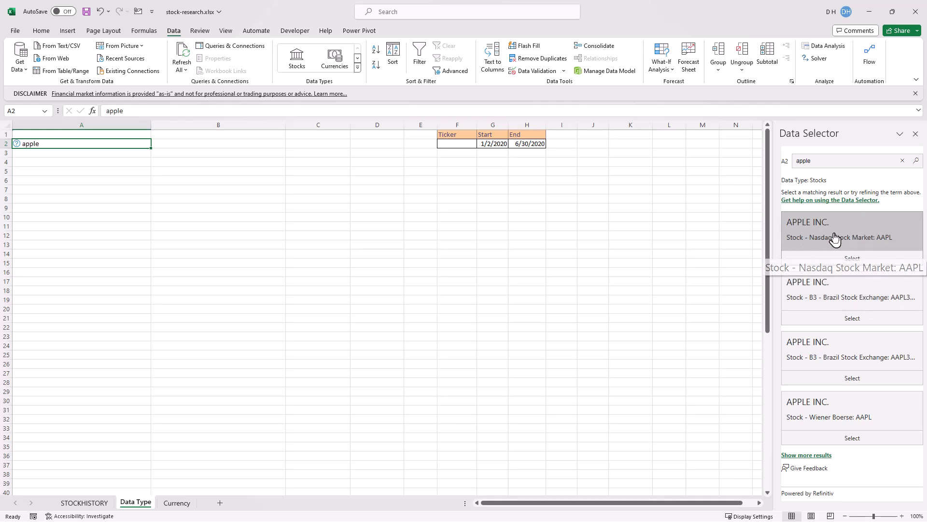
click(852, 236)
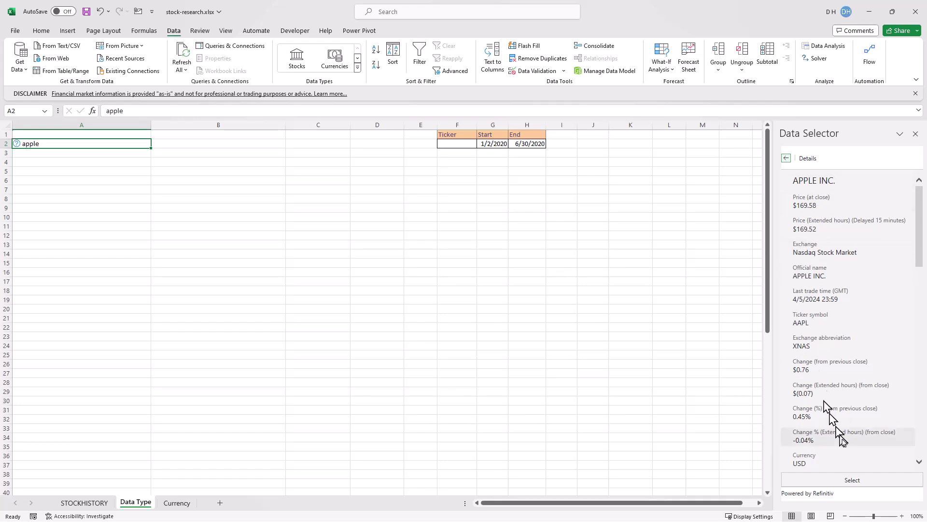
click(854, 479)
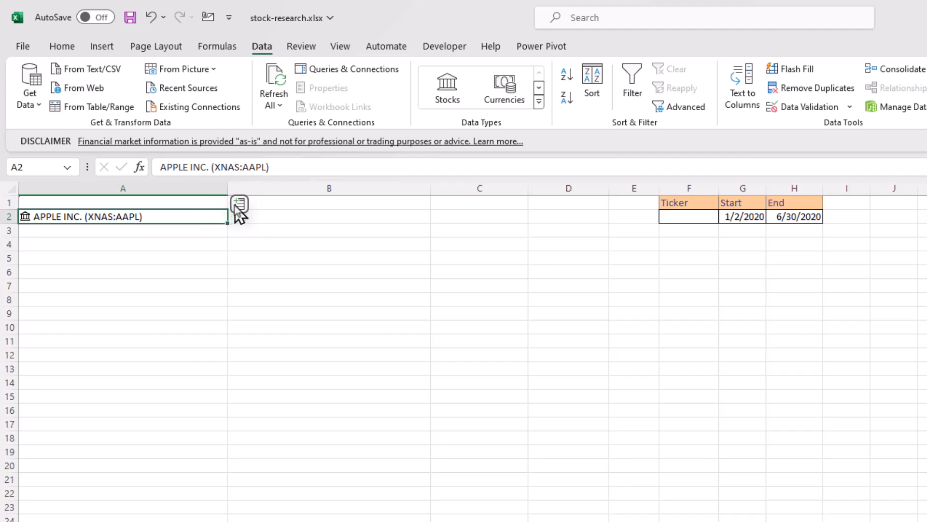
mouse_move(240, 204)
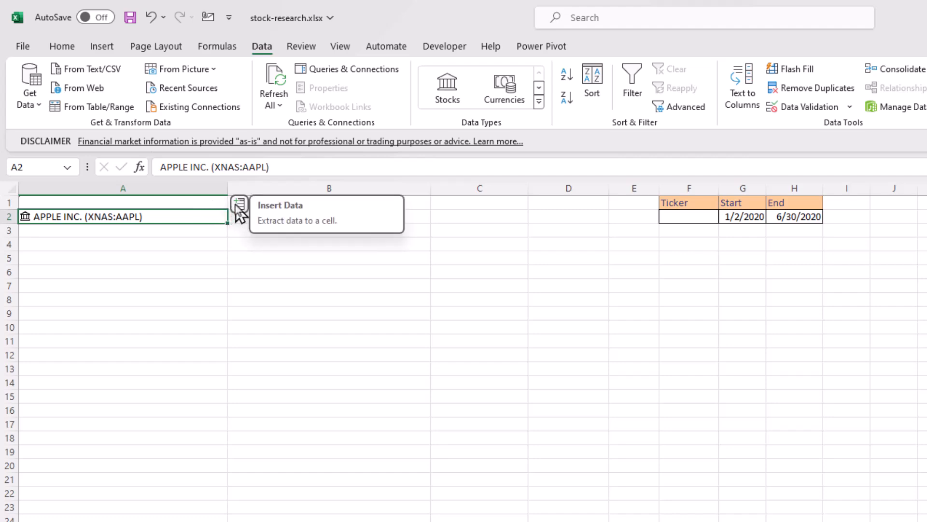
- Insert Apple's Industry, Market Cap and Ticker fields beside A2, then start the Company header
click(238, 215)
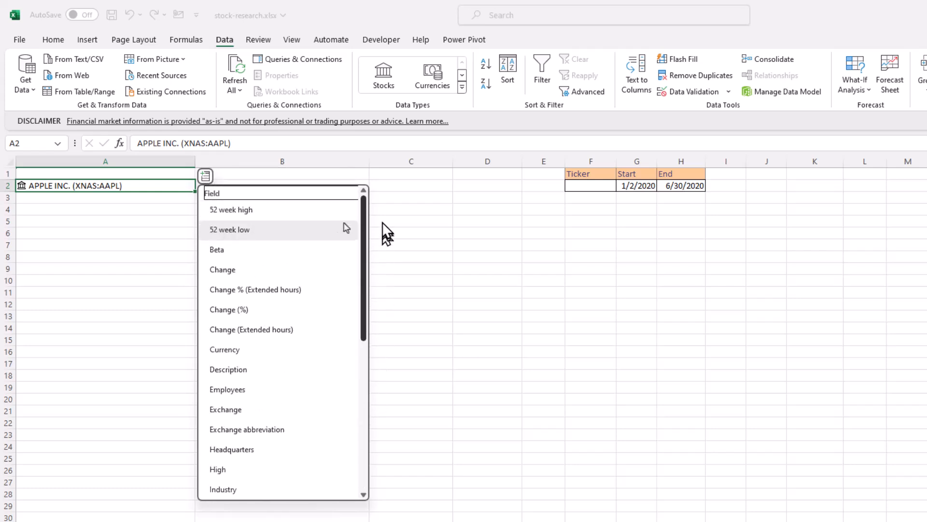
click(223, 490)
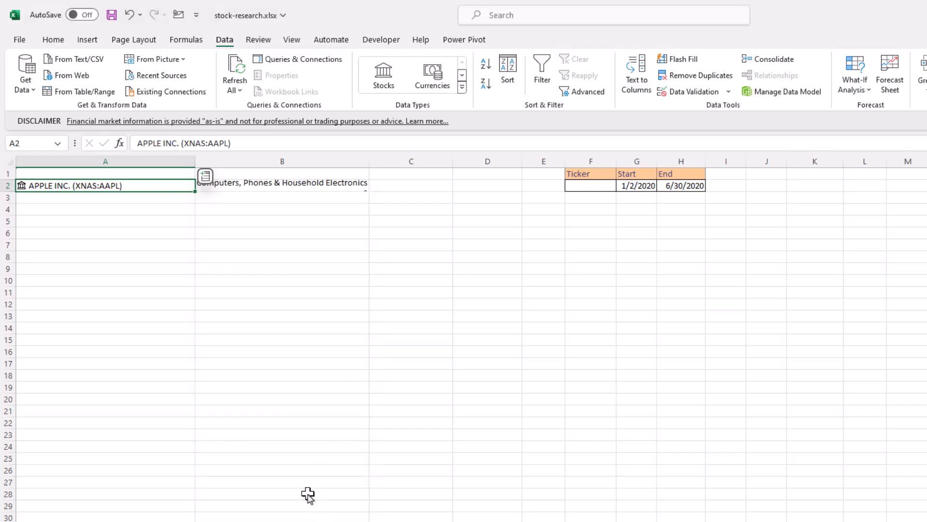
click(205, 176)
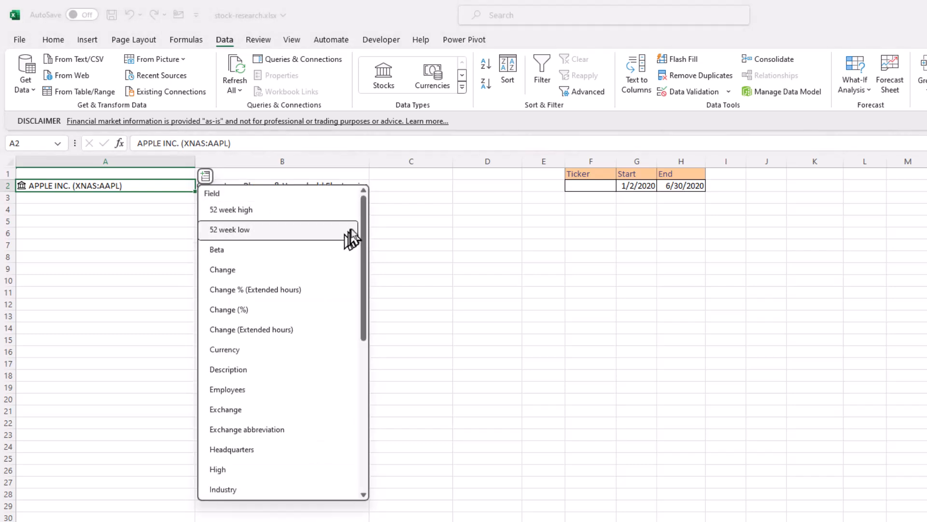
mouse_move(323, 246)
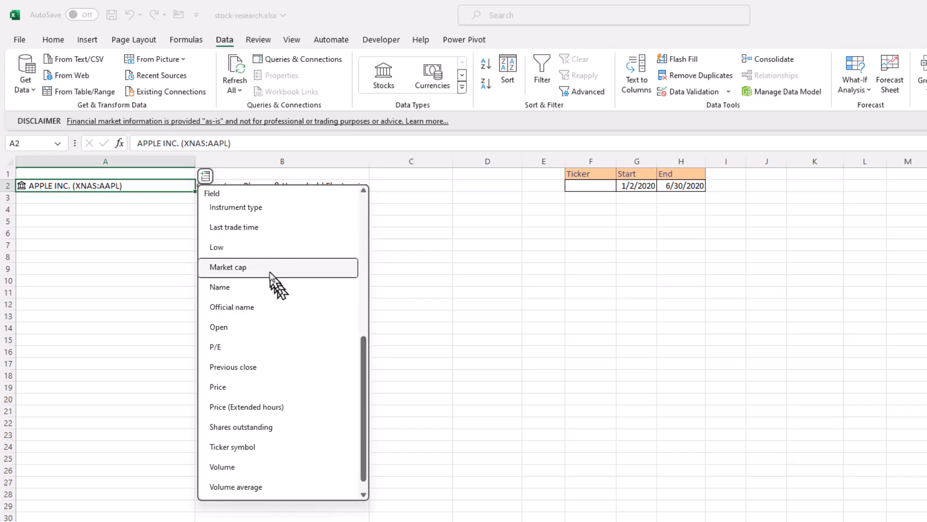
click(228, 267)
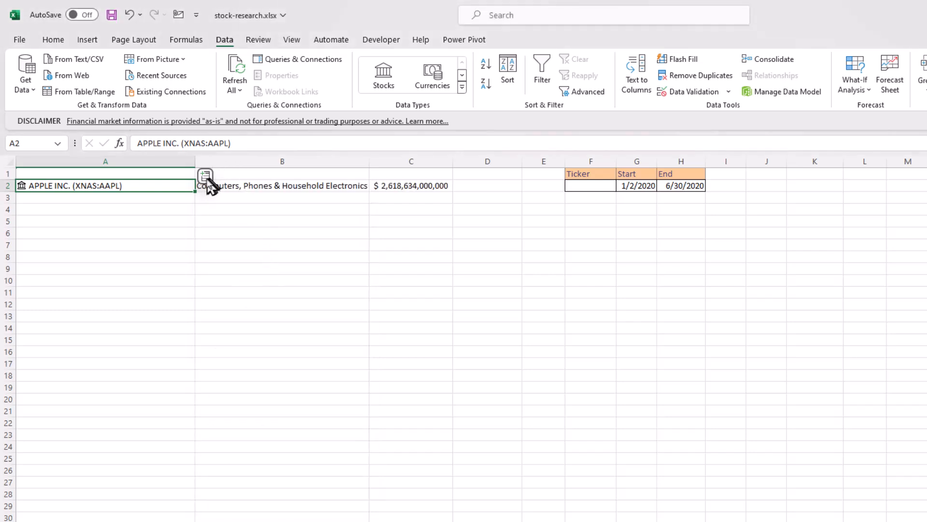
click(205, 176)
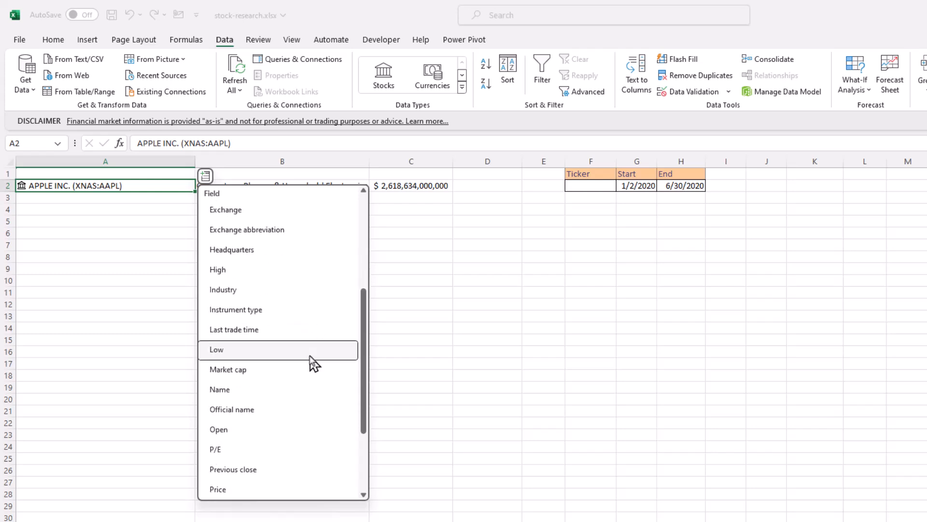
click(271, 435)
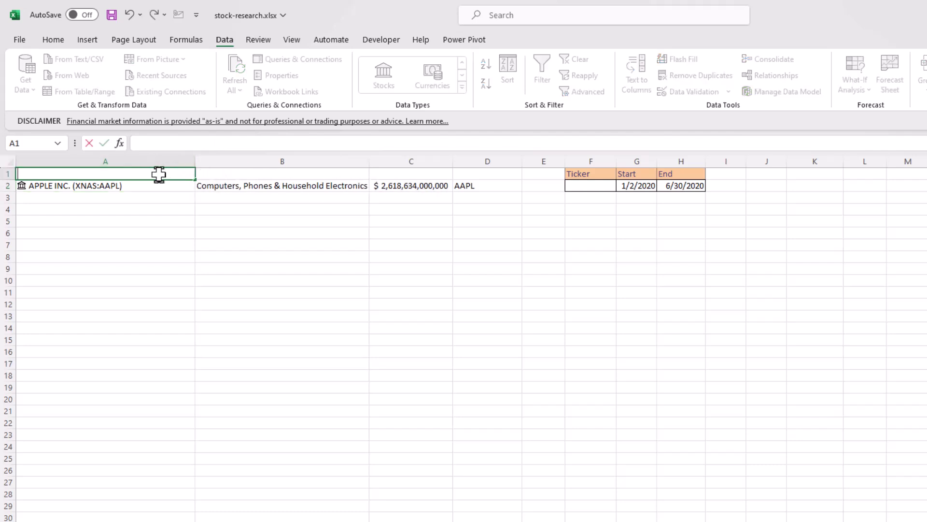
text(Company)
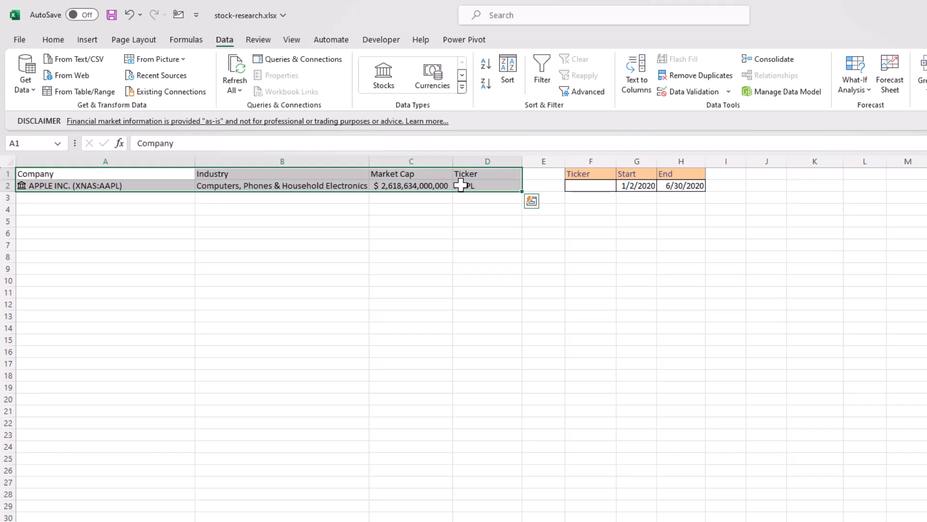
- Convert A1:D2 into a table with headers using Ctrl+T
key(Ctrl+T)
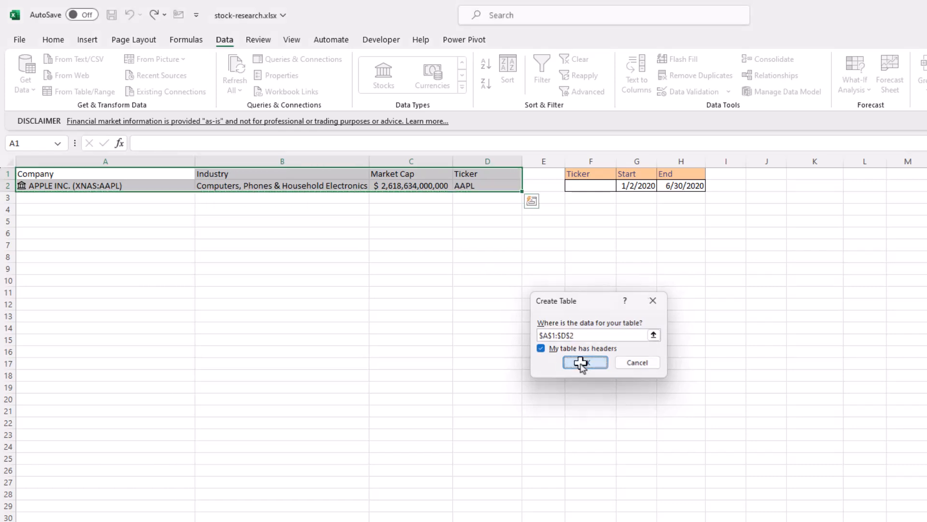
click(585, 362)
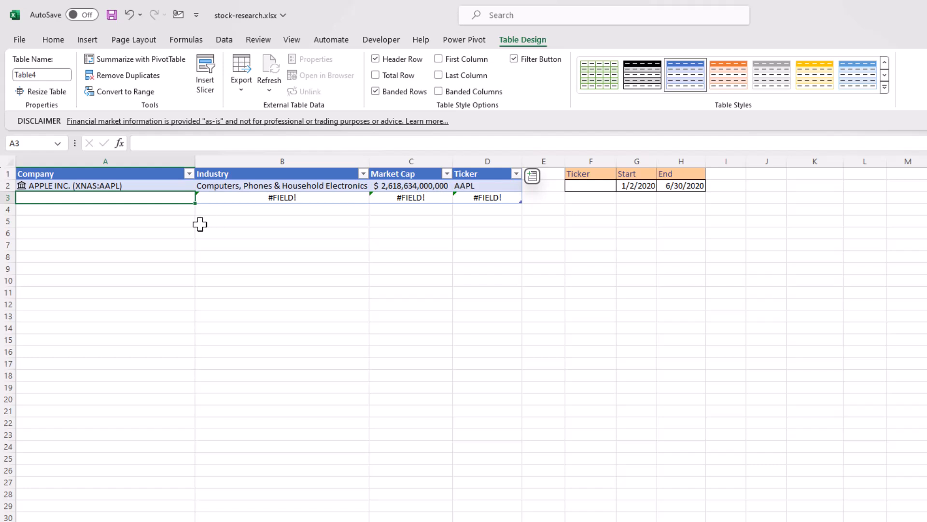
- Link Tesla (Nasdaq listing) in A3 and Alphabet from 'goo' in A4 as stocks
text(telsa)
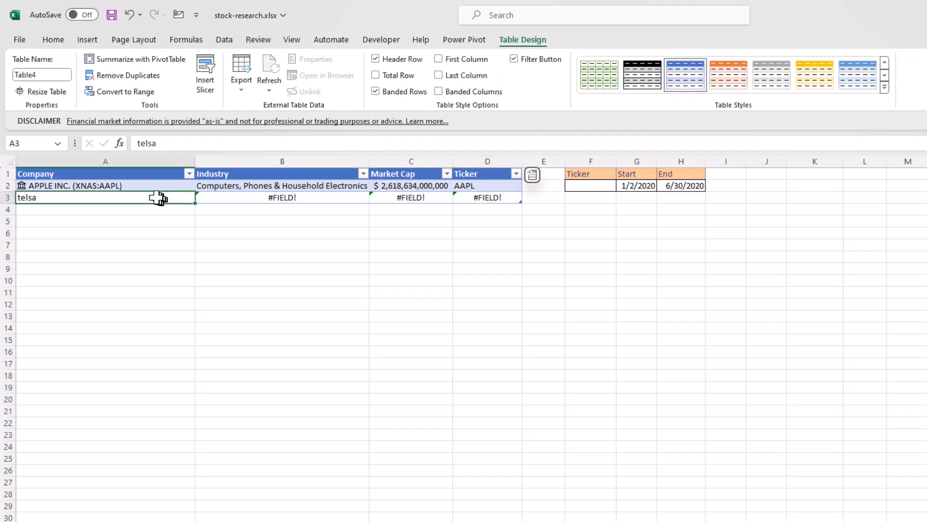
mouse_move(189, 53)
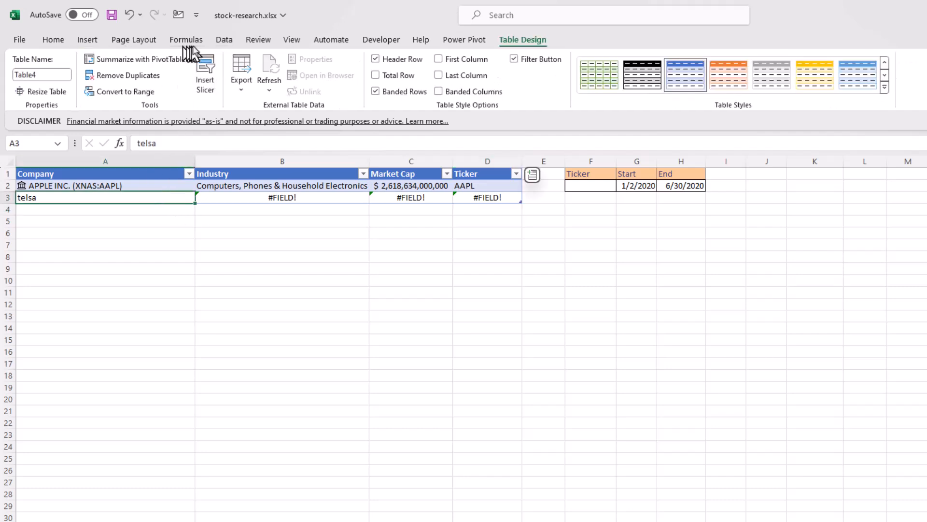
click(223, 40)
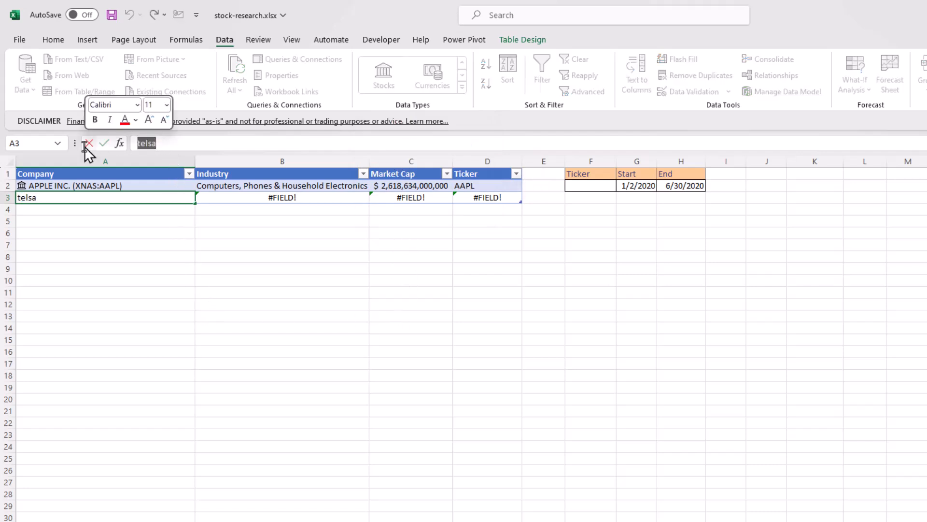
text(Tesla)
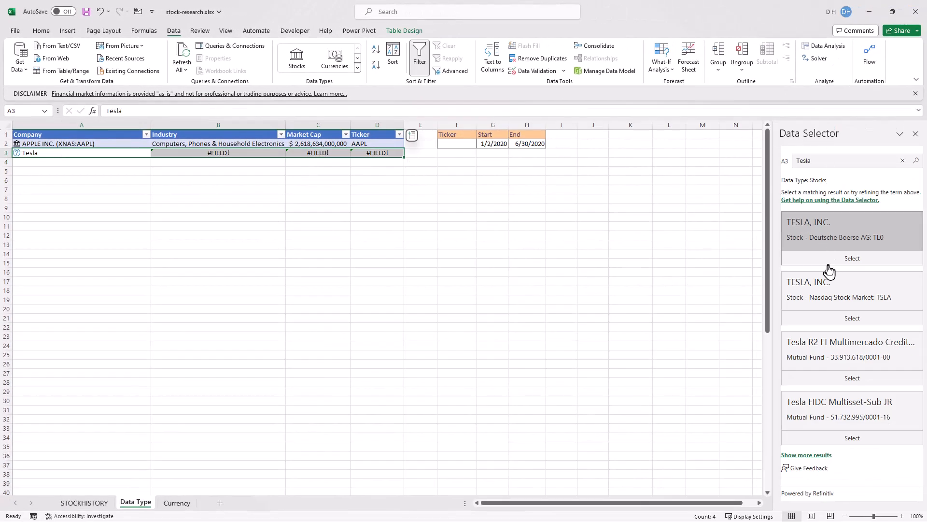
click(851, 318)
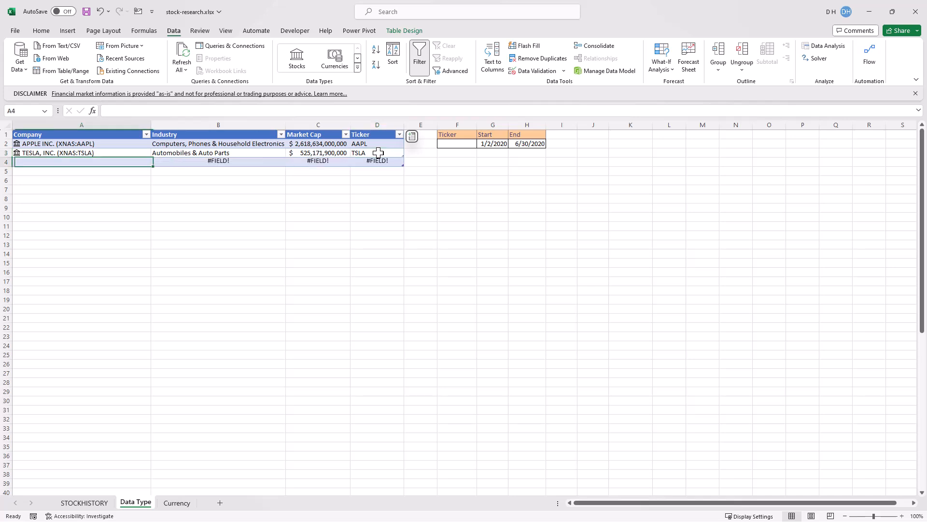
text(goo)
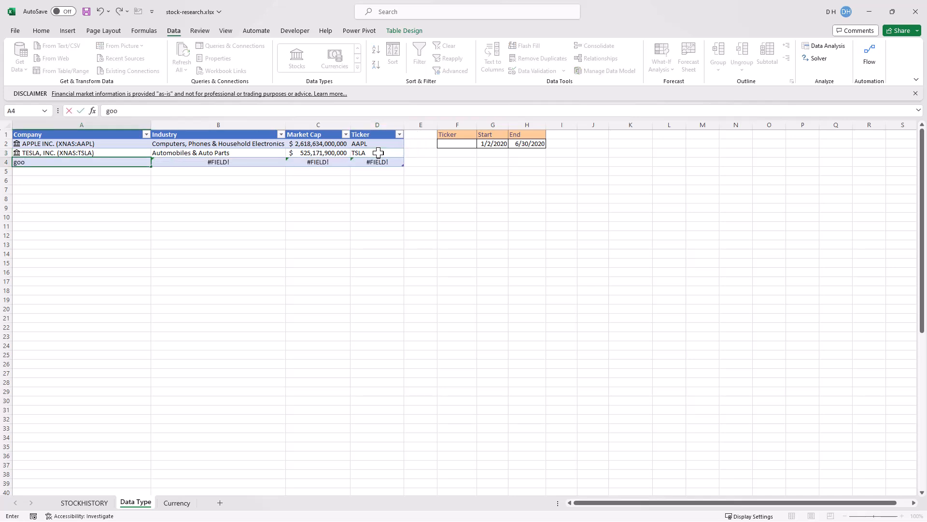
key(Enter)
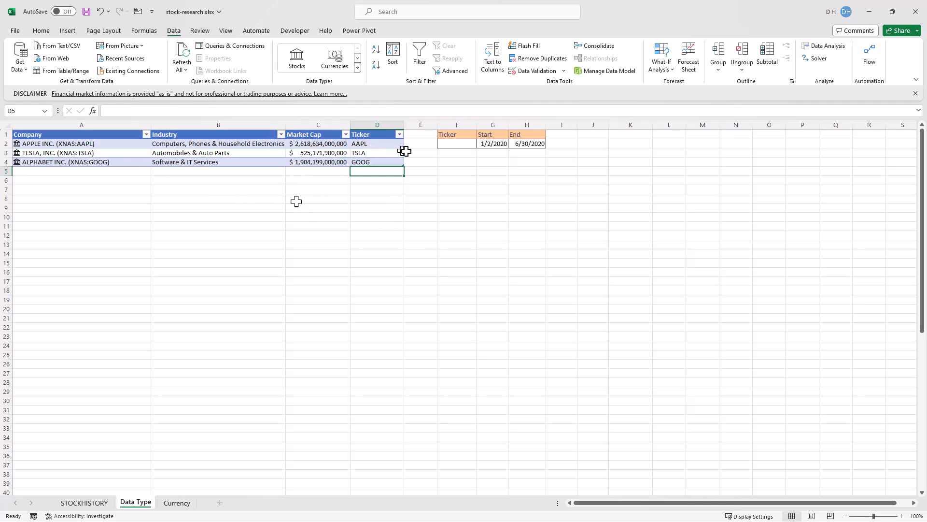
- Give F2 a list validation sourced from D2:D4 and choose TSLA
click(457, 144)
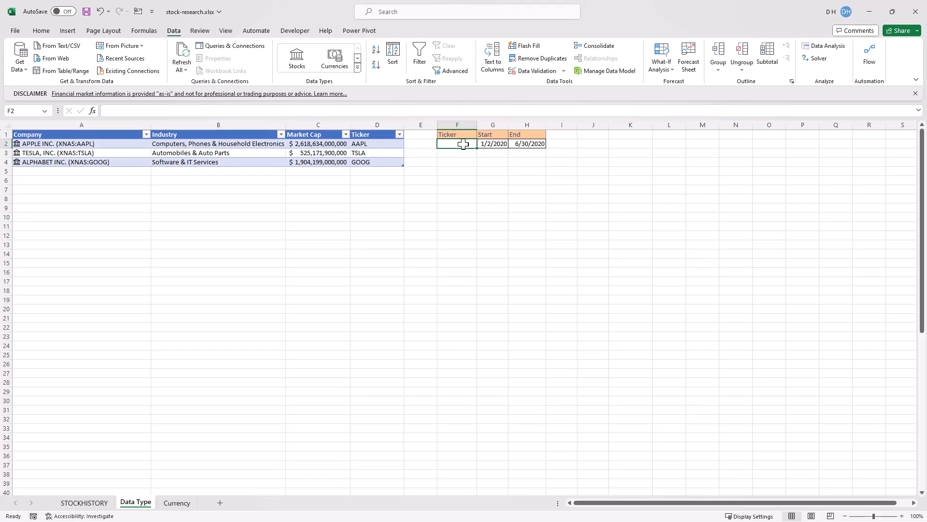
mouse_move(471, 233)
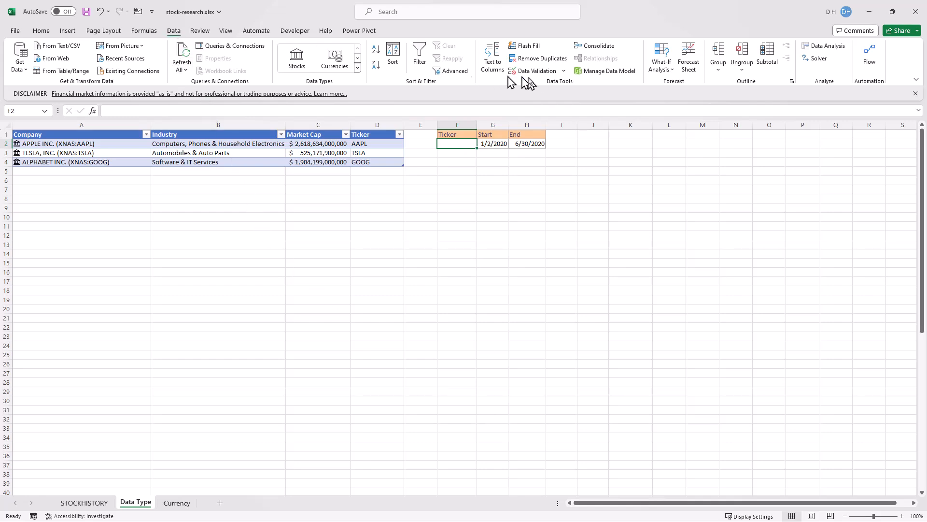
click(534, 71)
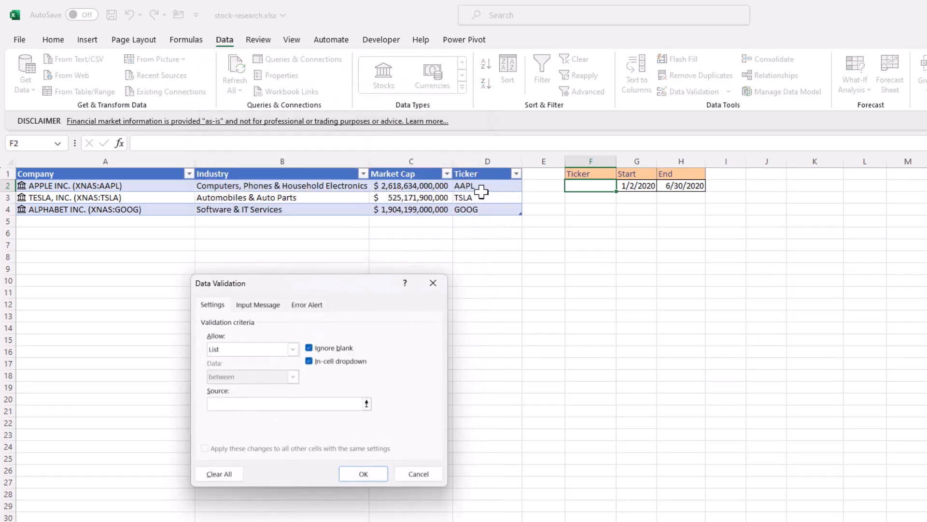
drag(463, 186, 464, 209)
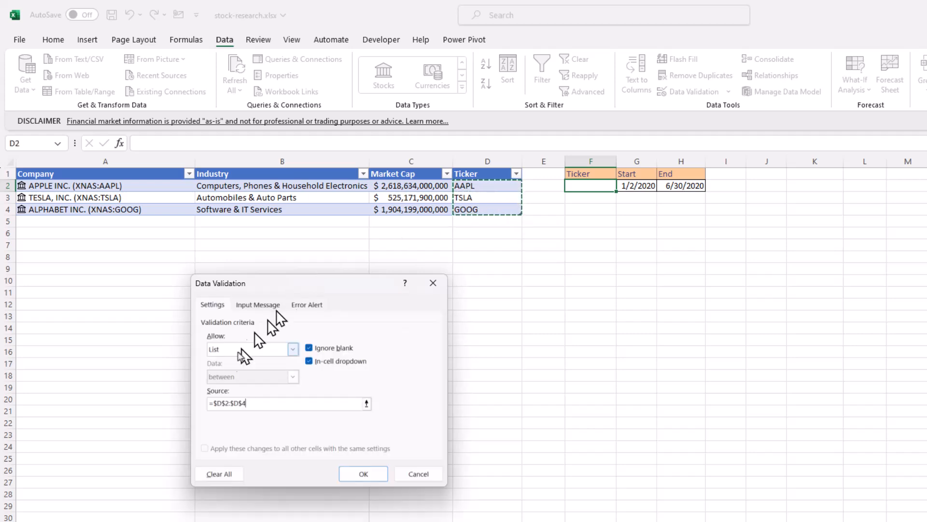
click(364, 473)
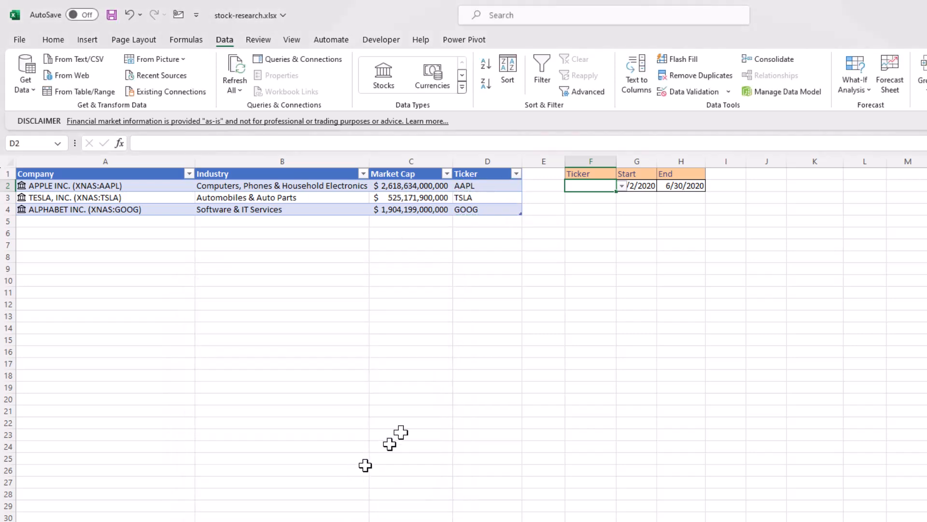
click(621, 185)
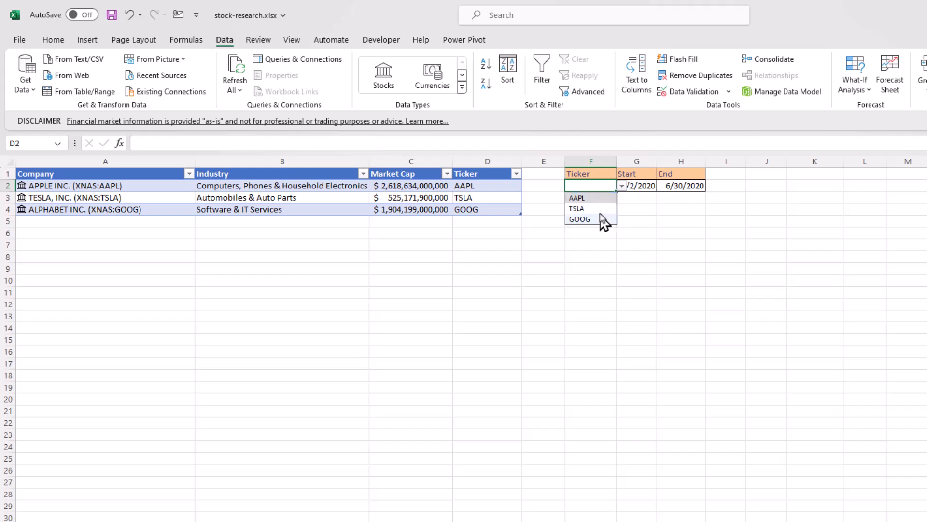
click(577, 208)
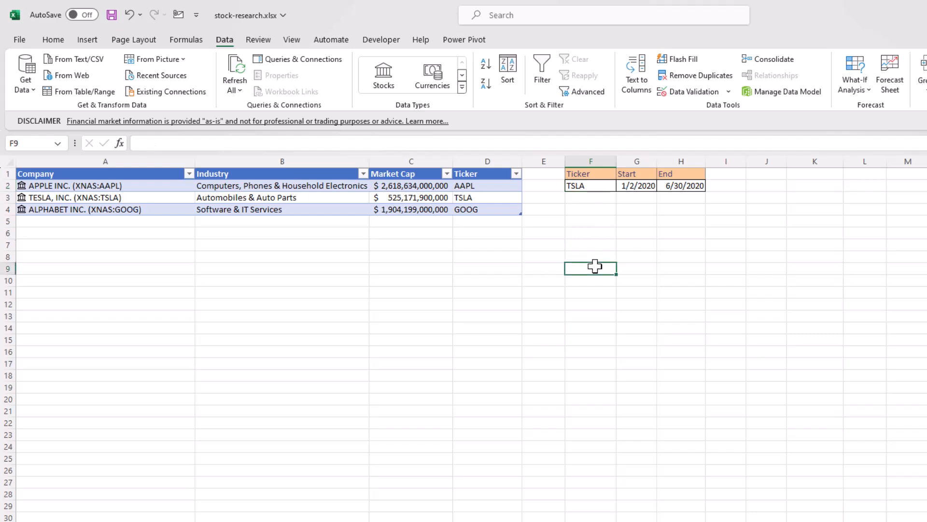
- Enter a STOCKHISTORY formula using F2 and G2, monthly, returning columns 0,1,2,3,4,5
text(=STOCKHISTORY()
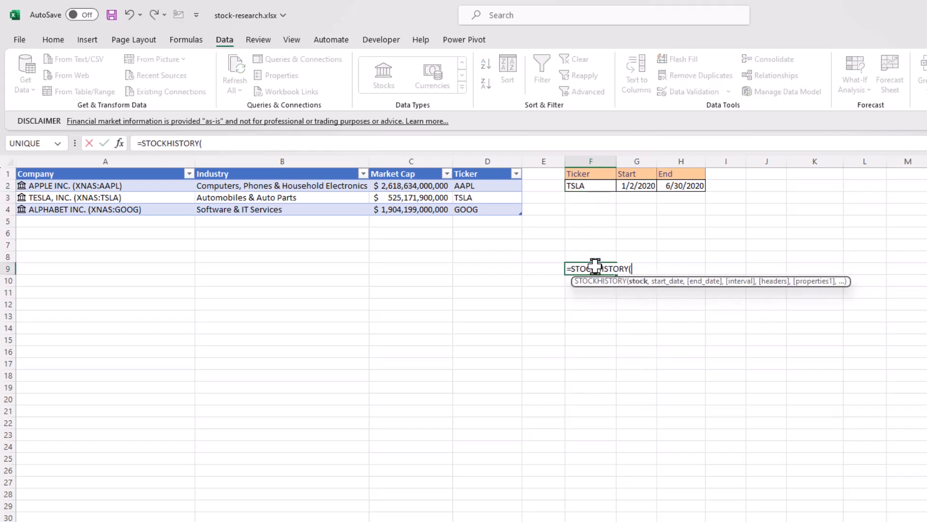
click(590, 185)
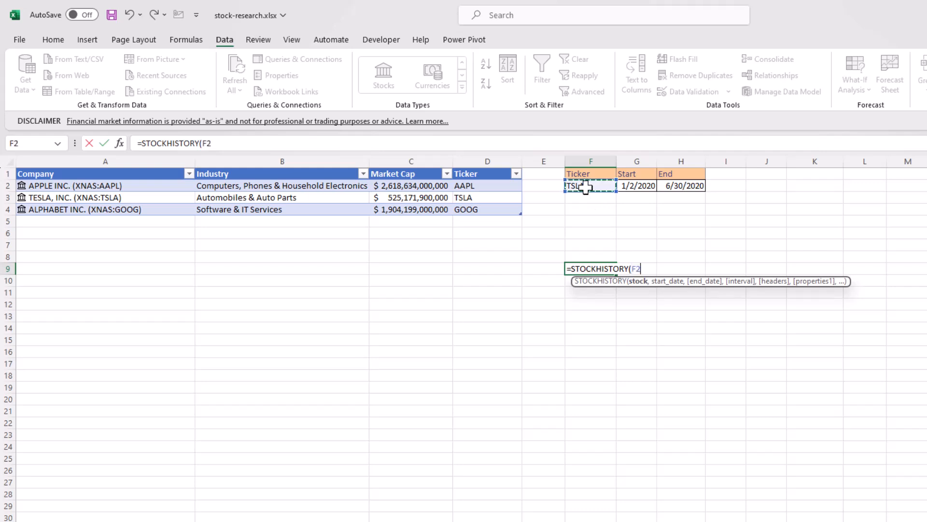
text(,)
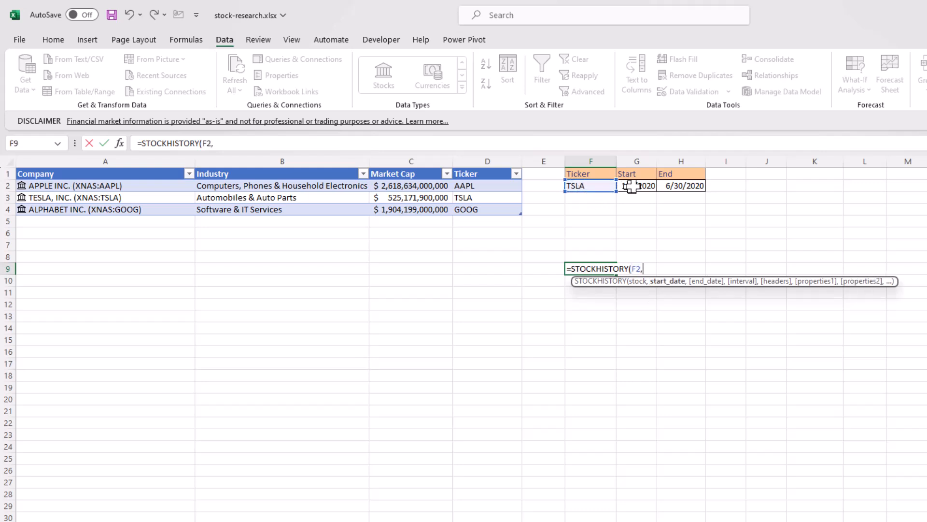
click(637, 186)
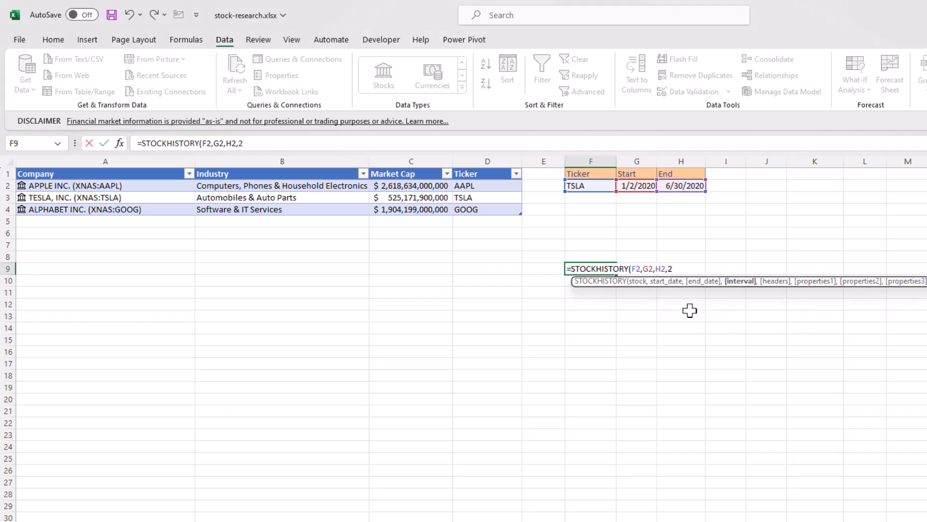
text(,)
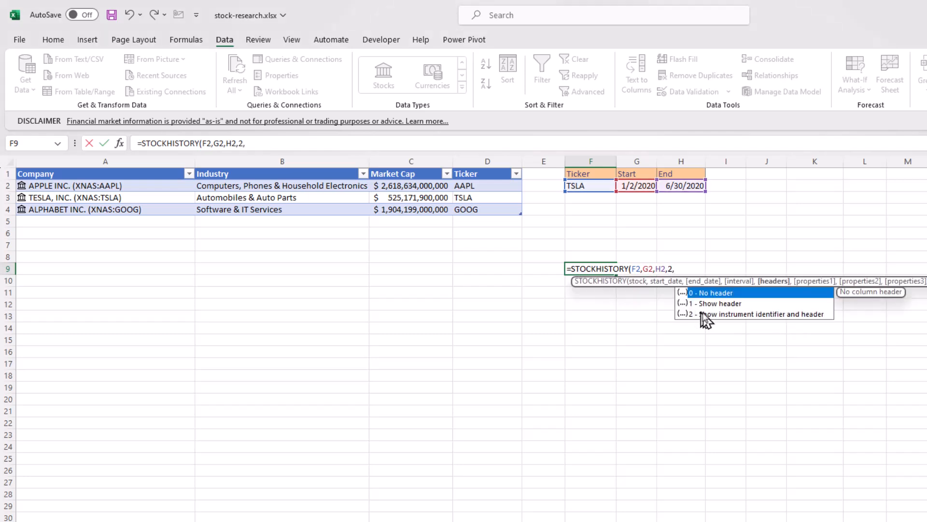
text(2)
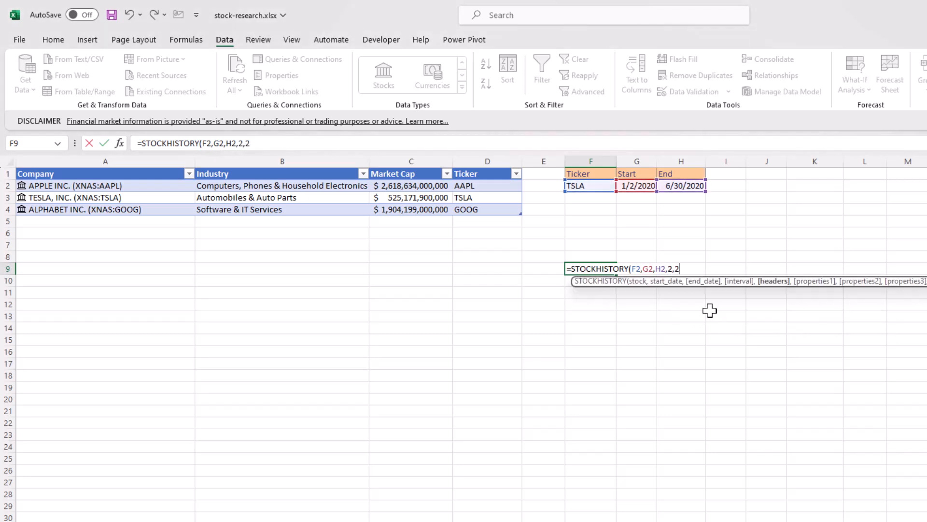
text(,)
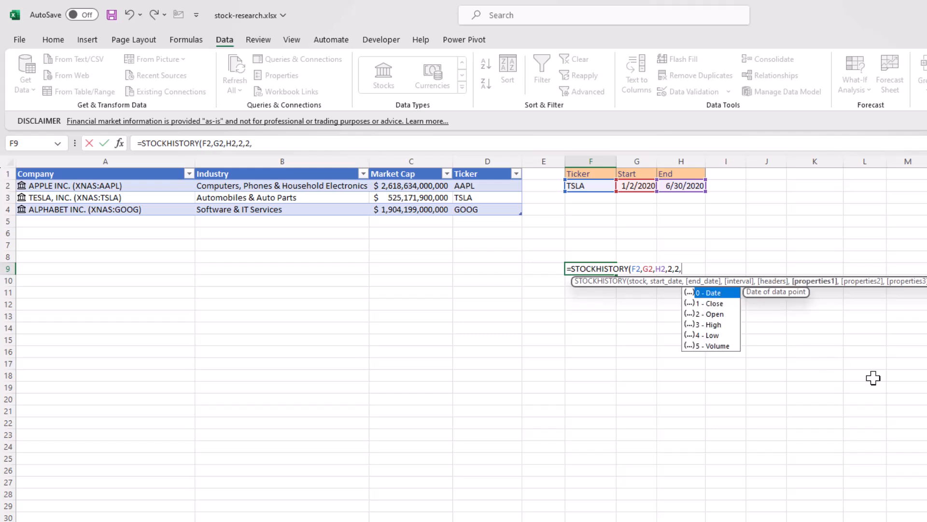
text(0,1,2)
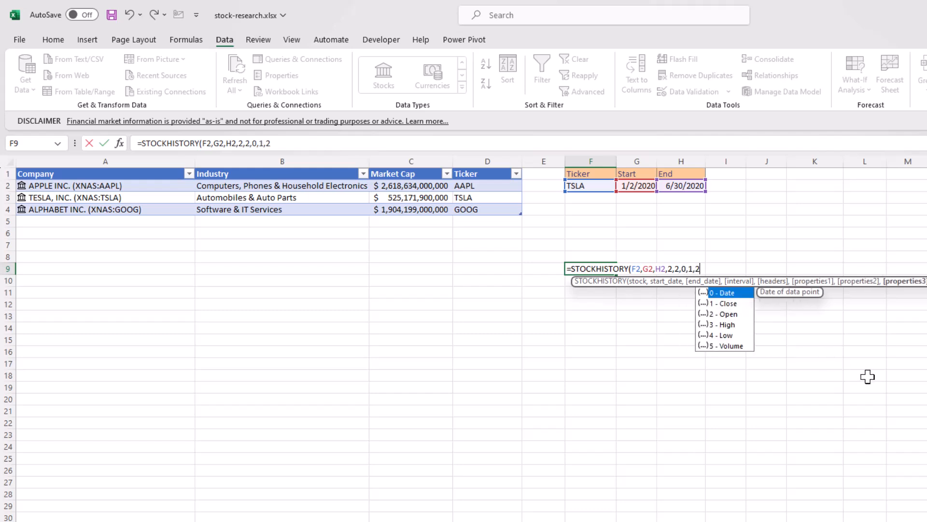
text(,3,4,5)
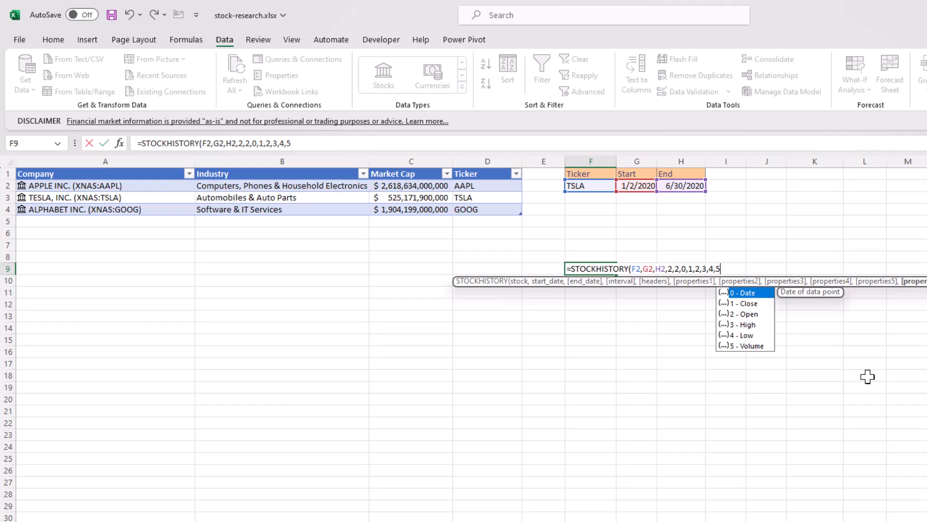
key(Enter)
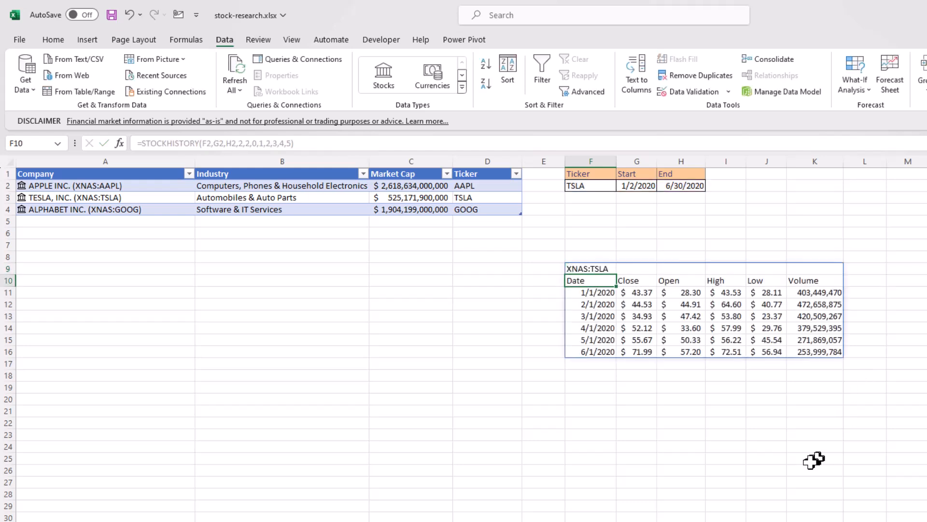
mouse_move(465, 412)
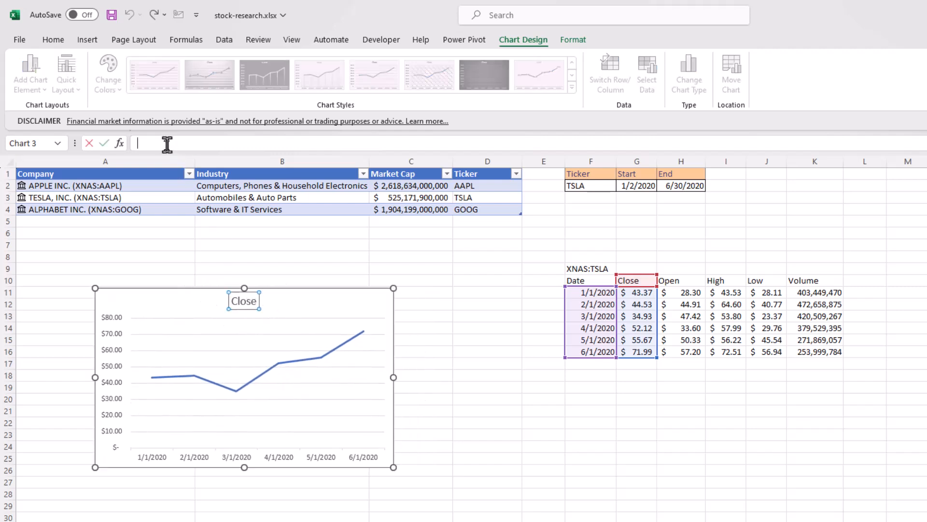
- Title the closing-price line chart with the XNAS:TSLA cell reference
click(590, 268)
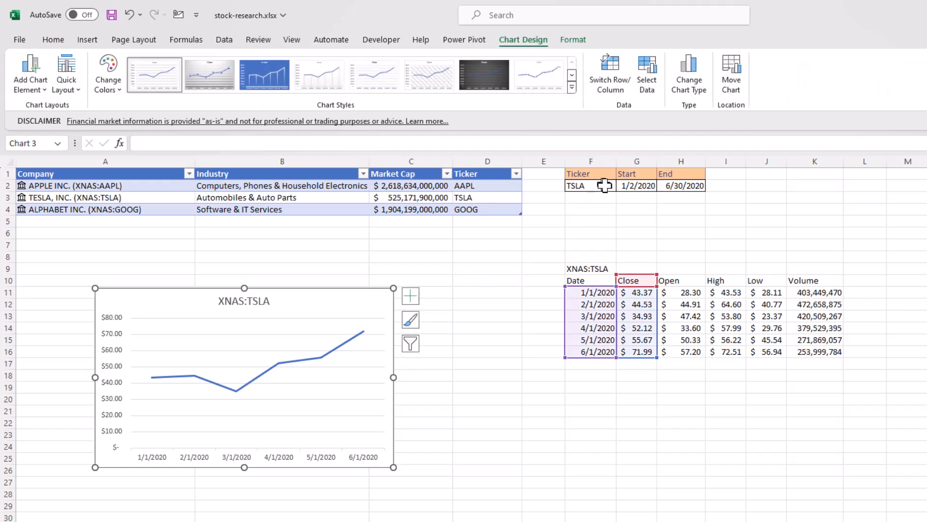
click(590, 186)
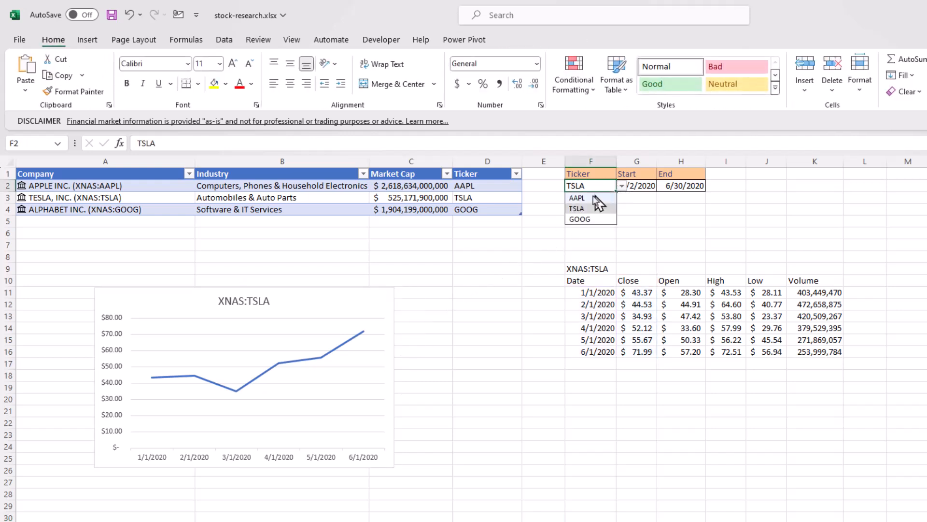
- Switch the ticker to GOOG, select A2, and move to the currency sheet
click(579, 218)
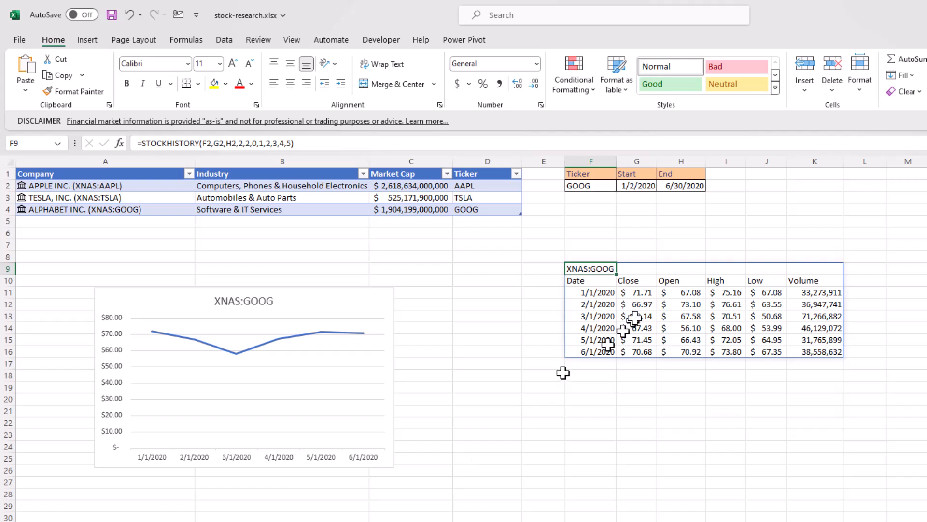
click(97, 185)
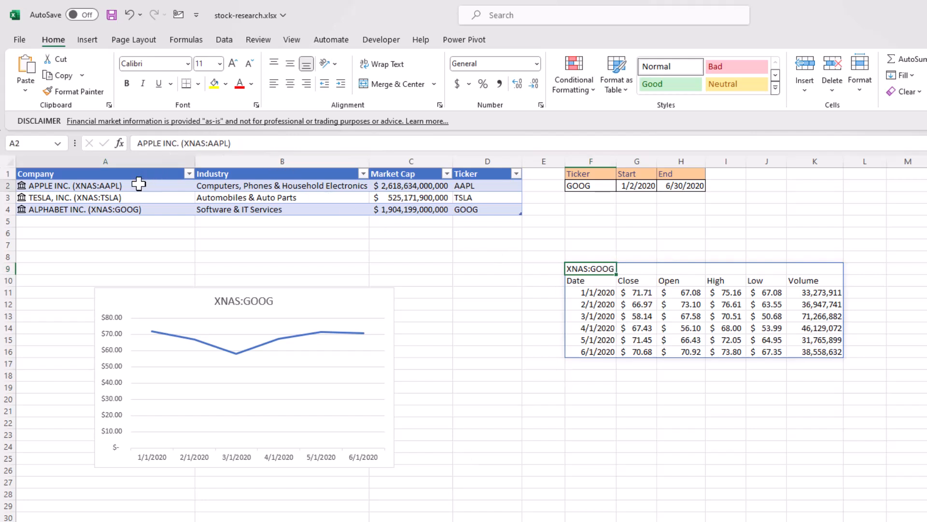
click(224, 40)
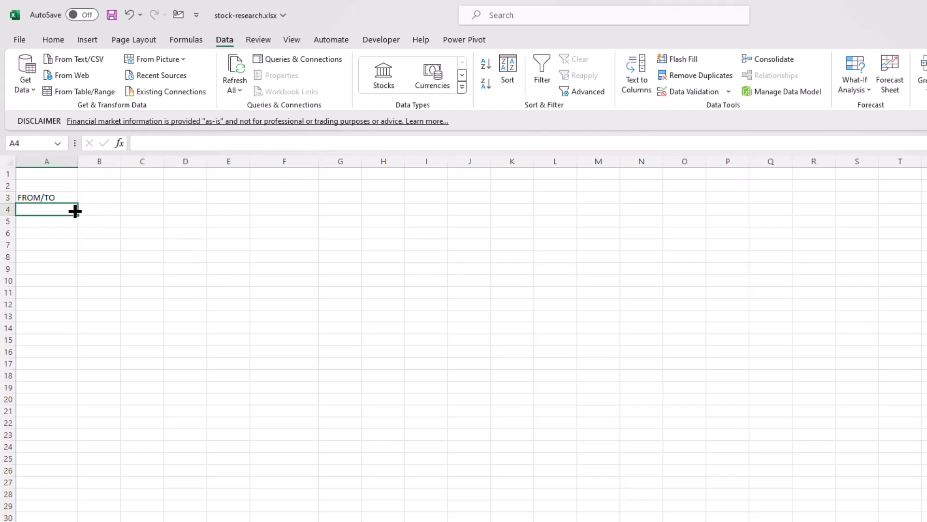
- Convert the typed 'jpy' in A4 into the Japanese Yen/US Dollar currency pair
text(jp)
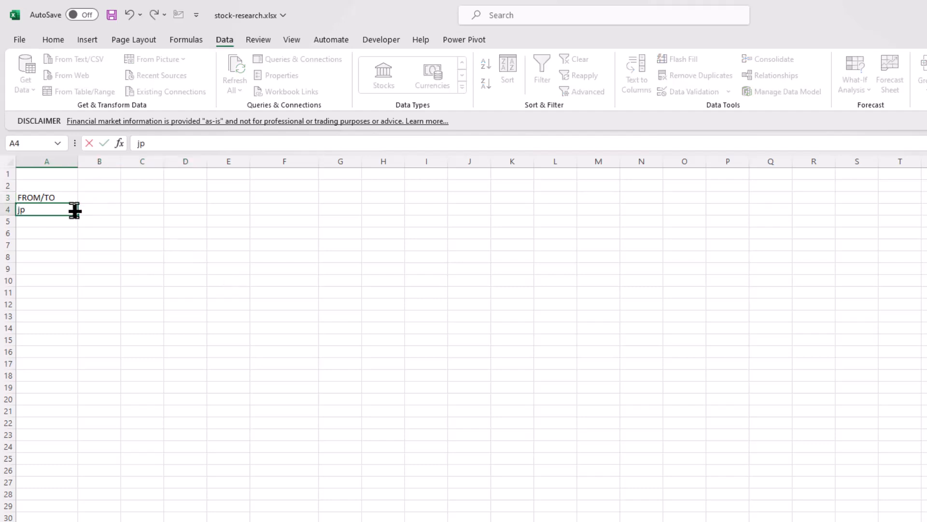
text(y)
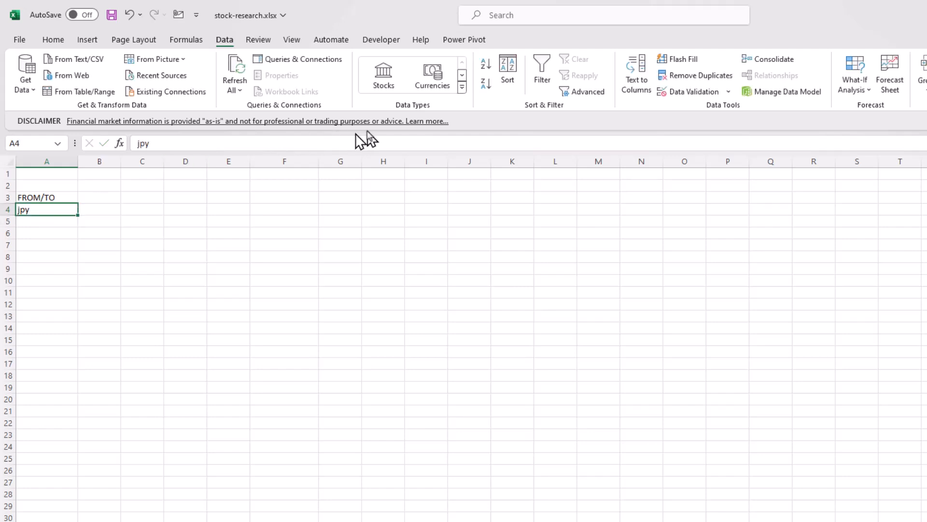
click(431, 75)
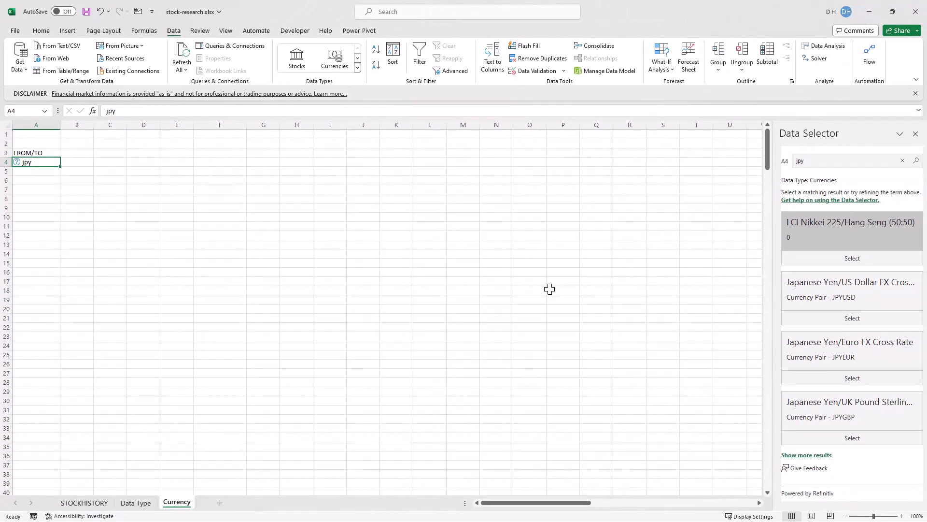
mouse_move(144, 241)
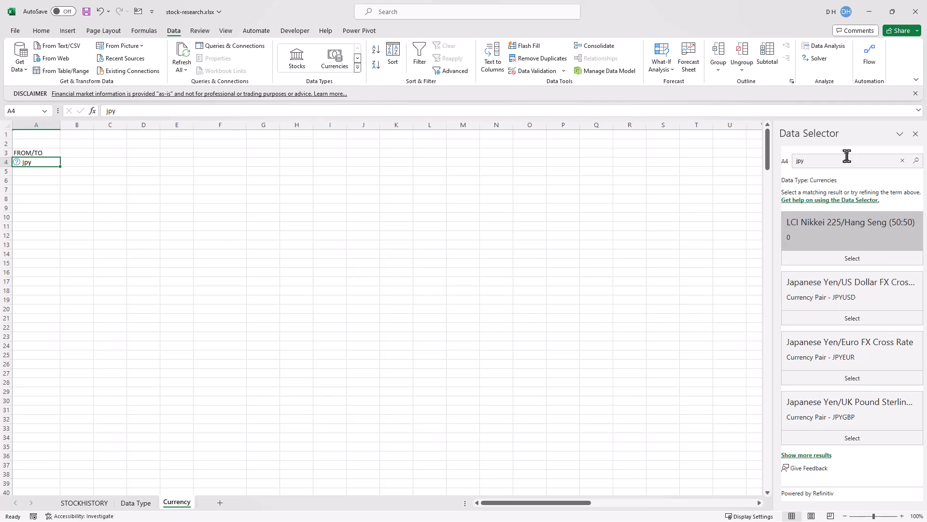
mouse_move(829, 141)
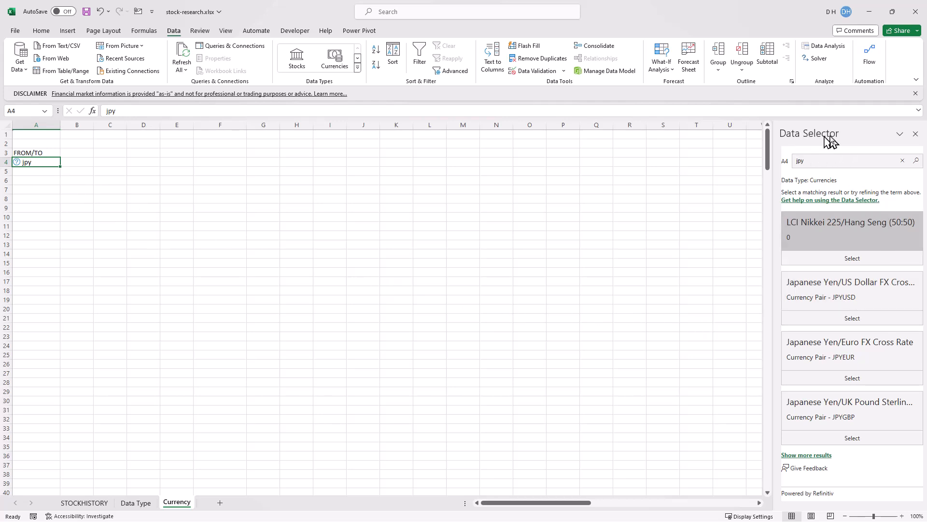
mouse_move(856, 317)
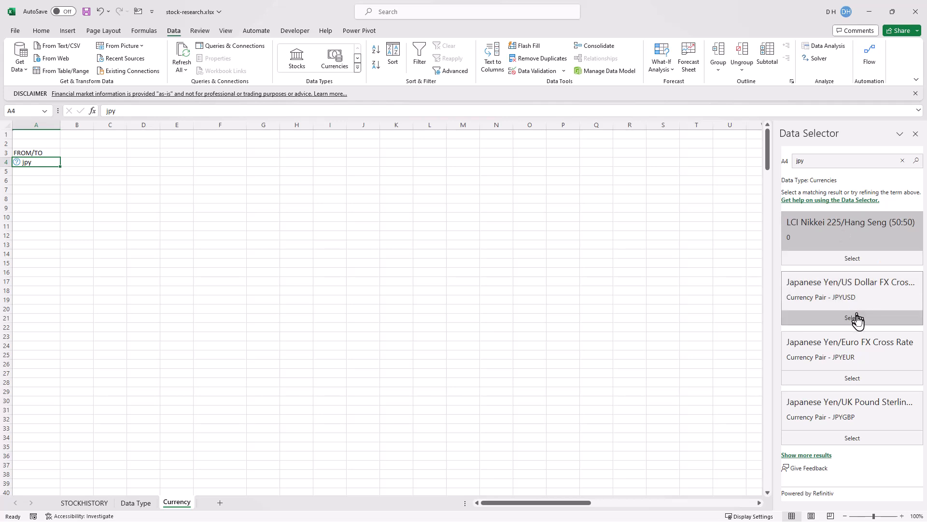
click(851, 318)
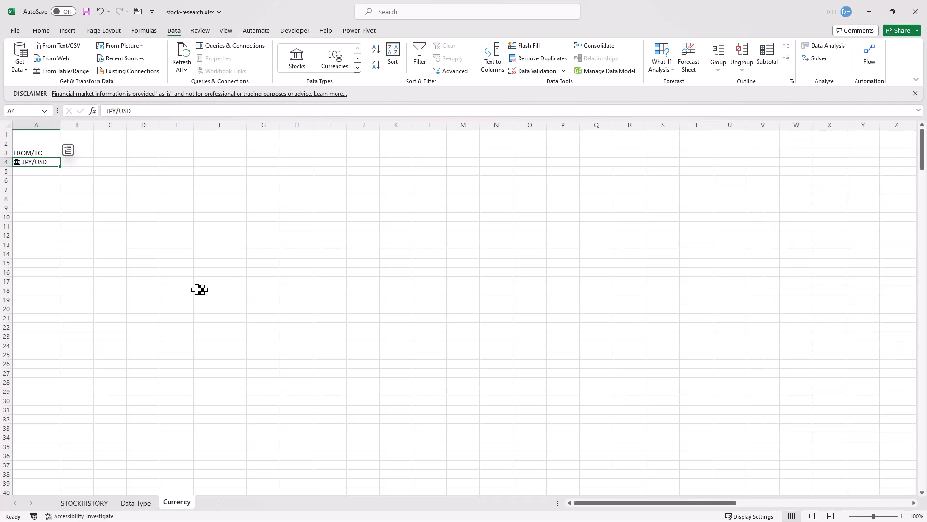
mouse_move(70, 157)
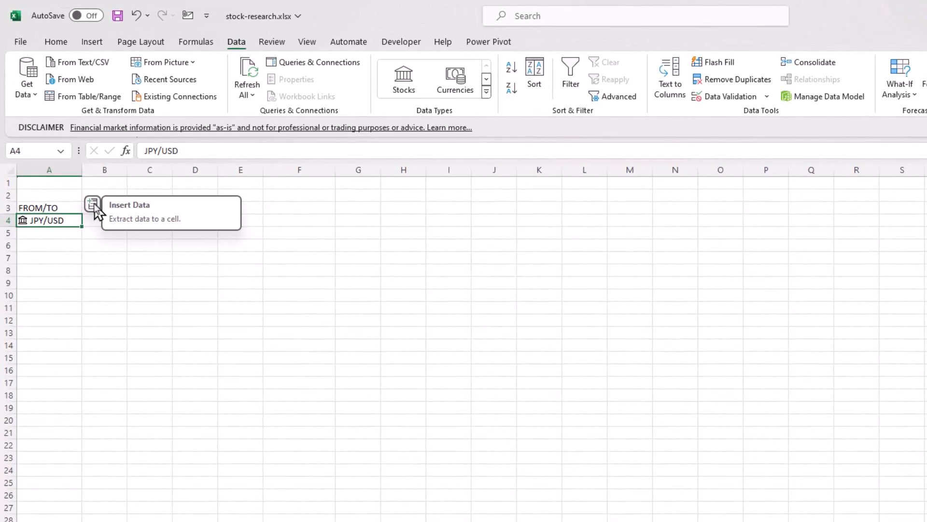
- Add JPY/USD's price and JPYUSD ticker symbol fields beside A4
click(93, 204)
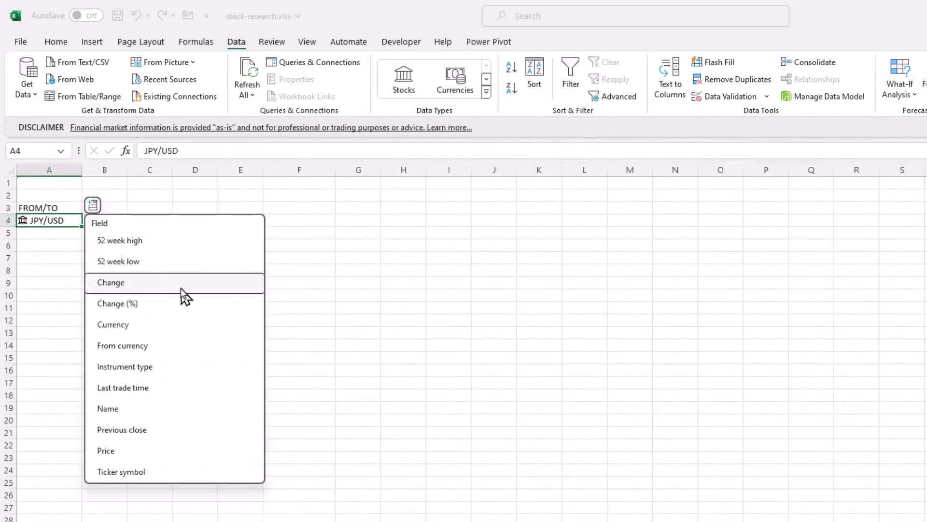
click(111, 282)
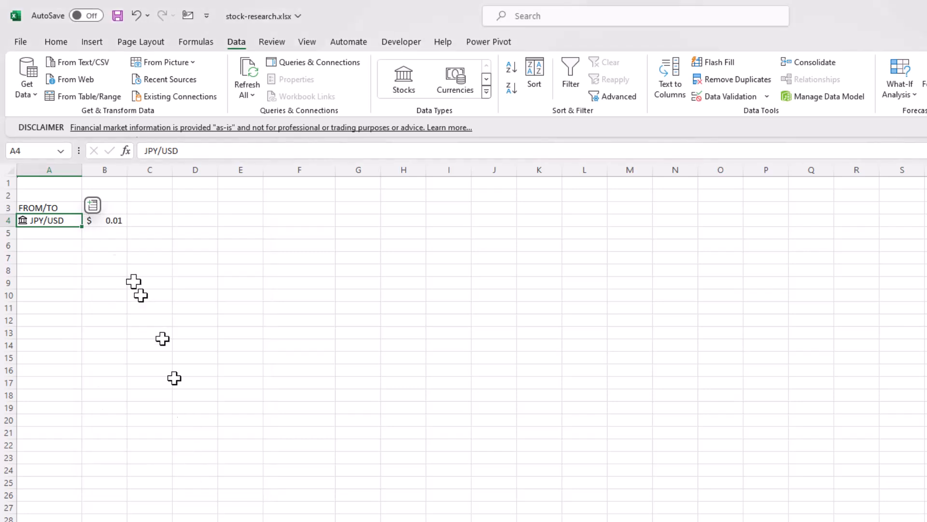
click(92, 205)
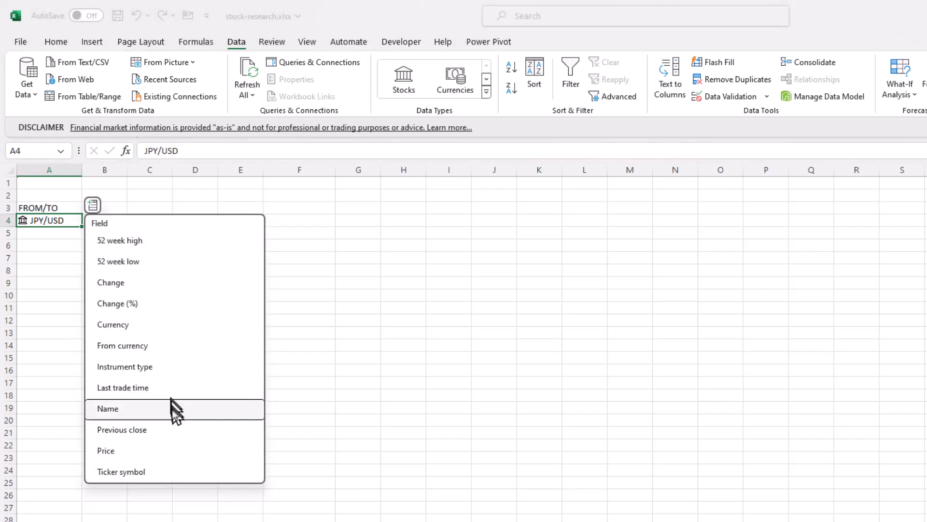
click(107, 409)
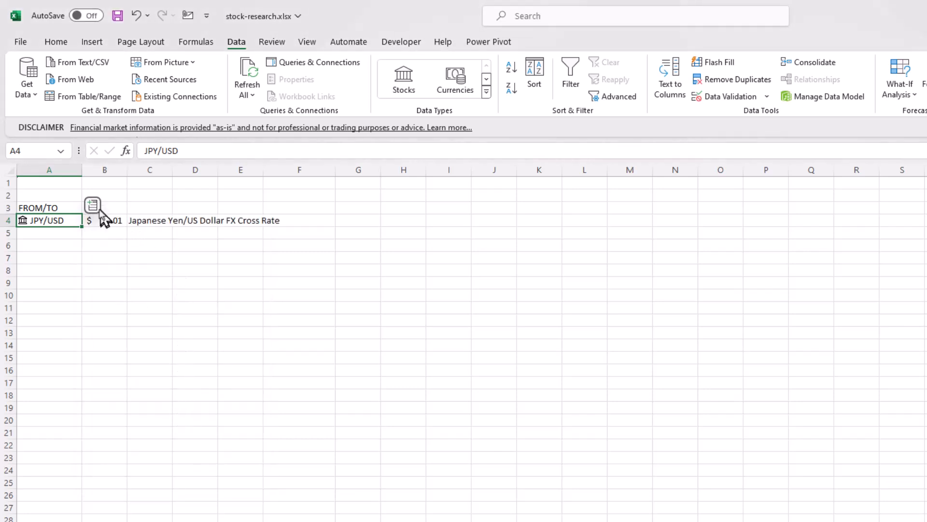
click(93, 205)
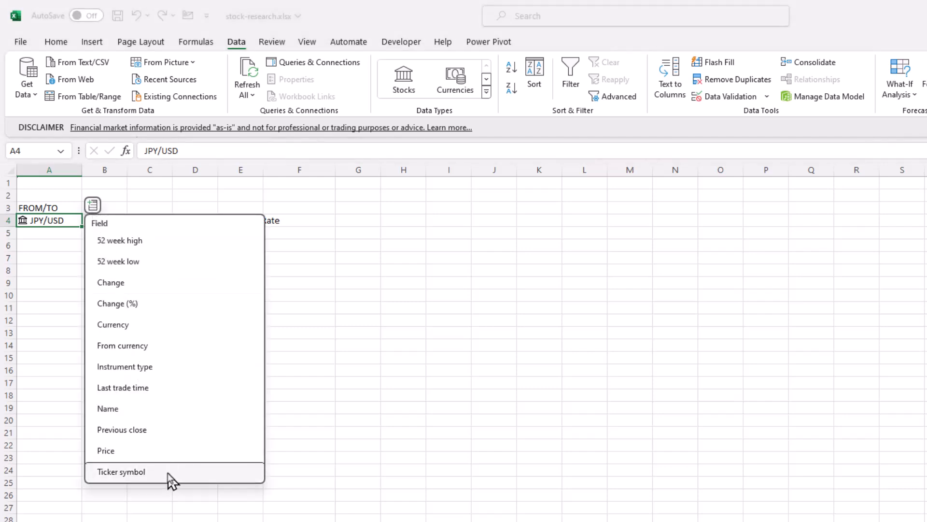
click(121, 471)
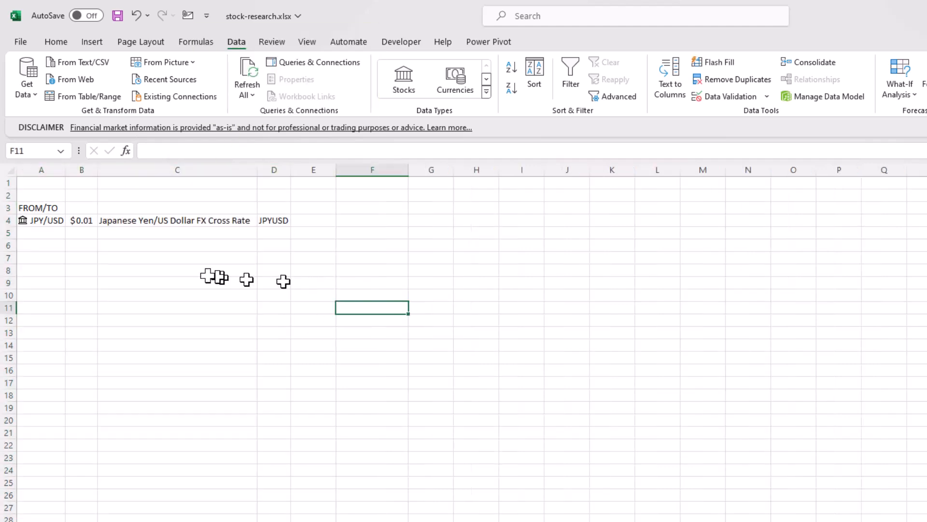
- Type the Price and Name headers in row 3 and begin a STOCKHISTORY formula
text(Pri)
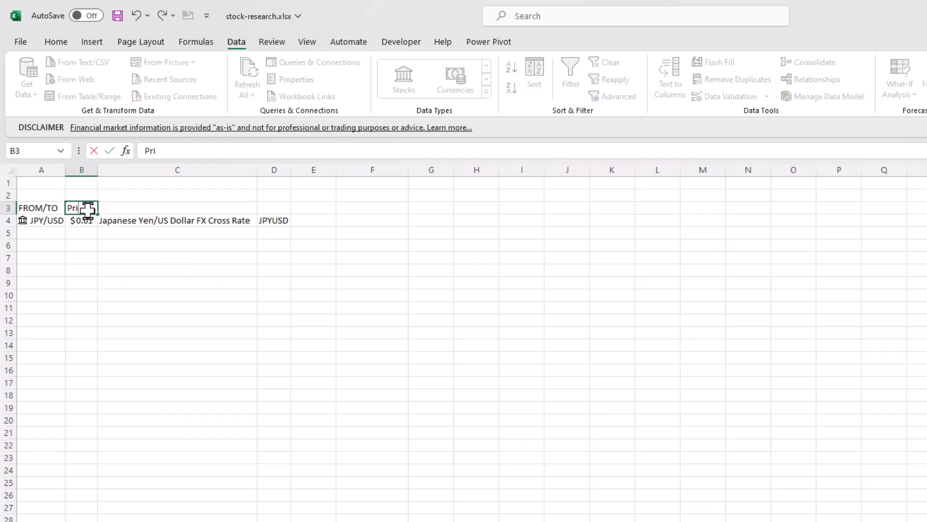
text(Name)
click(273, 208)
text(Ticker)
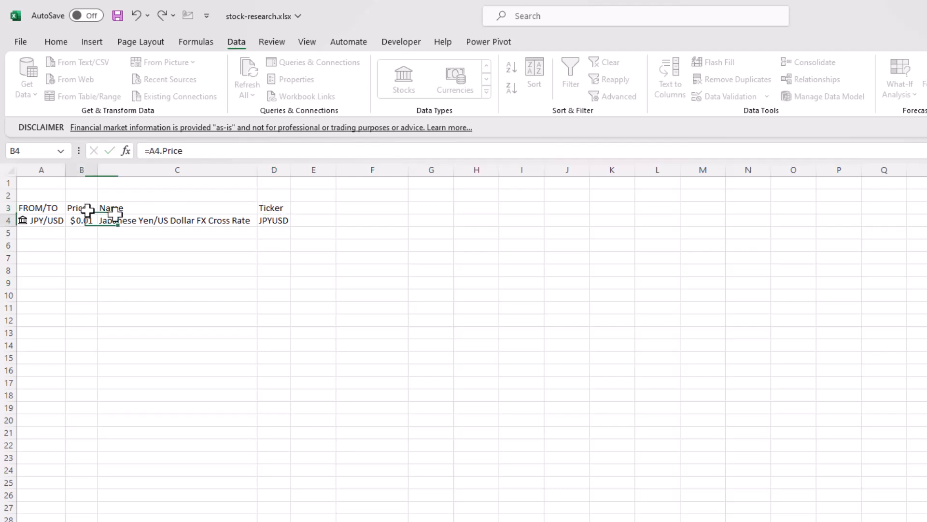
text(=st)
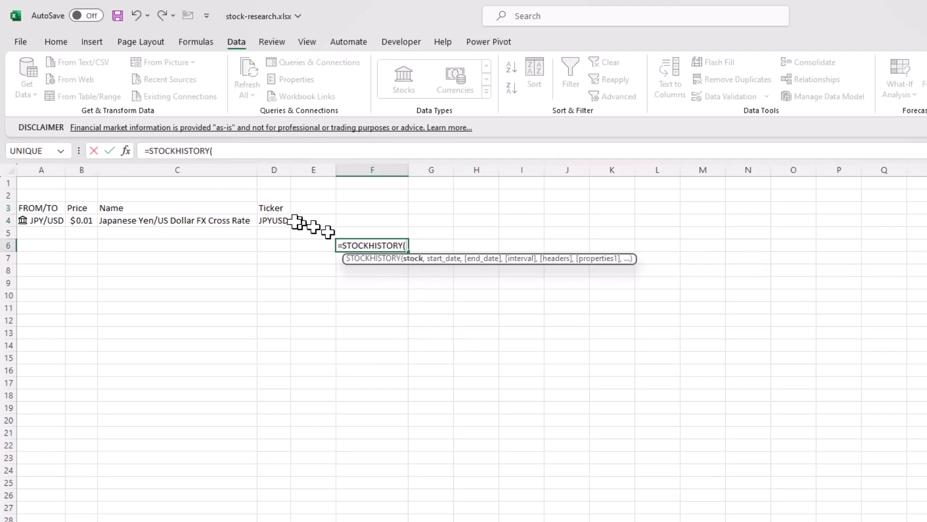
- Enter a monthly STOCKHISTORY on ticker D4, 1/2/2020–6/1/2020, returning date, close, open, high, low
click(274, 221)
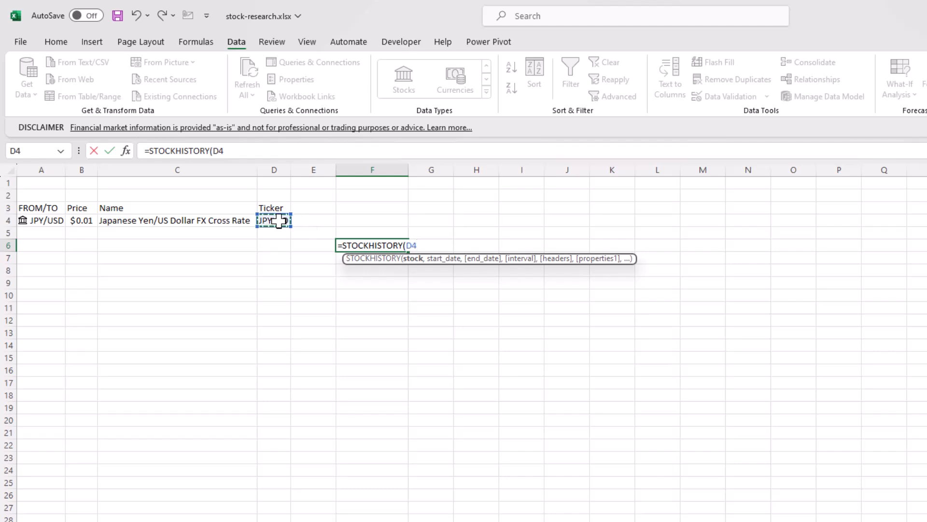
text(,)
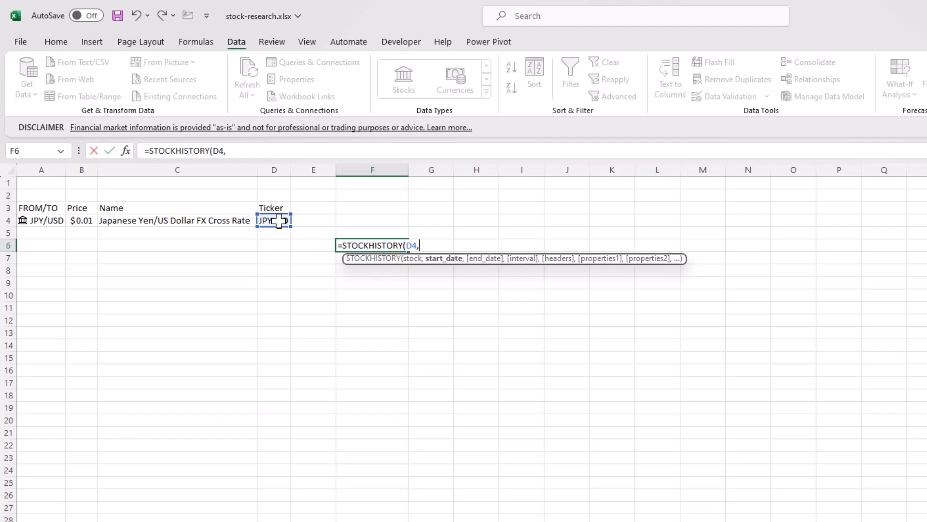
text(")
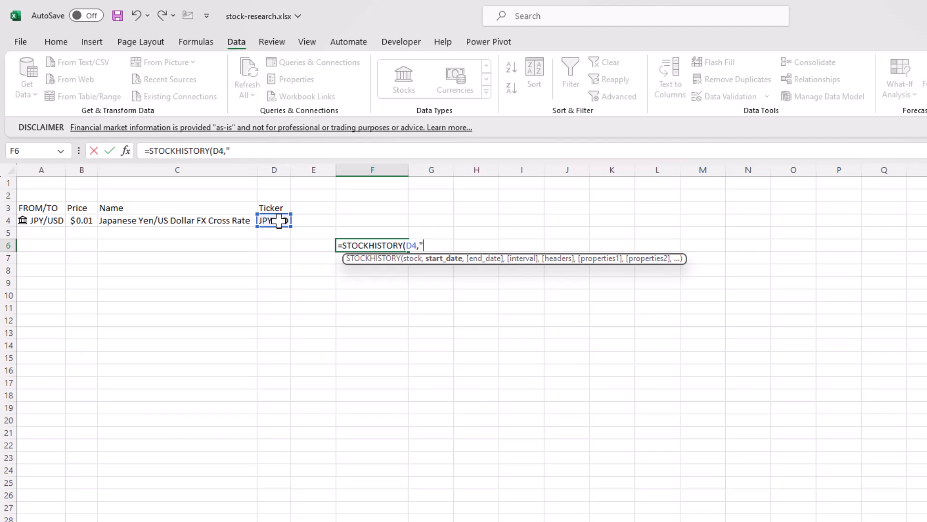
text(1/2/2020)
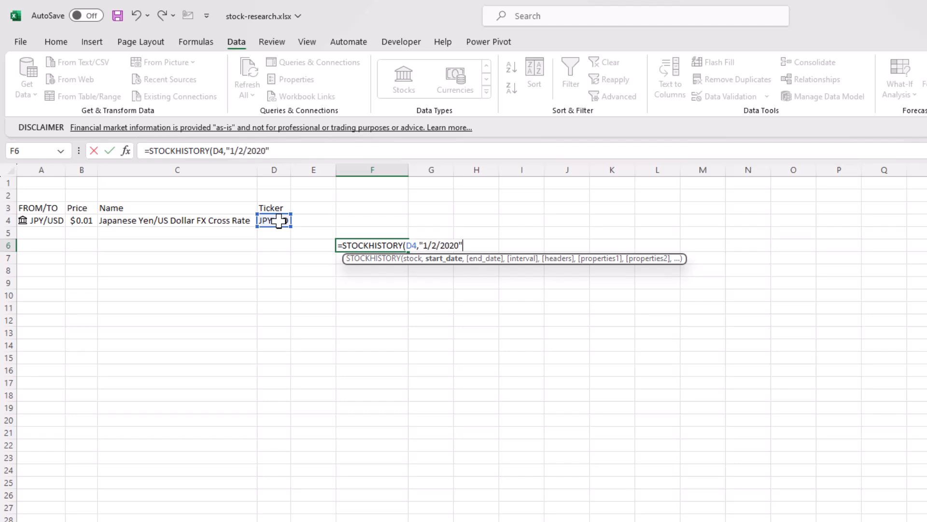
text(,"6/1/2020)
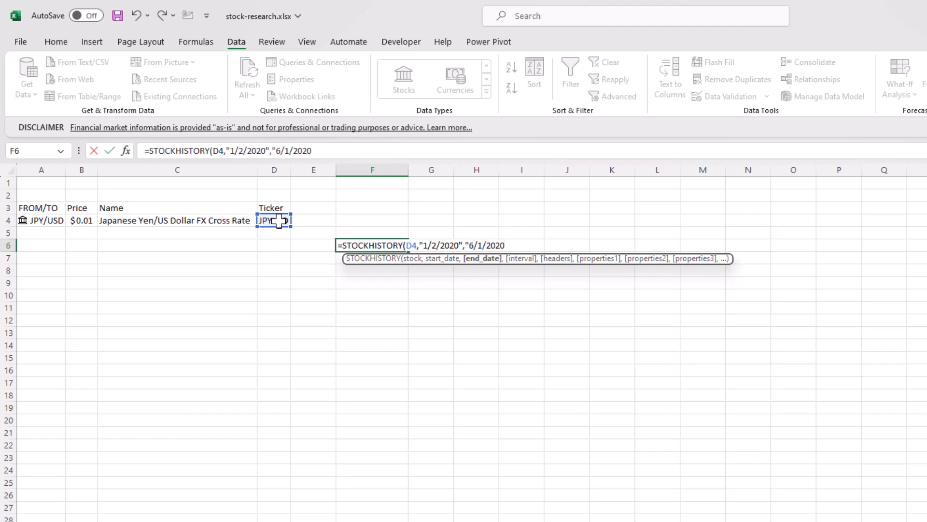
text(,2)
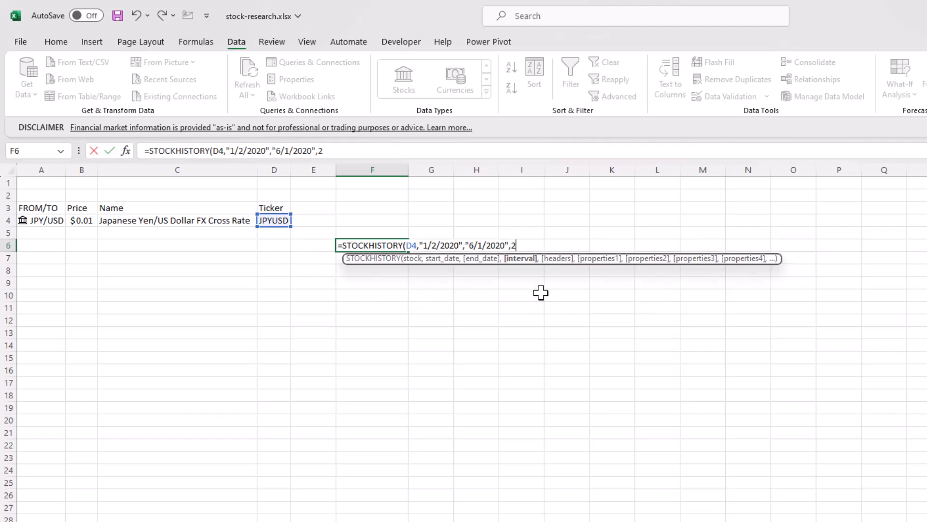
text(,)
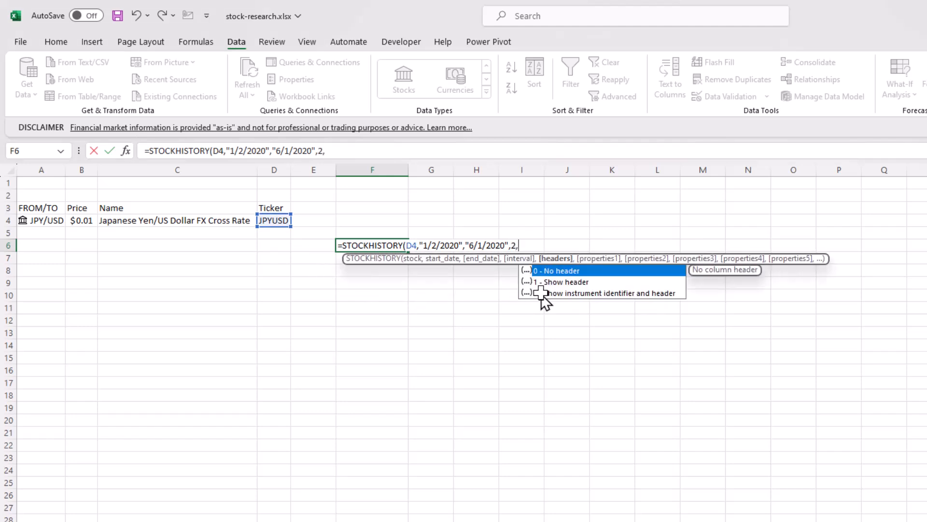
mouse_move(545, 302)
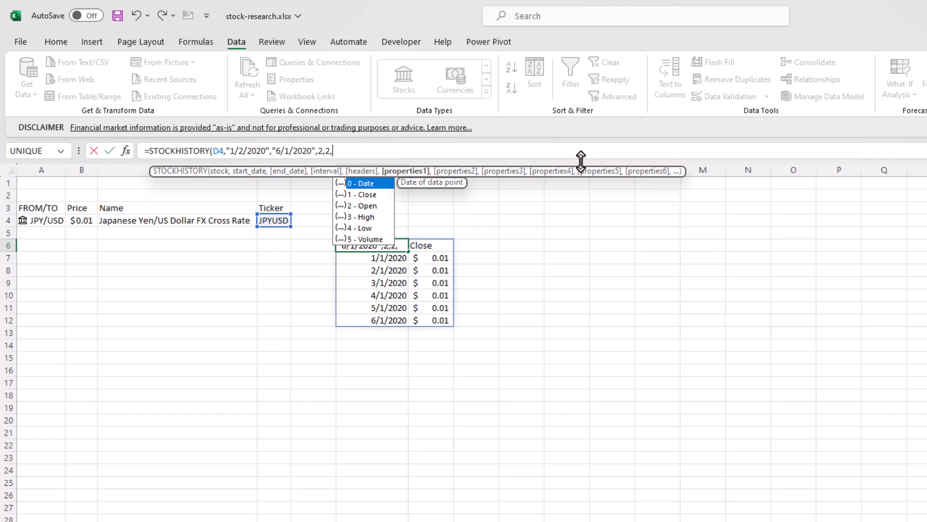
text(0)
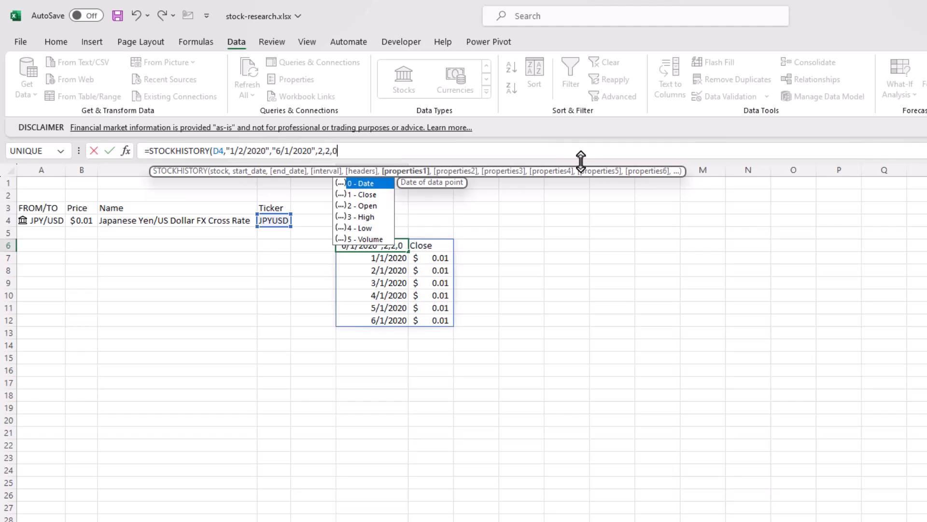
text(,1,2,3,4,)
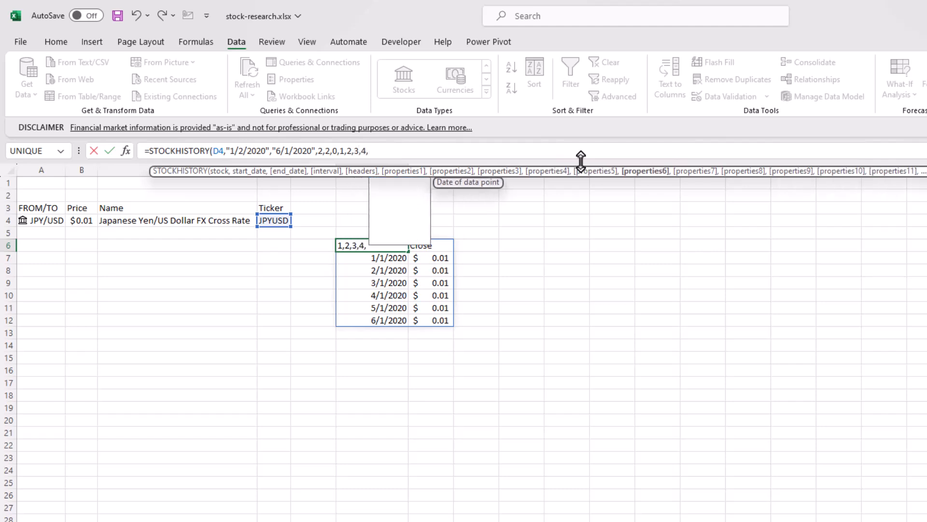
text(5)
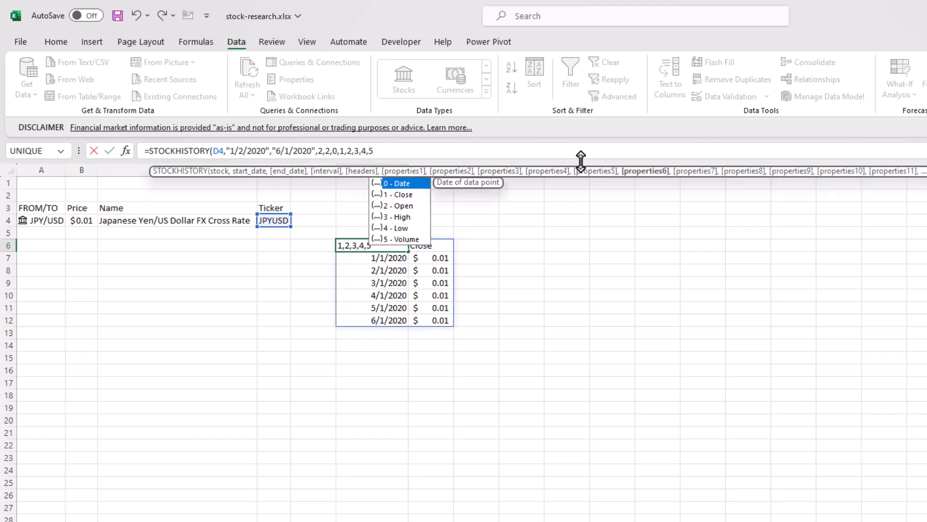
key(Enter)
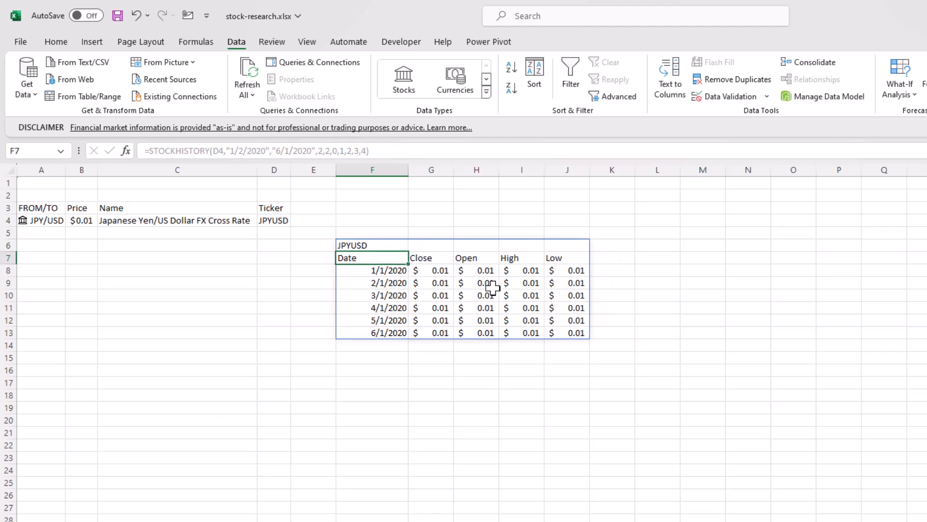
mouse_move(474, 309)
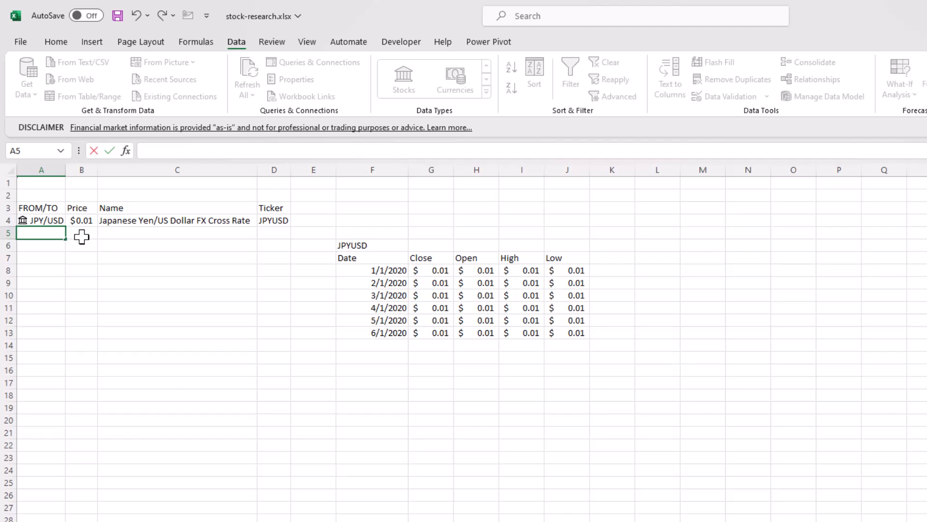
- Type usd/jpy in A5 and make $A$3:$D$5 a table with headers
text(usd/jpy)
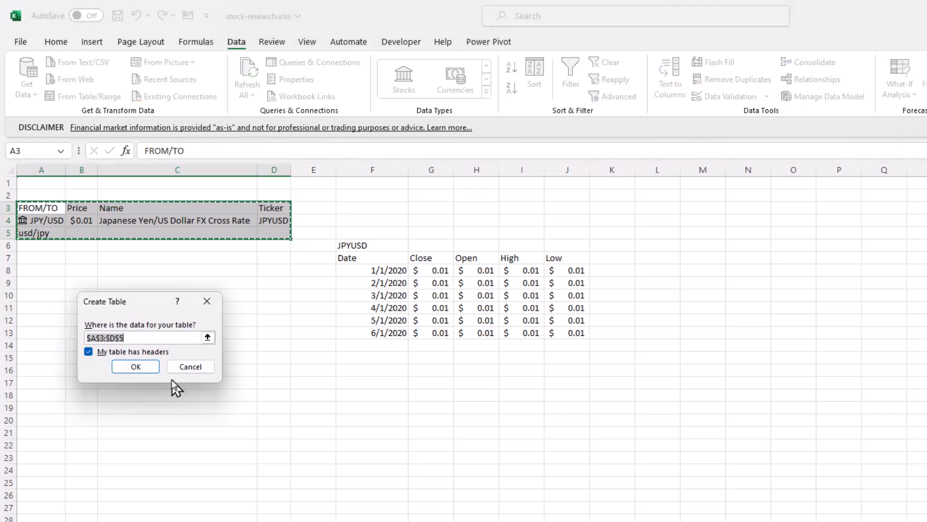
click(135, 366)
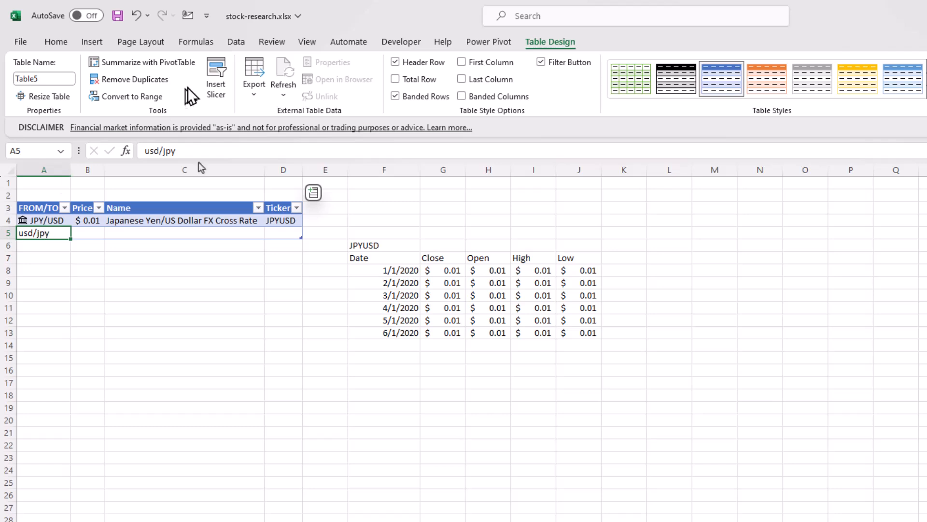
- Make A5 a Currencies data type and copy the Price, Name and Ticker formulas into row 5
click(236, 41)
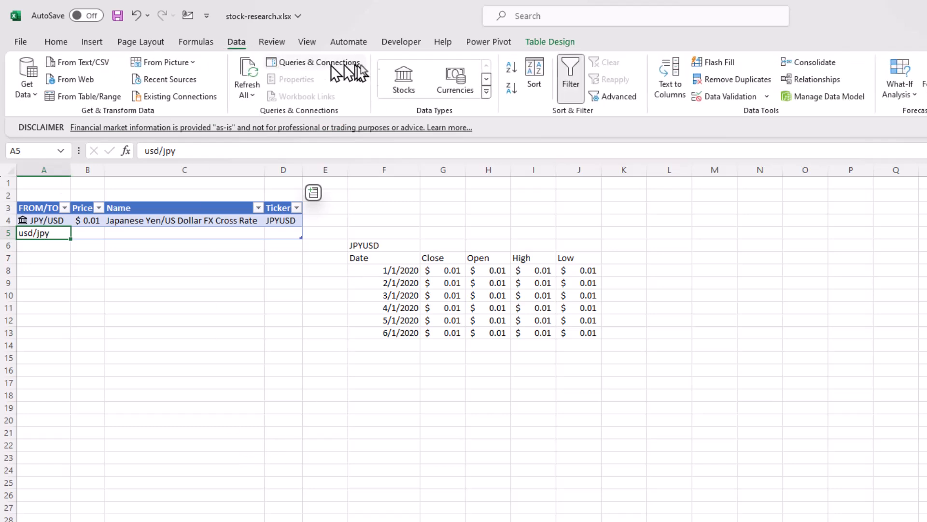
key(Enter)
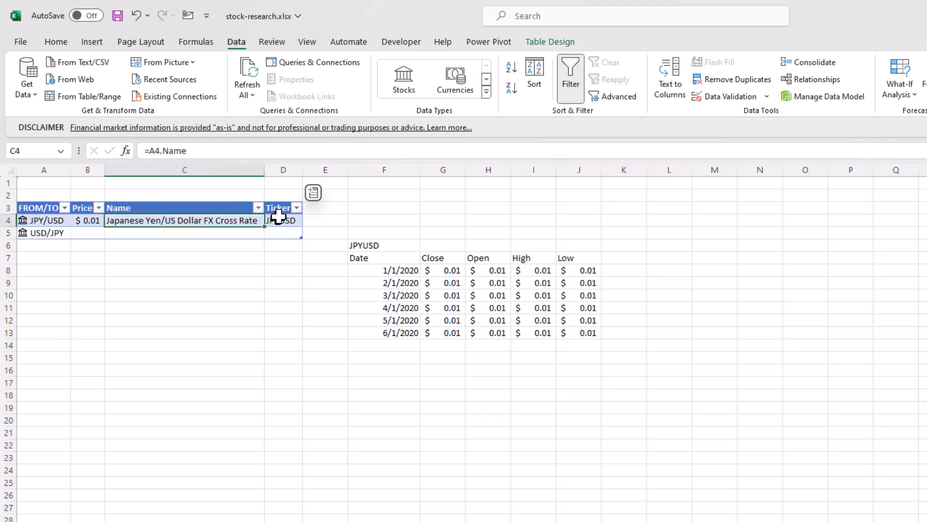
click(281, 220)
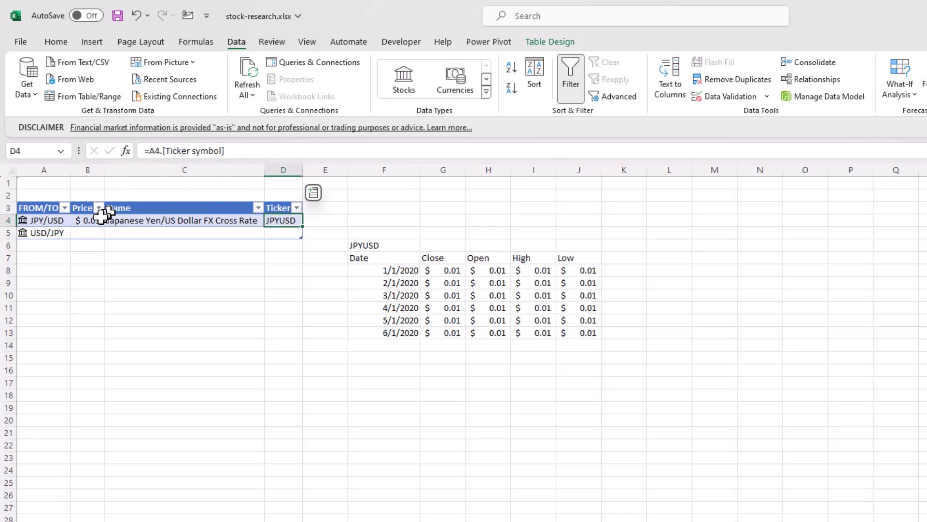
click(87, 221)
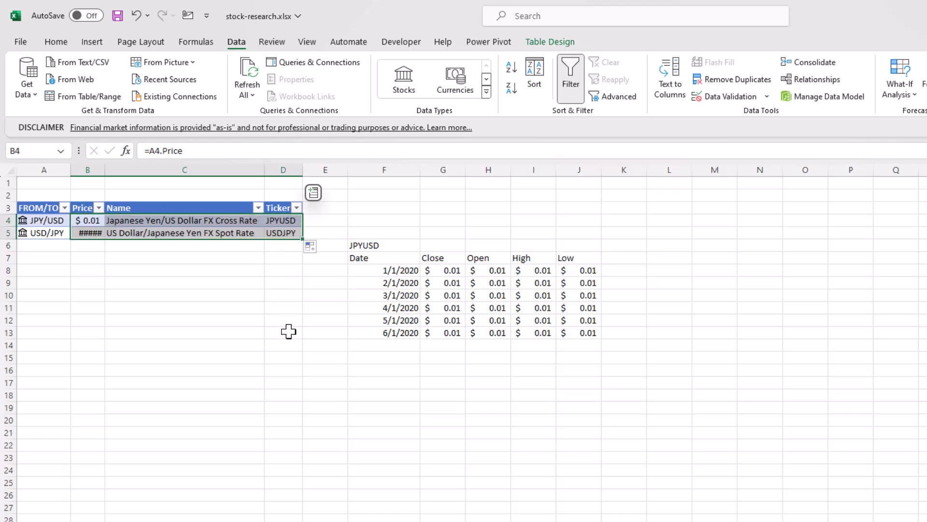
mouse_move(87, 233)
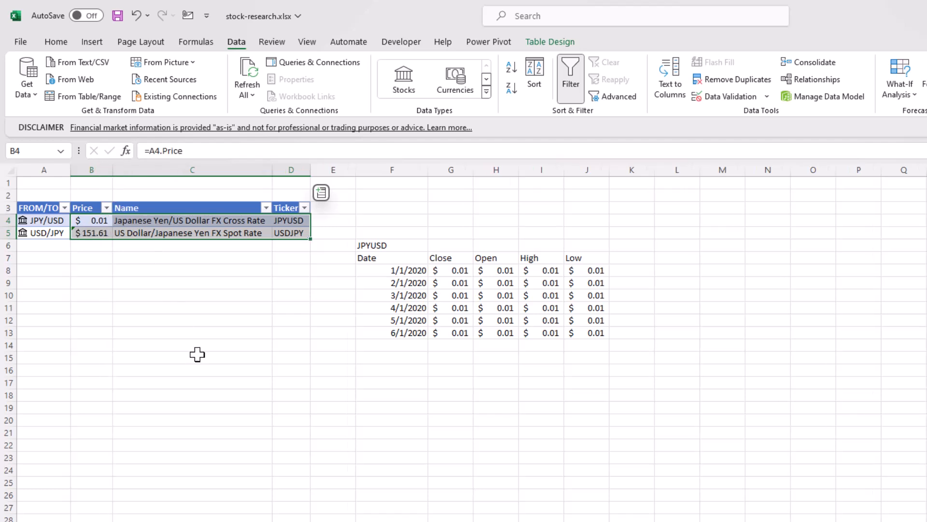
- Change the F6 STOCKHISTORY ticker reference from D4 to D5 (USDJPY)
click(392, 245)
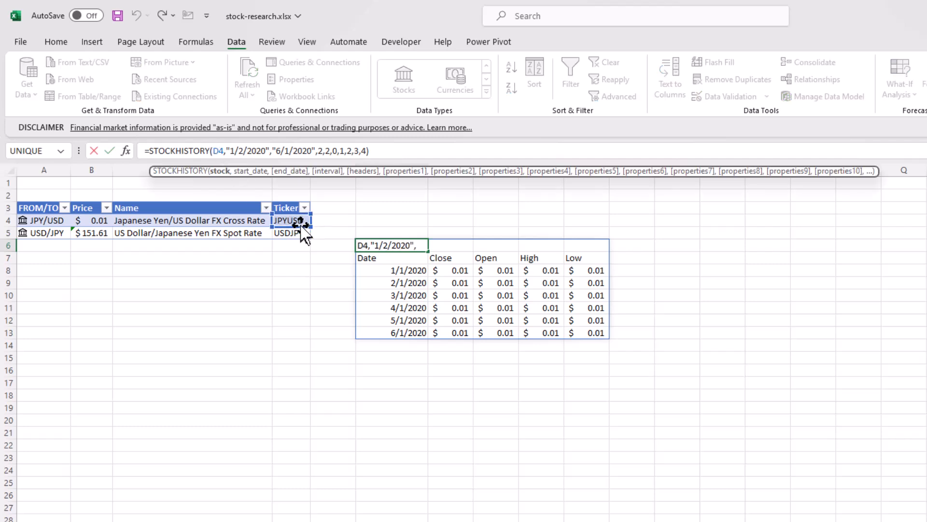
click(289, 232)
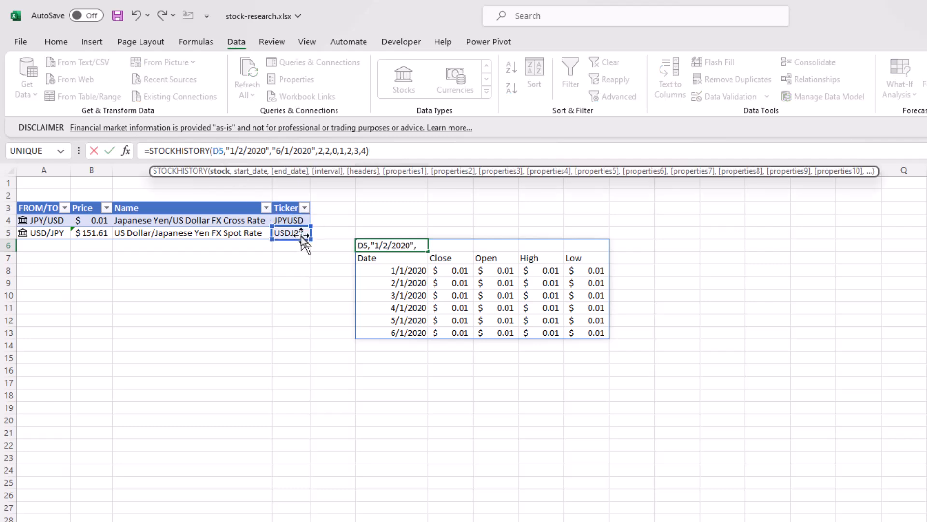
key(Enter)
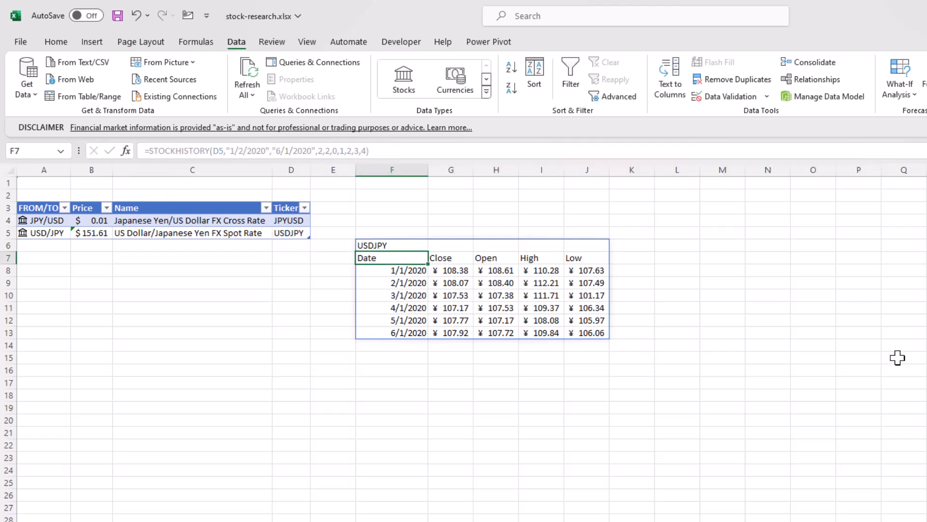